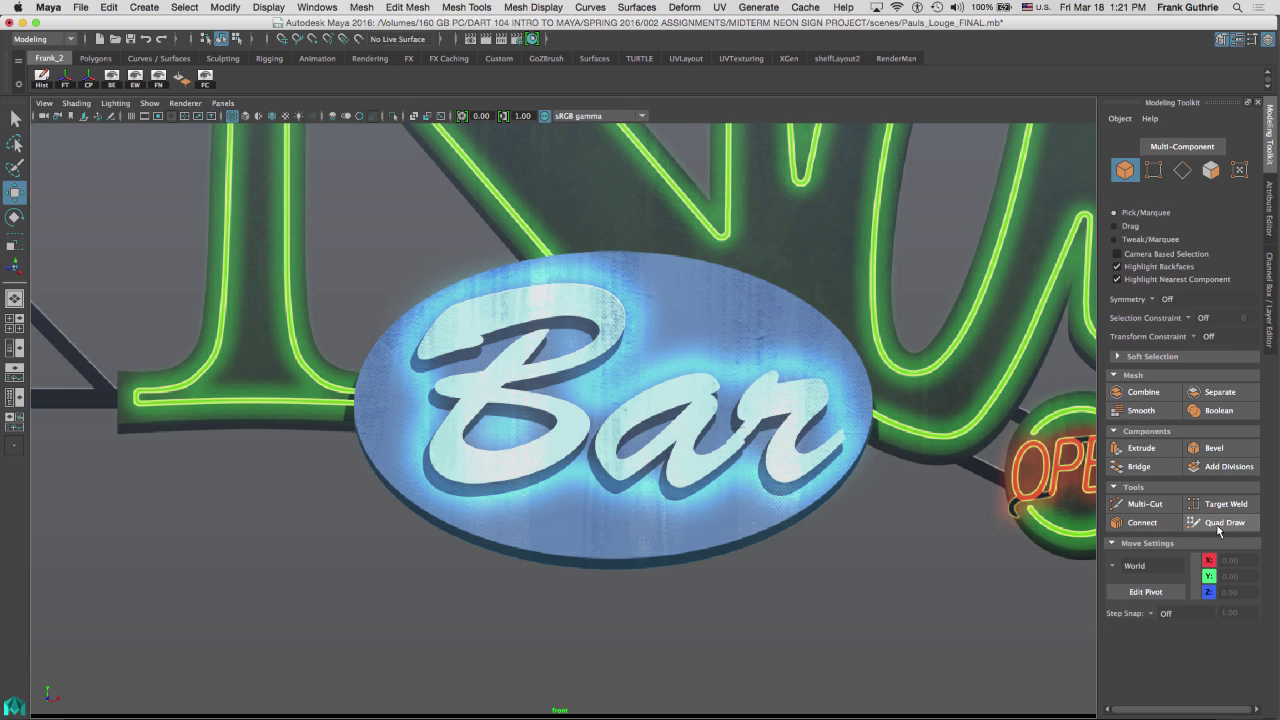
Step: Activate Quad Draw from the Modeling Toolkit to begin retopologising the Bar sign
left_click(1224, 522)
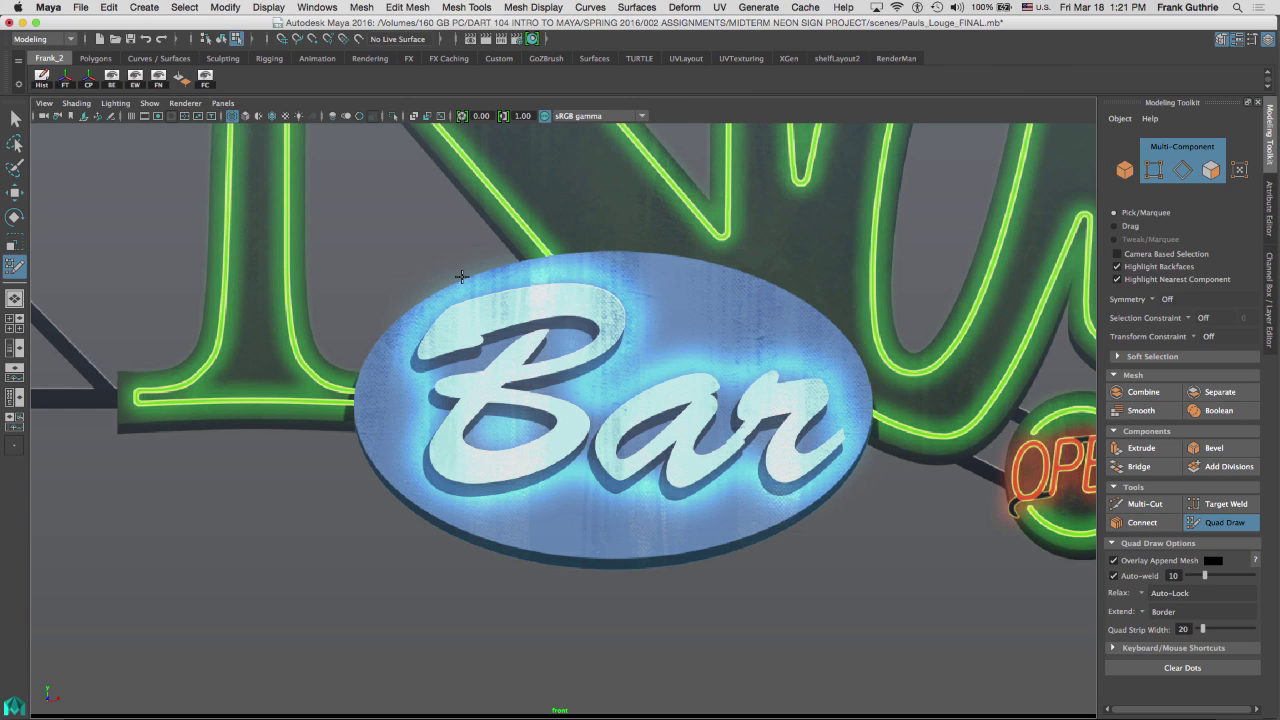
mouse_move(467, 277)
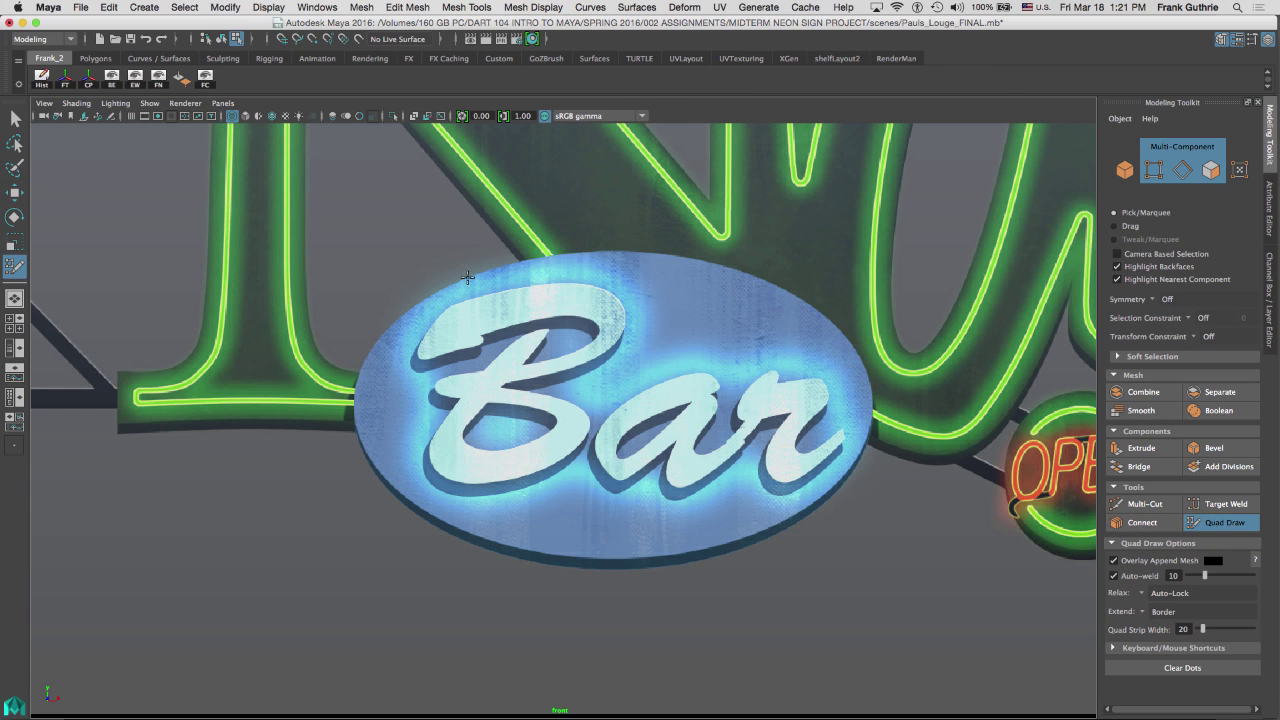
mouse_move(450, 522)
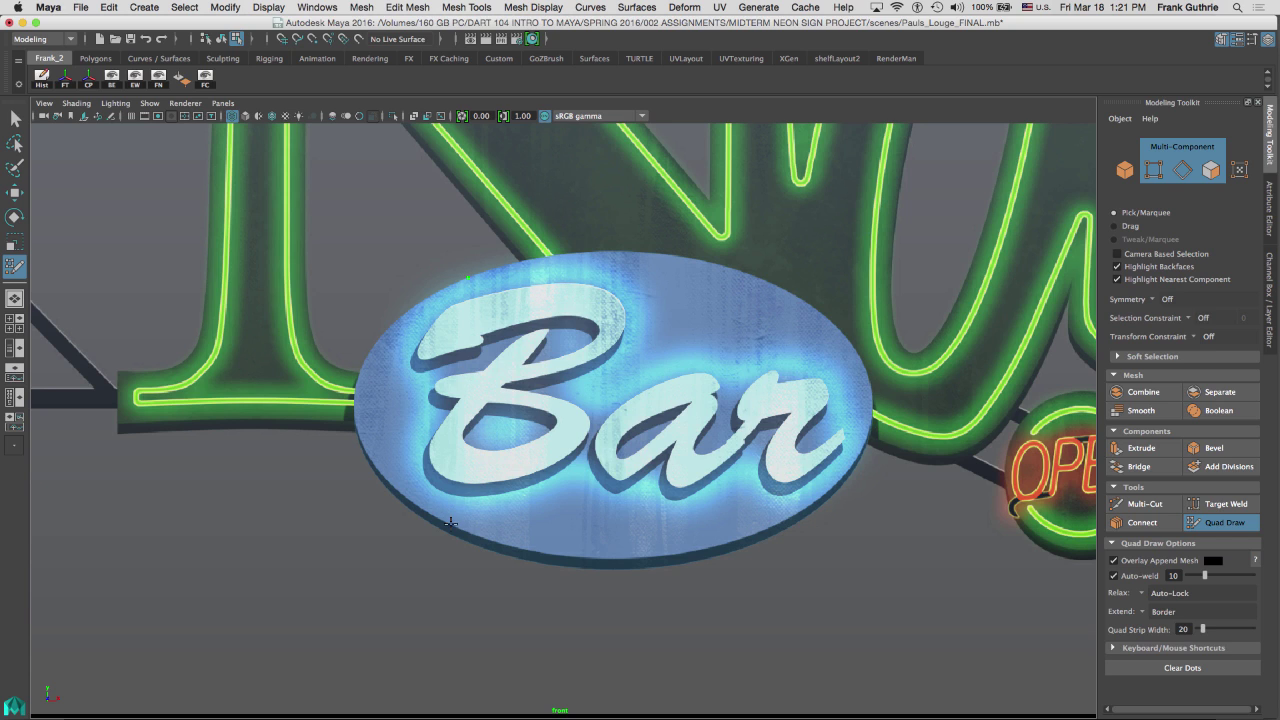
mouse_move(788, 519)
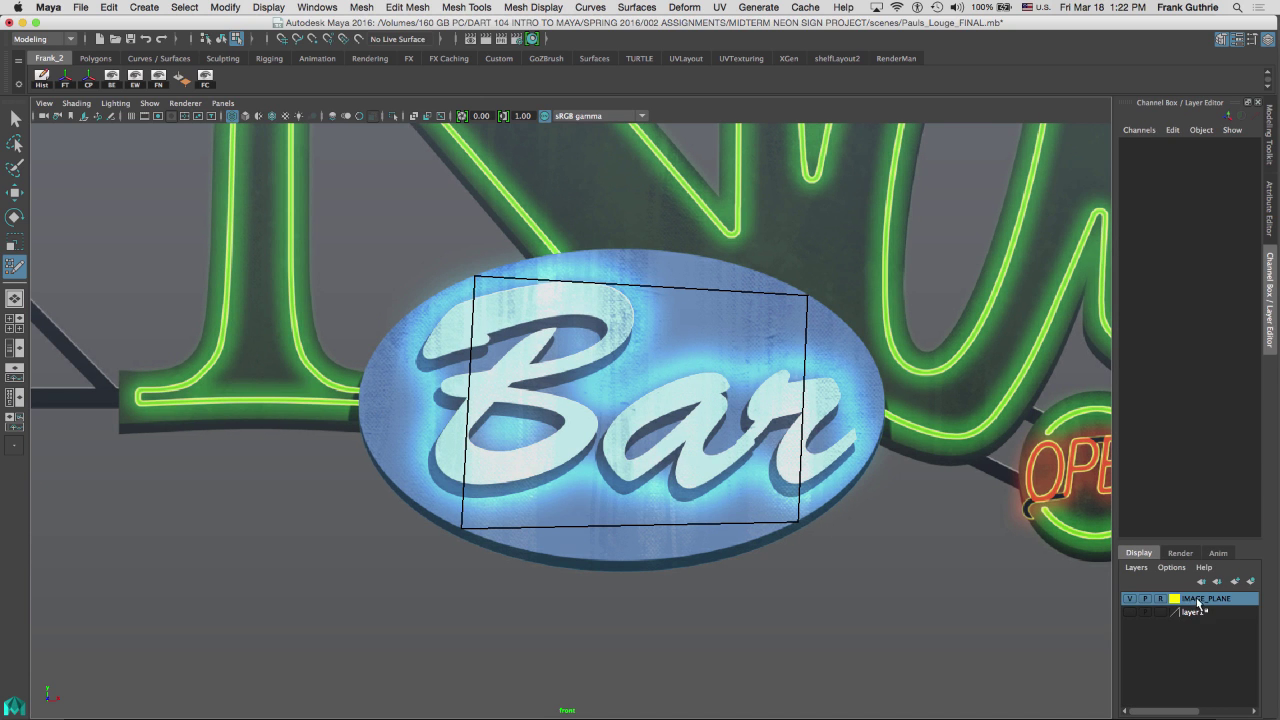
Step: Lower the IMAGE_PLANE Alpha Gain to 0.327 and reposition the quad's top-right corner
left_click(1206, 598)
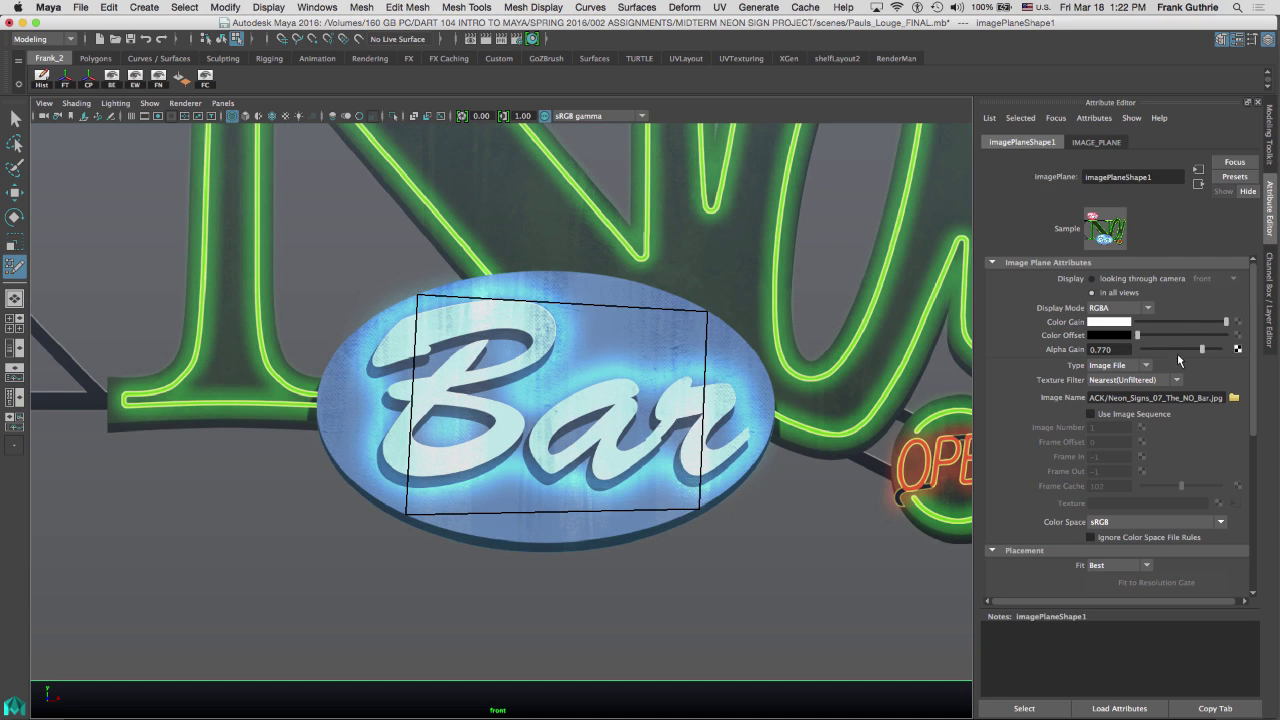
left_click_drag(1202, 349, 1171, 349)
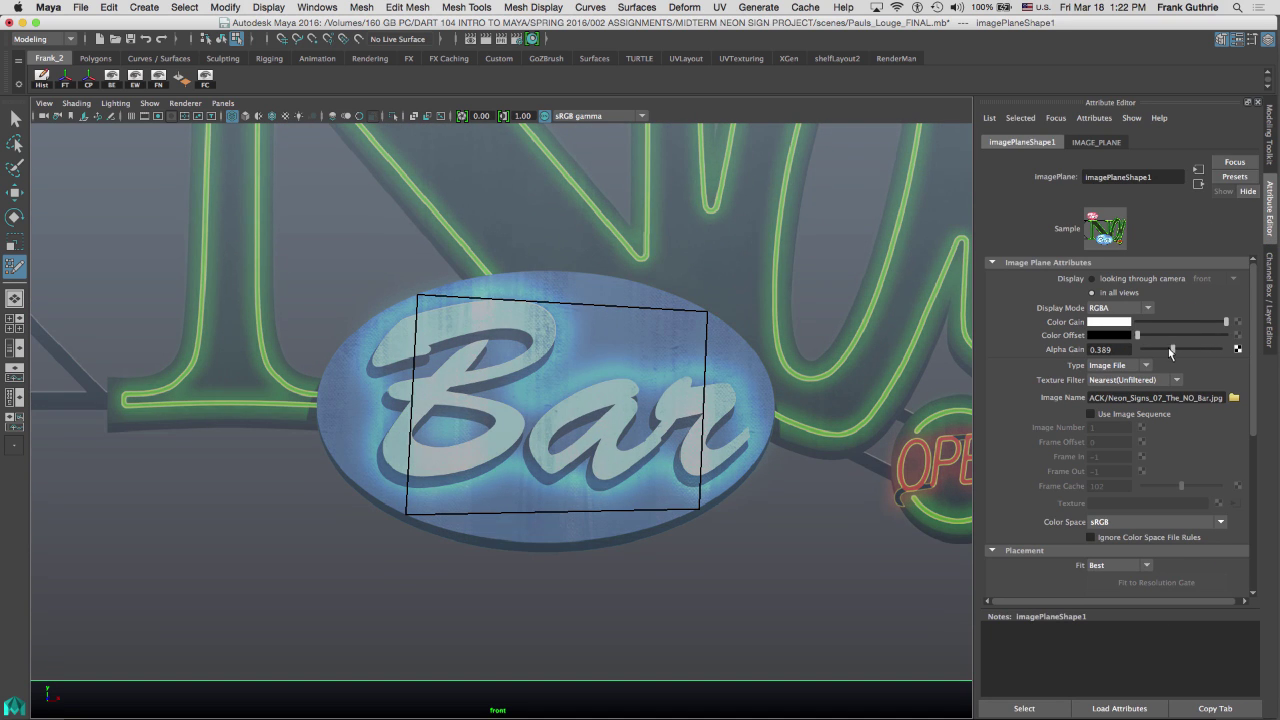
left_click_drag(1170, 349, 1155, 349)
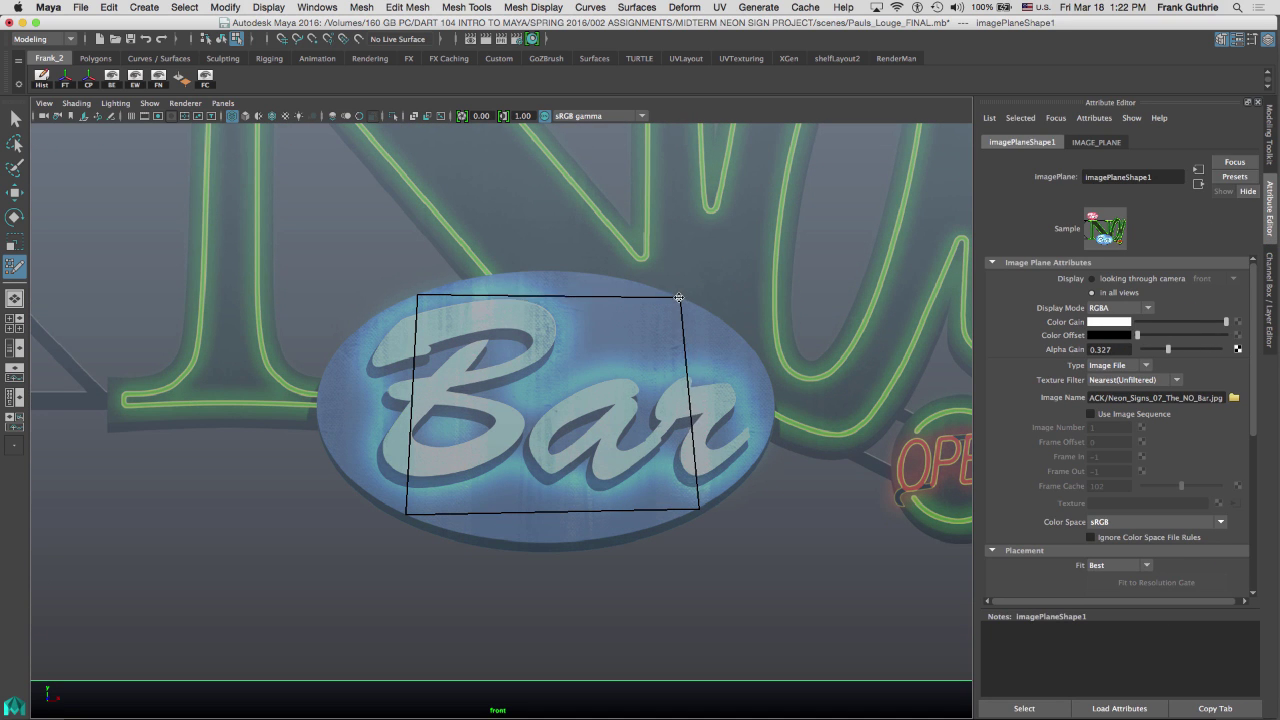
left_click_drag(680, 297, 685, 515)
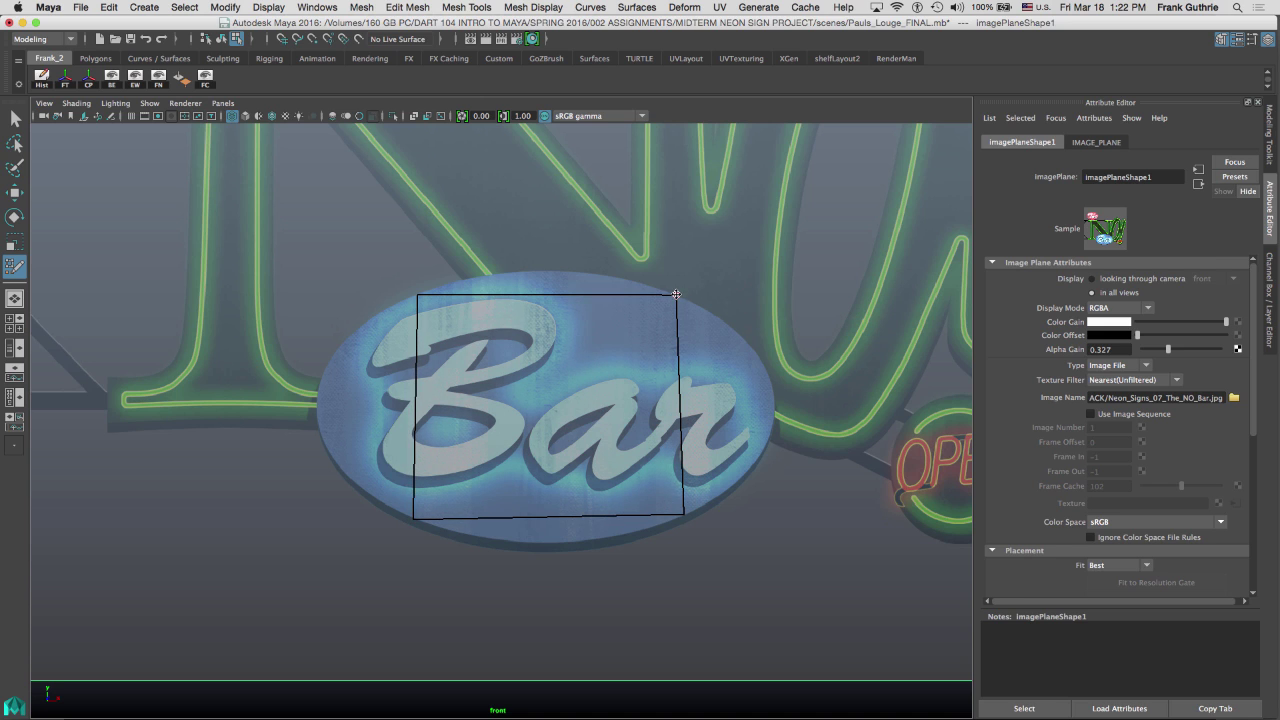
Step: Insert edge loops for four quads and pull top and bottom midpoints onto the oval
left_click(547, 353)
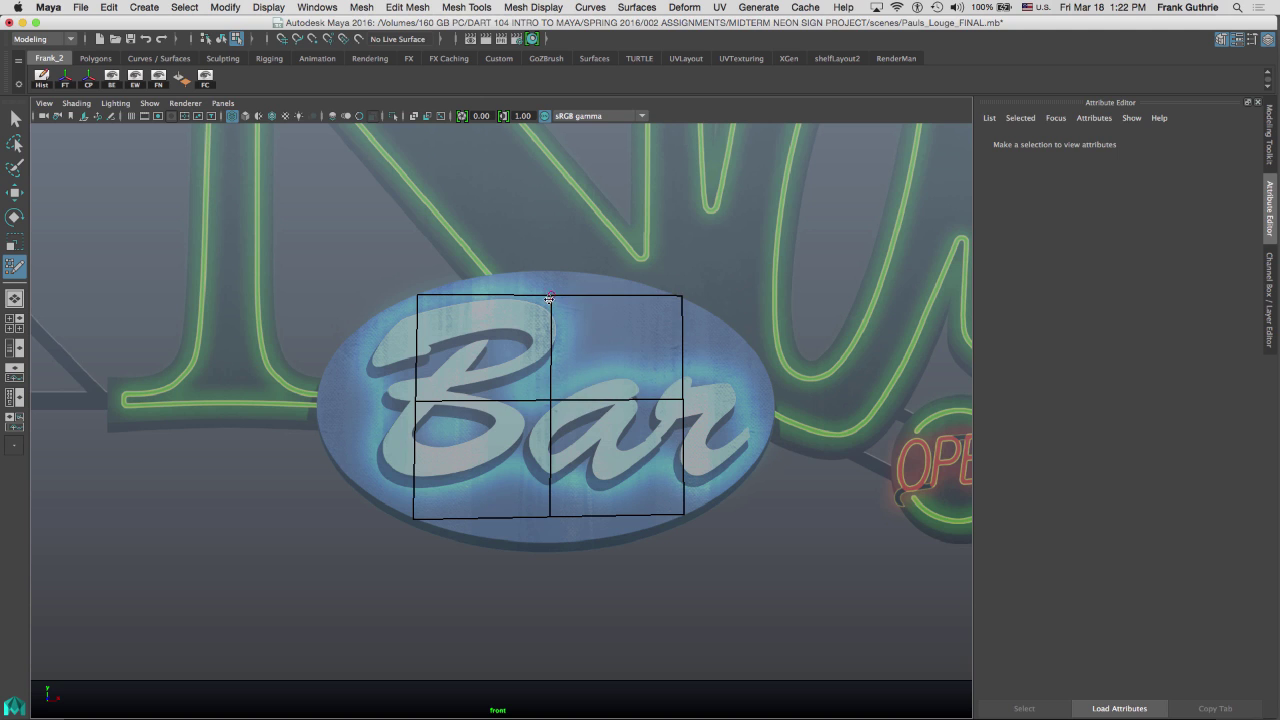
left_click_drag(548, 300, 545, 274)
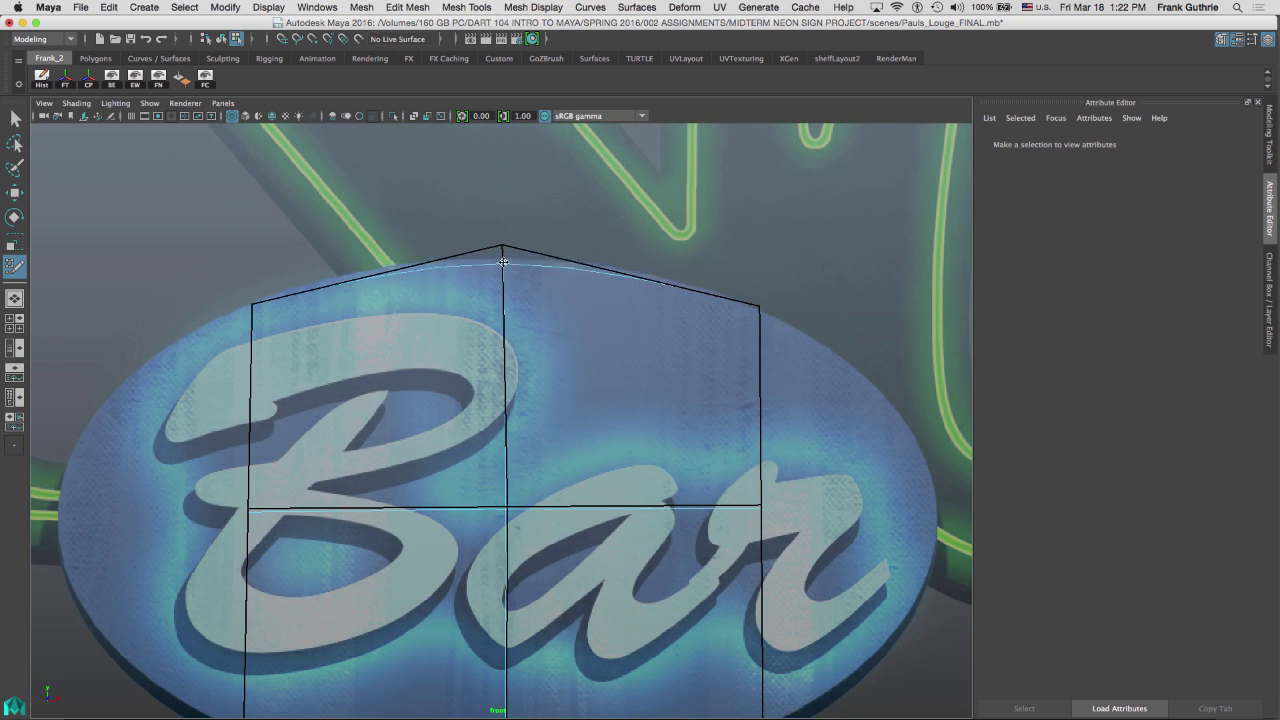
left_click(633, 380)
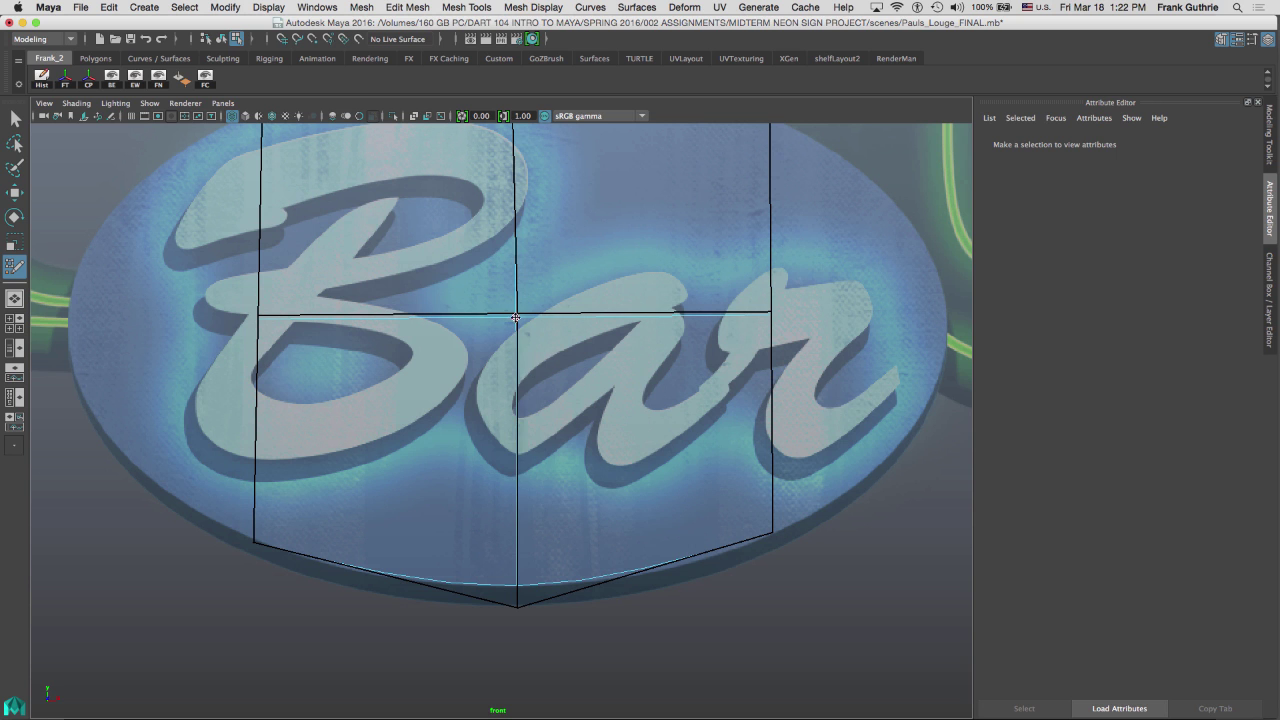
left_click_drag(515, 318, 580, 446)
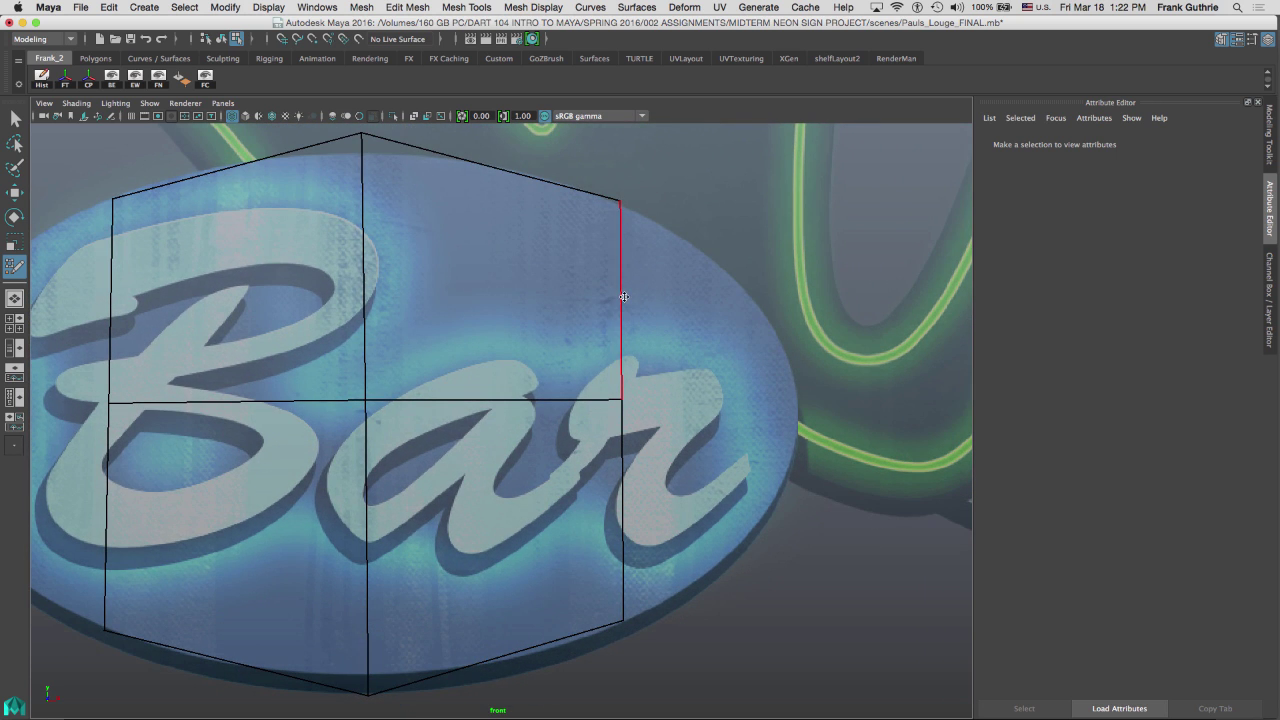
mouse_move(617, 292)
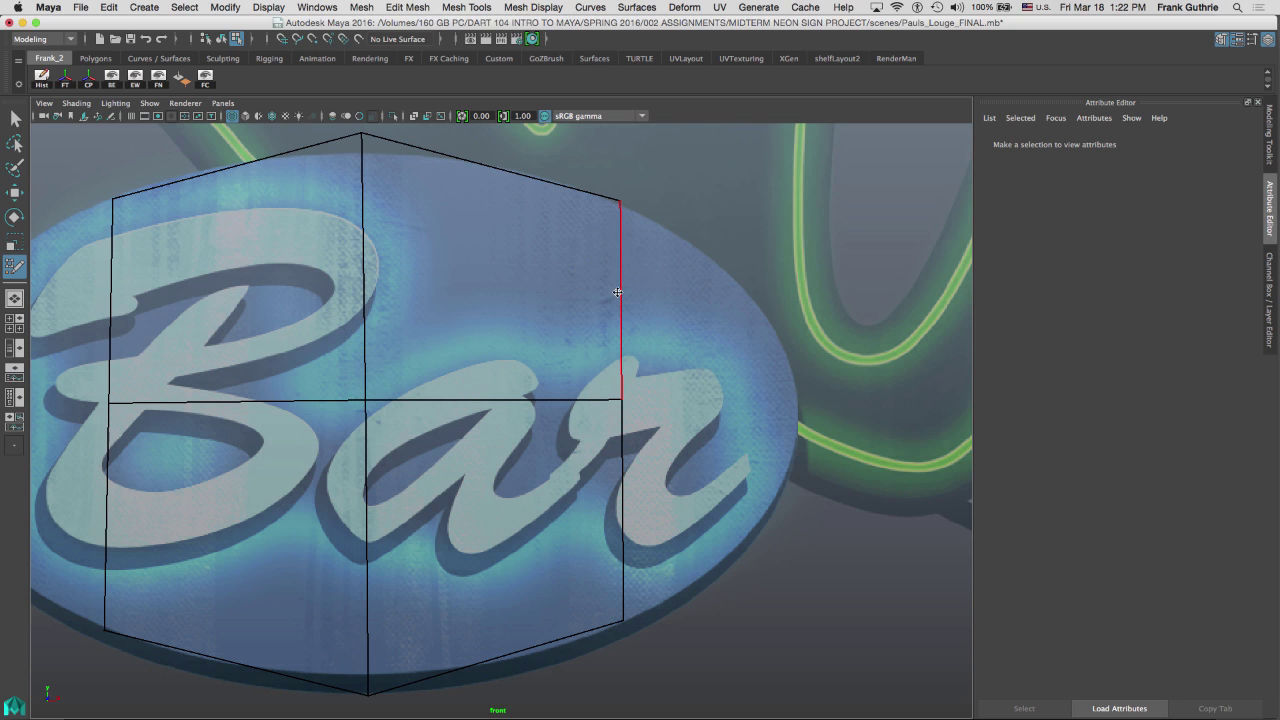
mouse_move(622, 295)
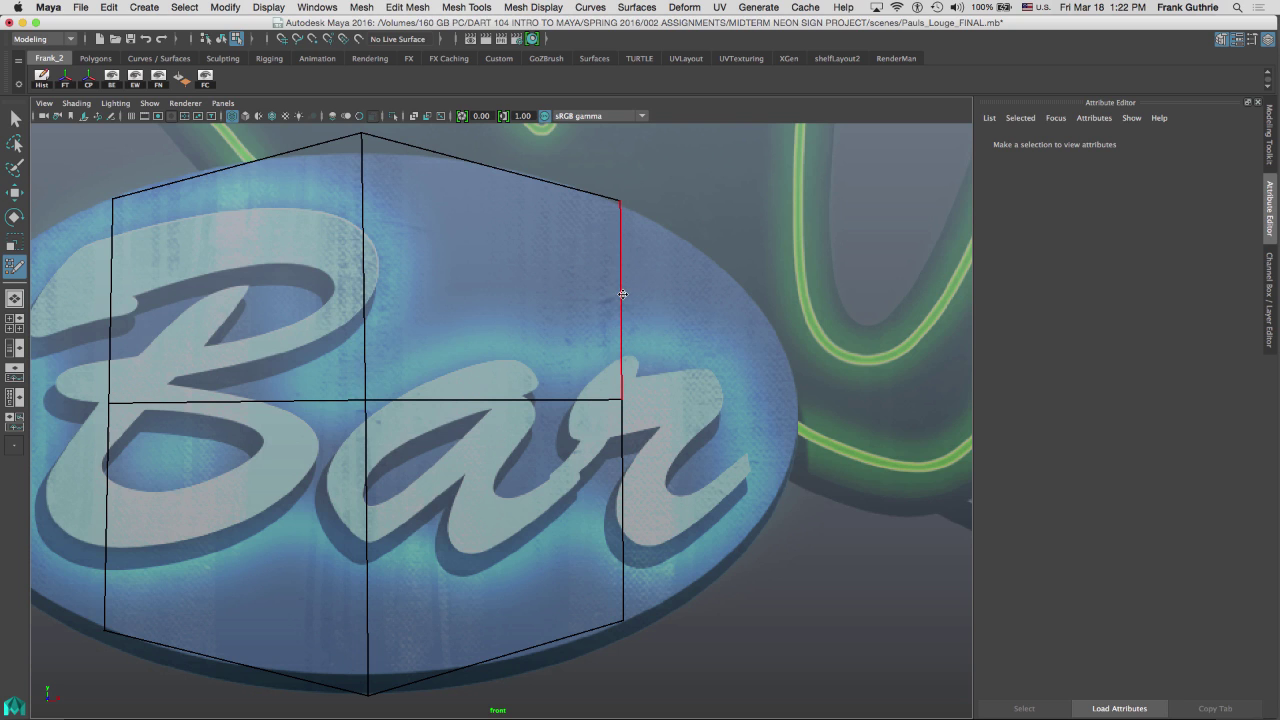
Step: Extend a face strip from the right border and snap its corner to the oval outline
left_click(621, 300)
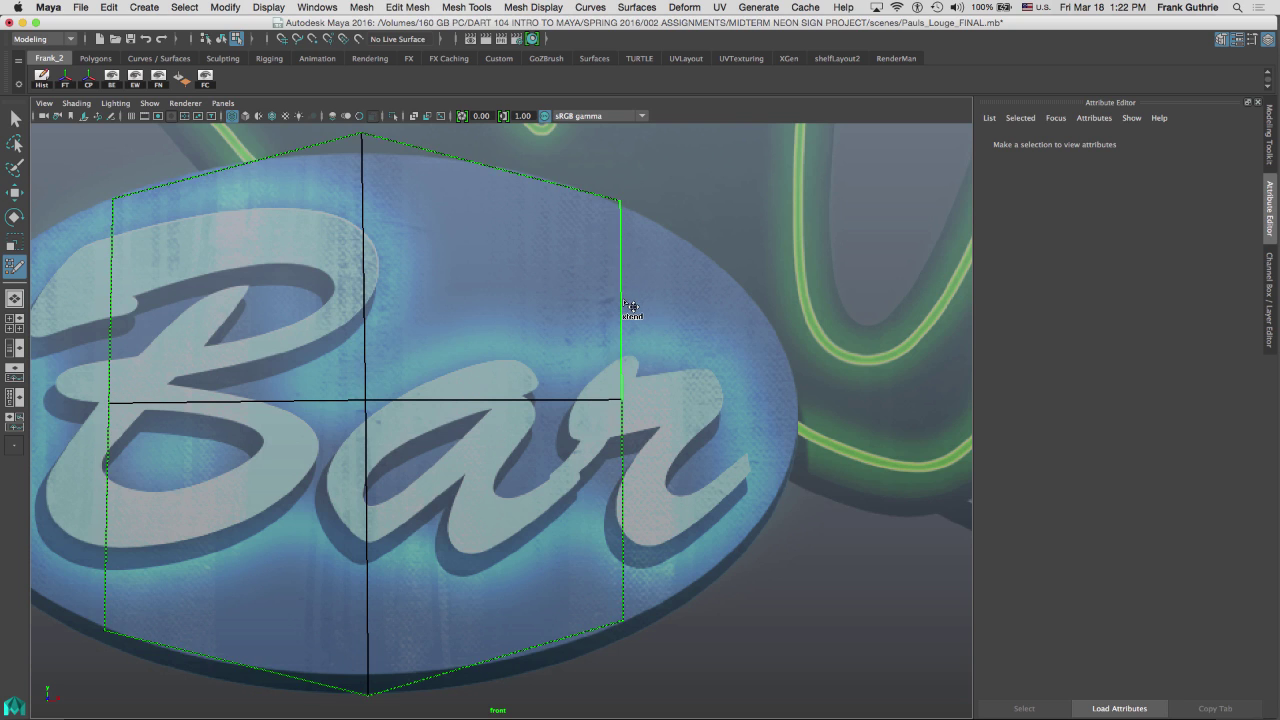
right_click(625, 307)
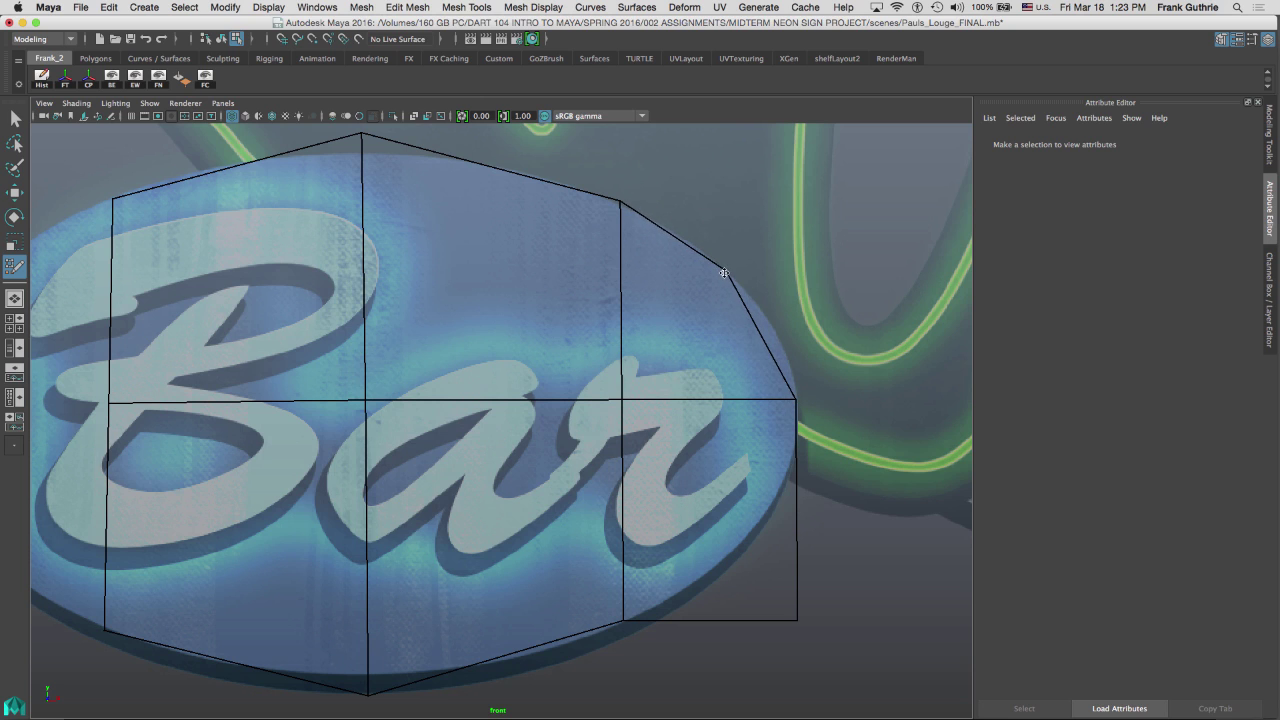
left_click_drag(723, 273, 739, 549)
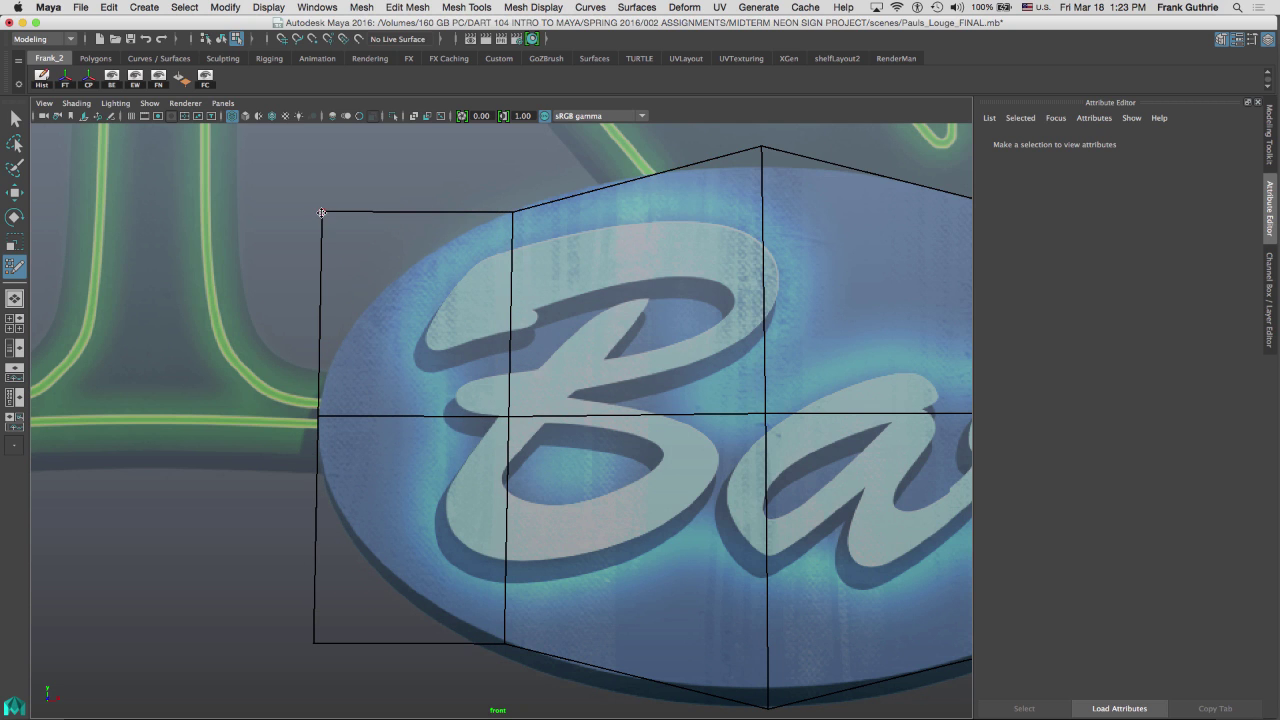
Step: Drag the left corner toward the outline and place a vertex at the oval's leftmost point
left_click_drag(322, 212, 378, 290)
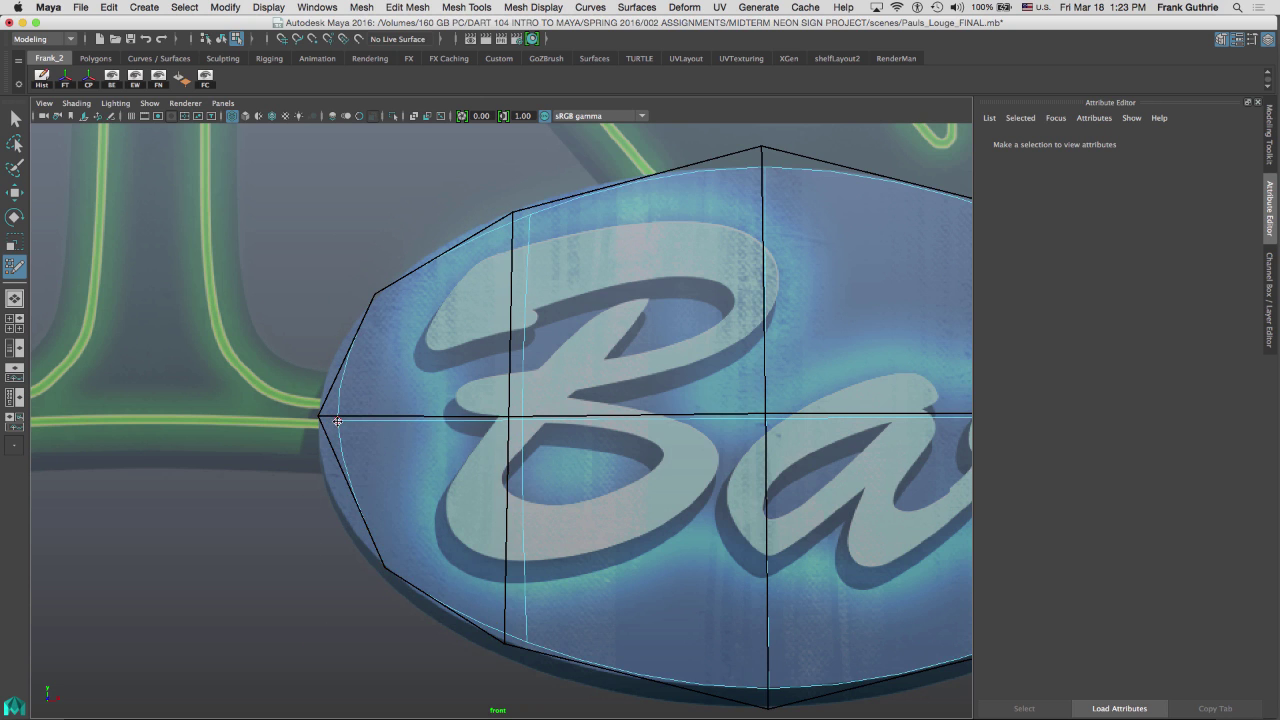
left_click(400, 538)
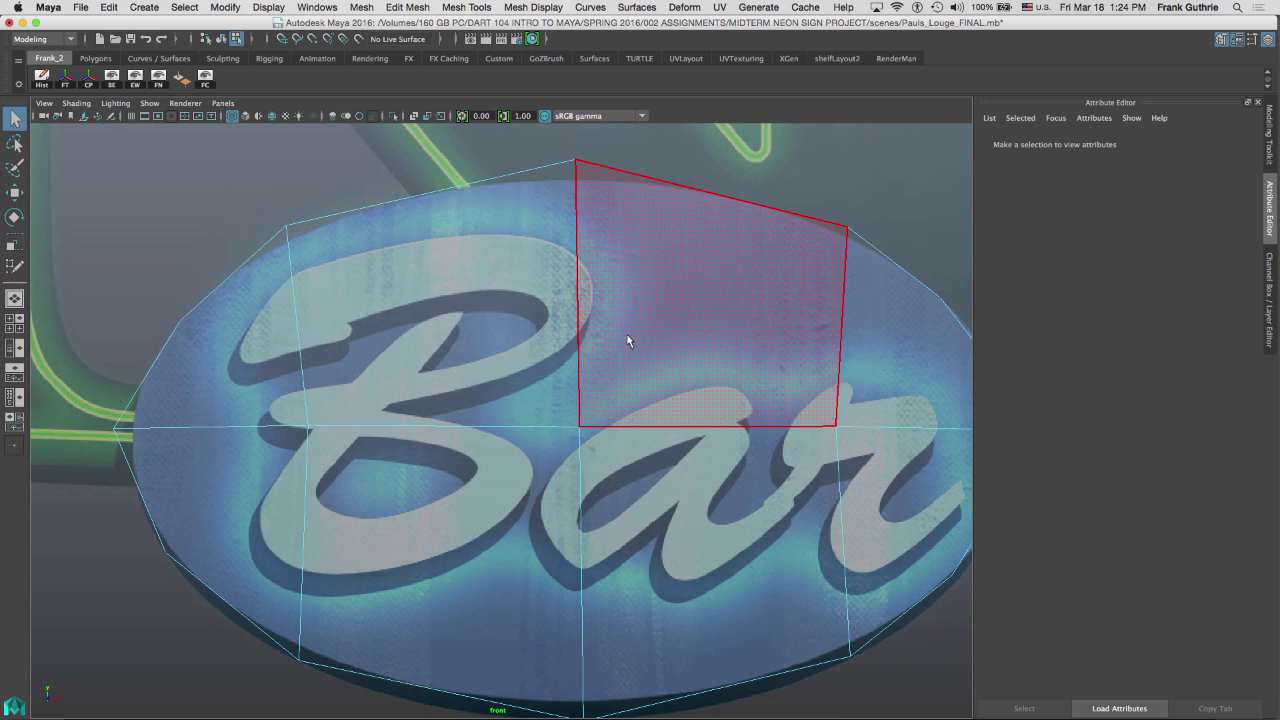
mouse_move(651, 306)
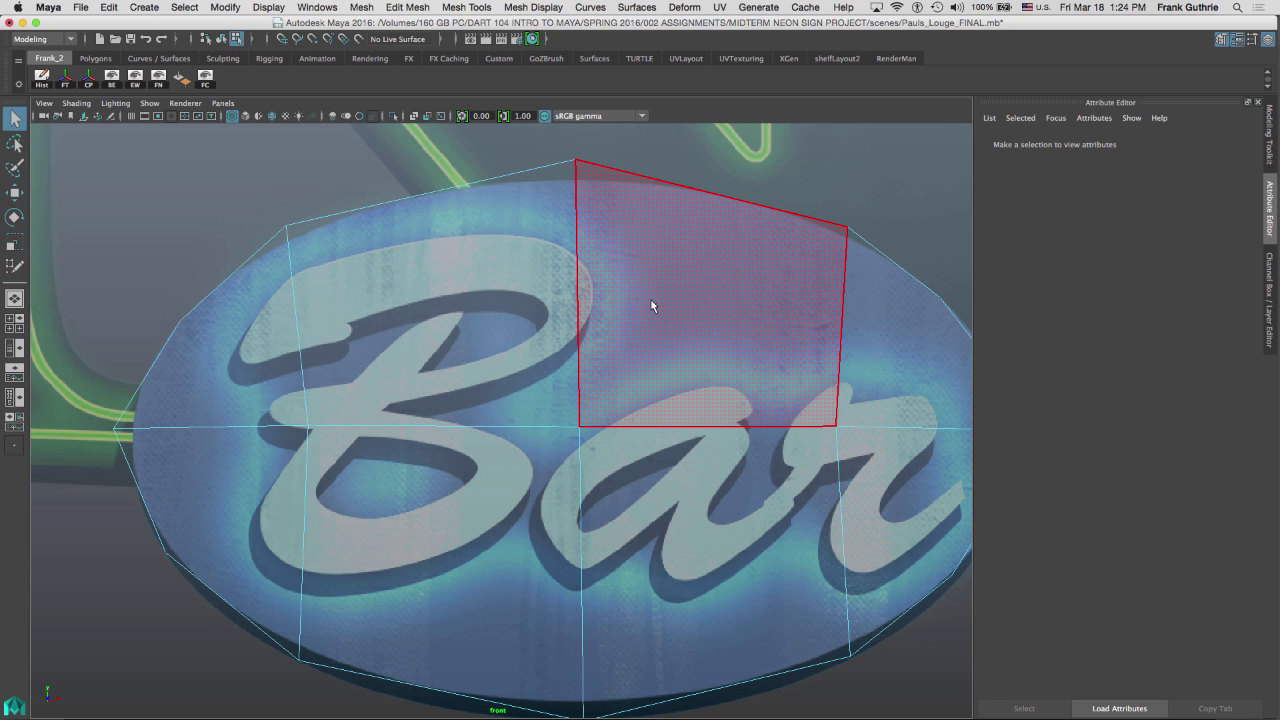
mouse_move(645, 312)
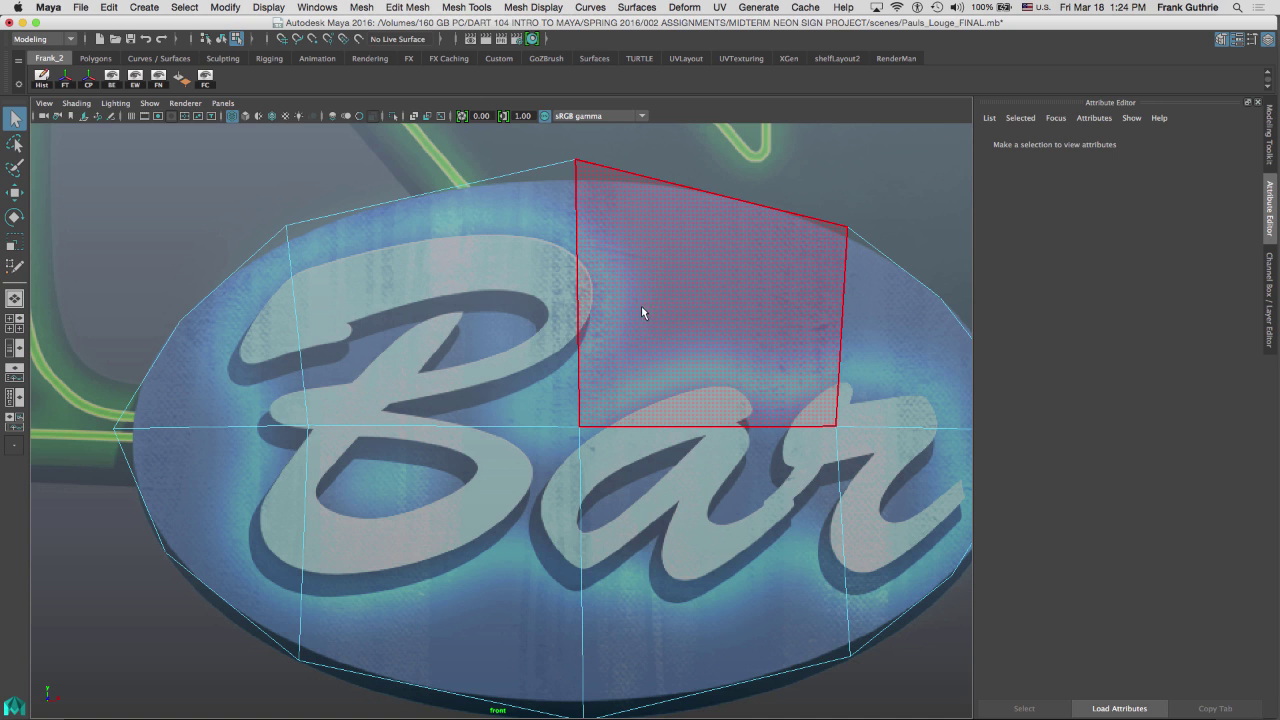
mouse_move(597, 253)
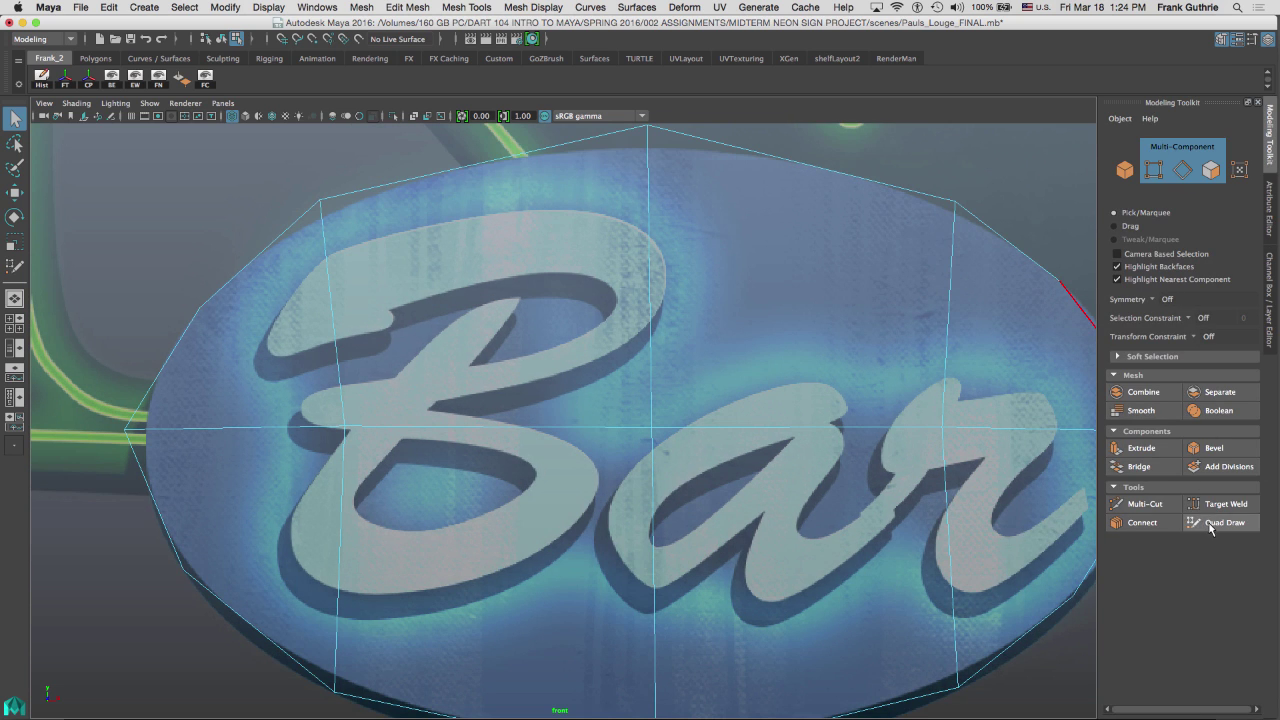
Step: Resume Quad Draw and position an inner border edge loop near the rim
left_click(1225, 522)
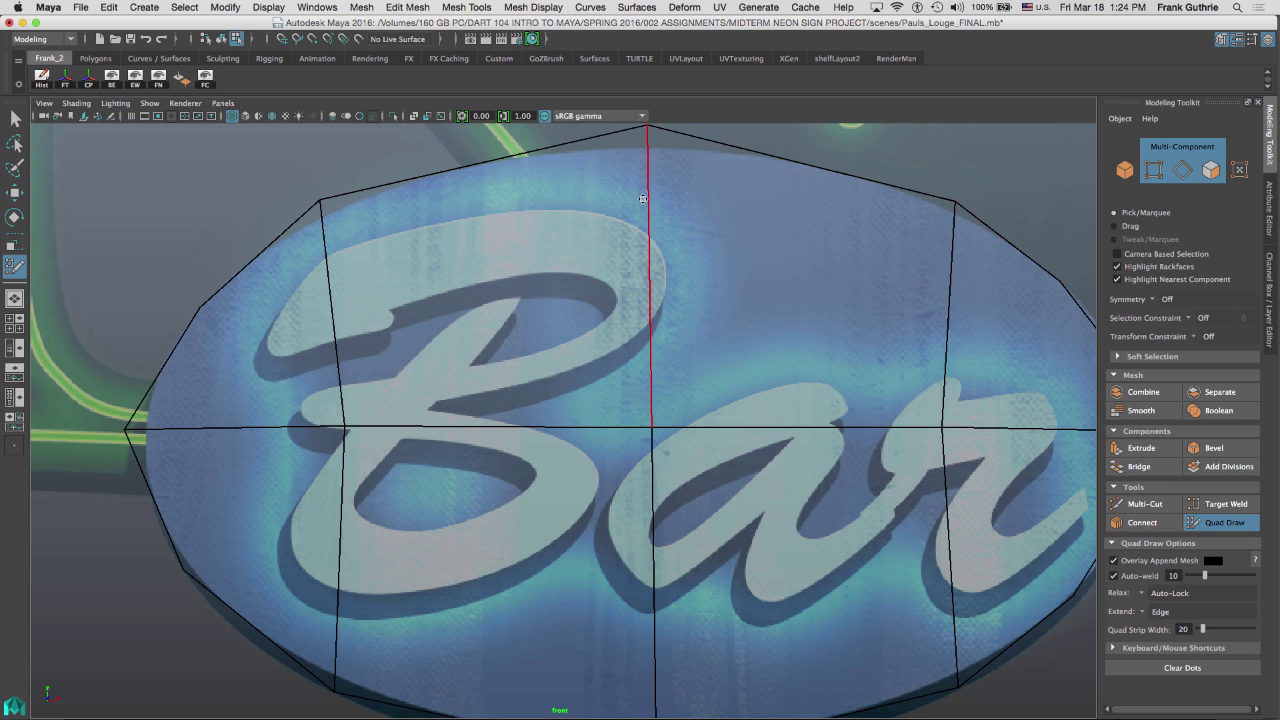
left_click(640, 195)
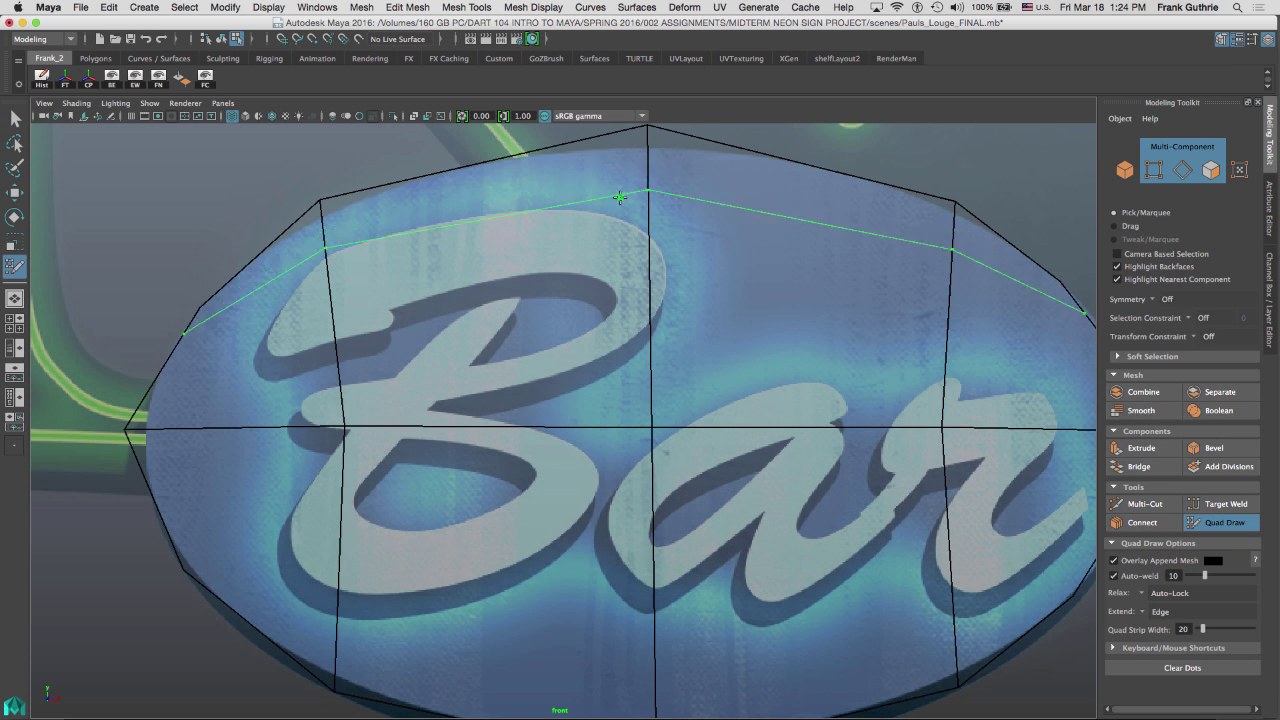
left_click(211, 314)
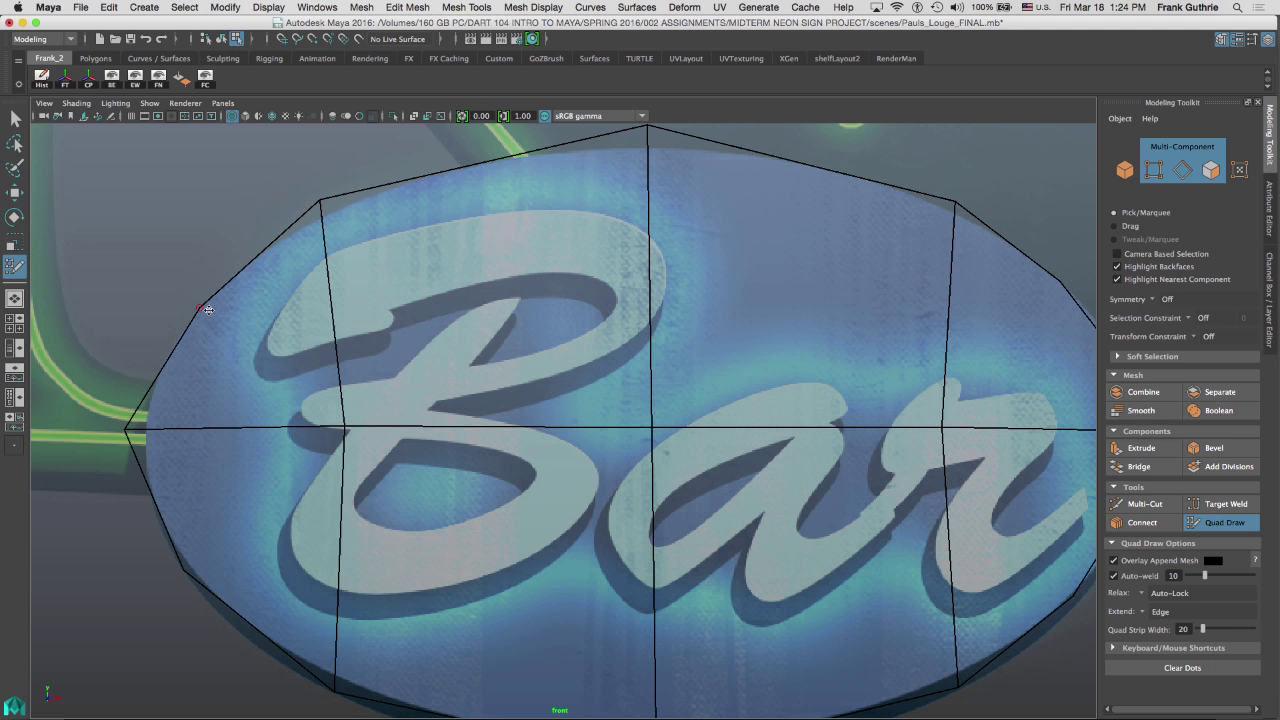
mouse_move(197, 308)
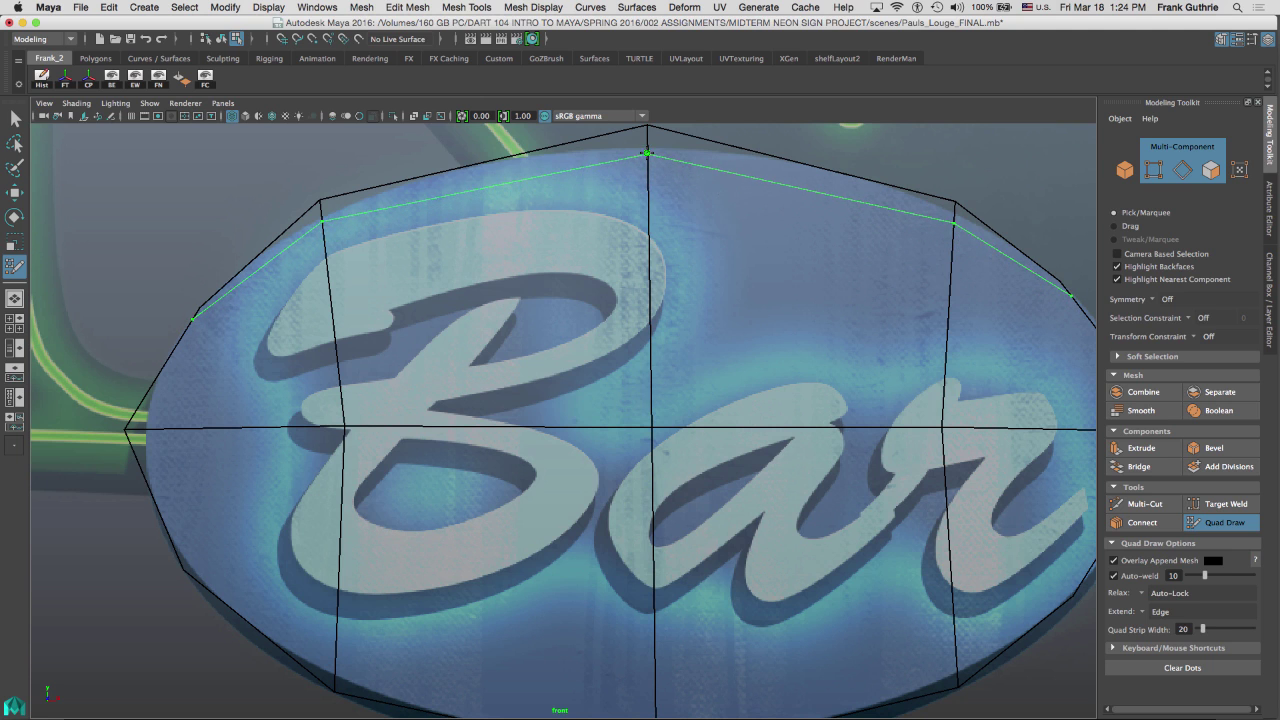
left_click_drag(648, 153, 648, 135)
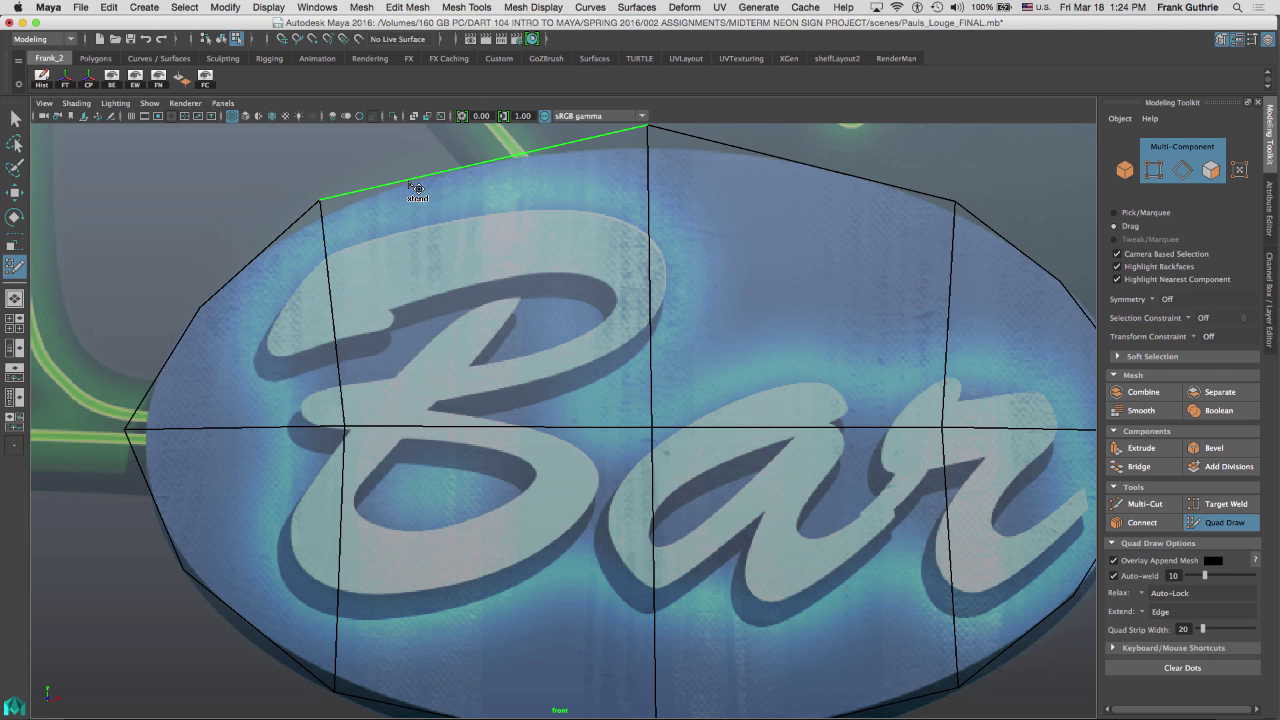
Step: Set Quad Draw to Extend: Border and extend a strip around the whole border
left_click(417, 190)
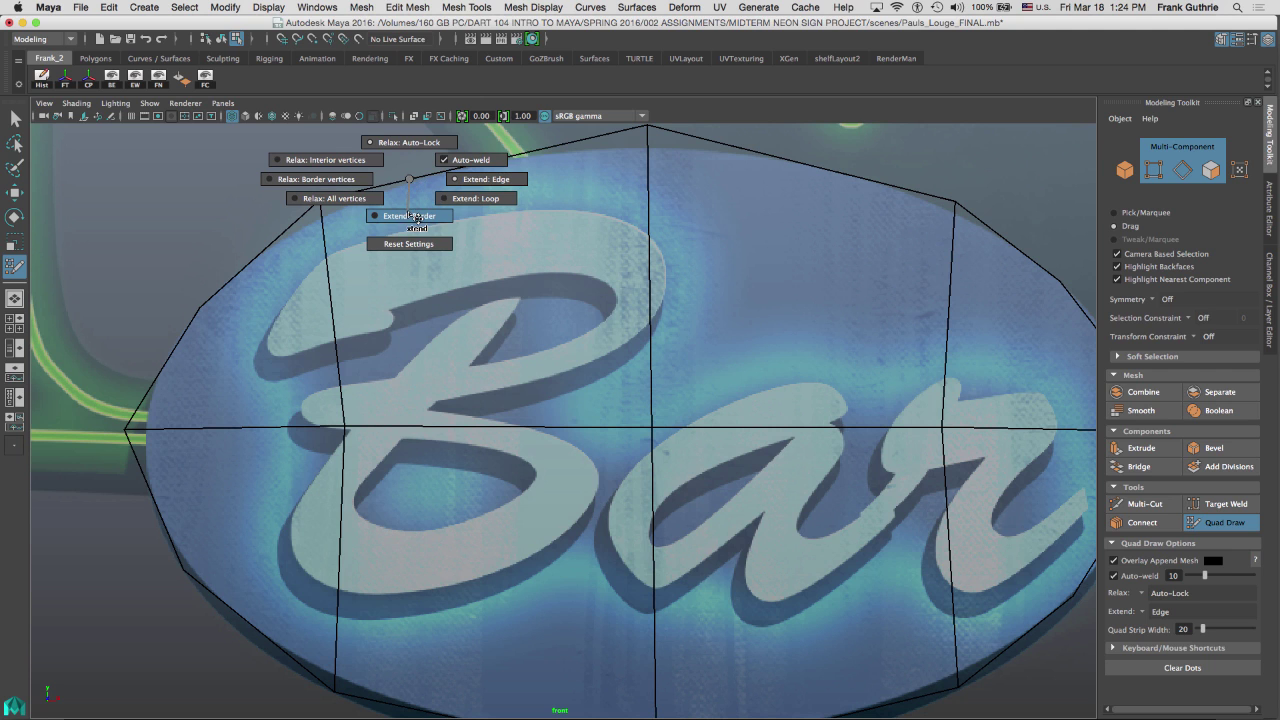
left_click(408, 215)
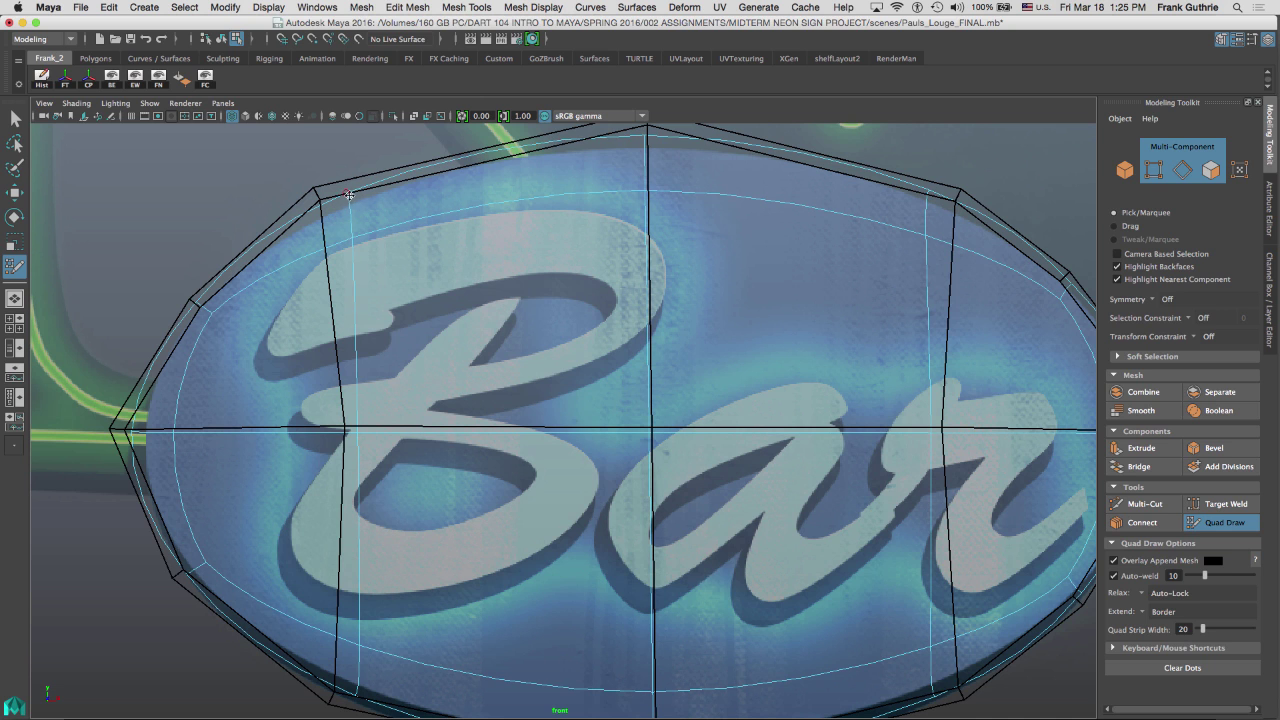
left_click(220, 302)
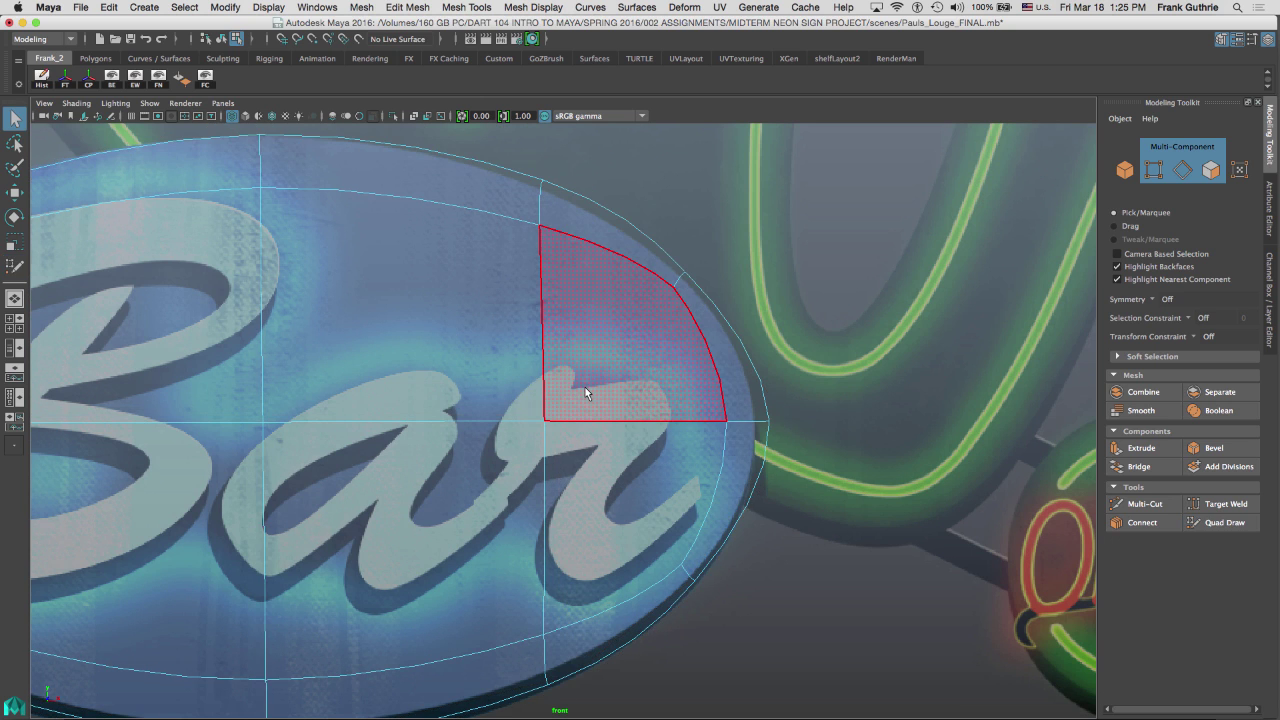
mouse_move(597, 388)
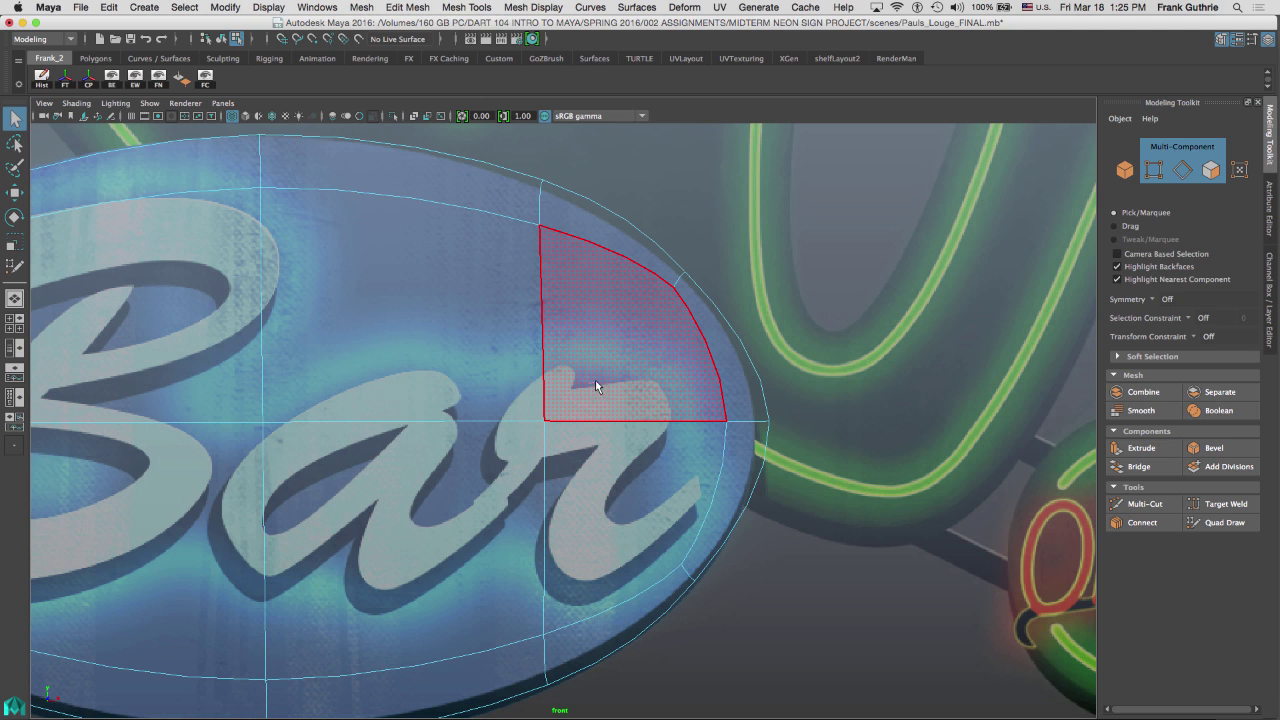
mouse_move(600, 374)
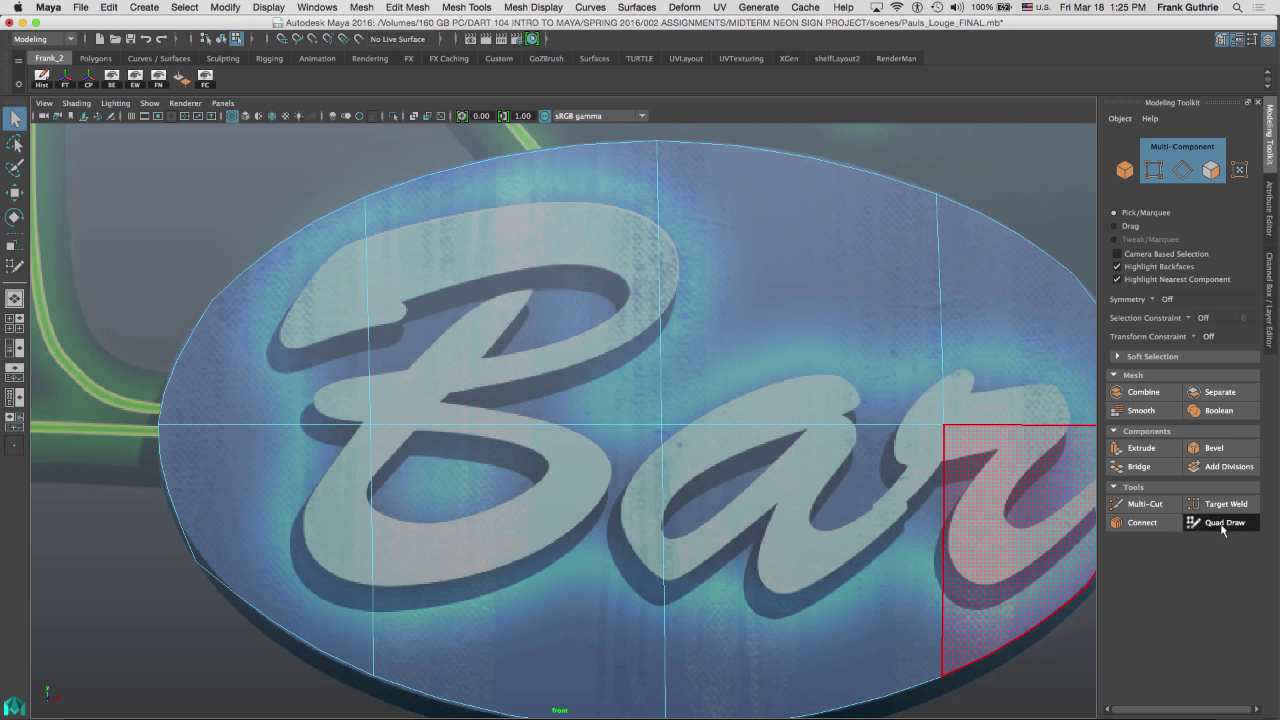
Step: Pull a thin quad strip outward from the sign's lower rim with Quad Draw
left_click(1224, 522)
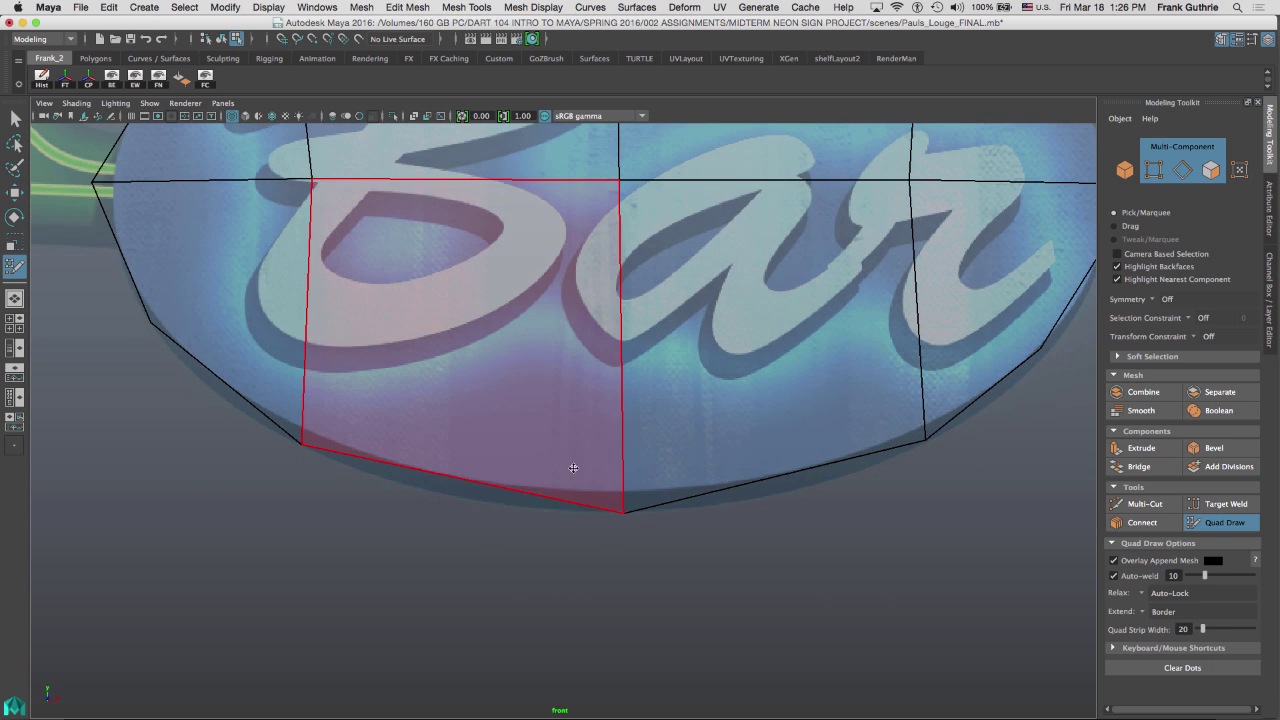
left_click(573, 468)
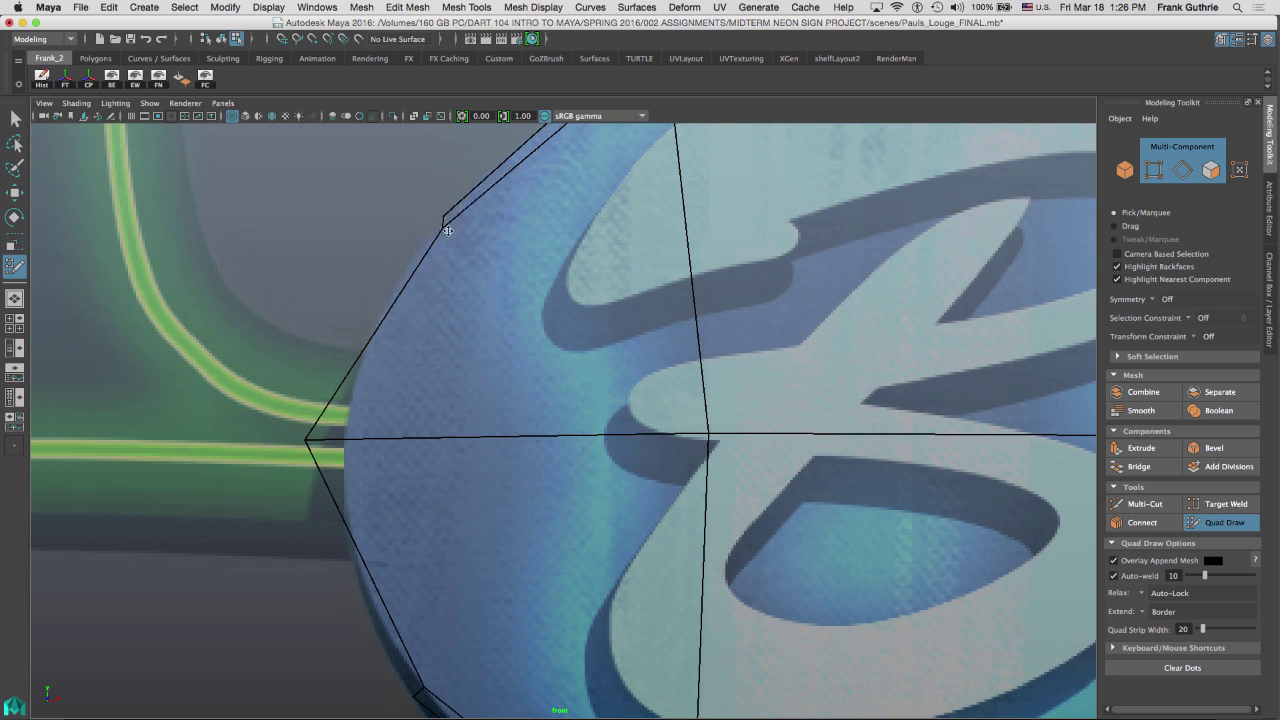
left_click(587, 328)
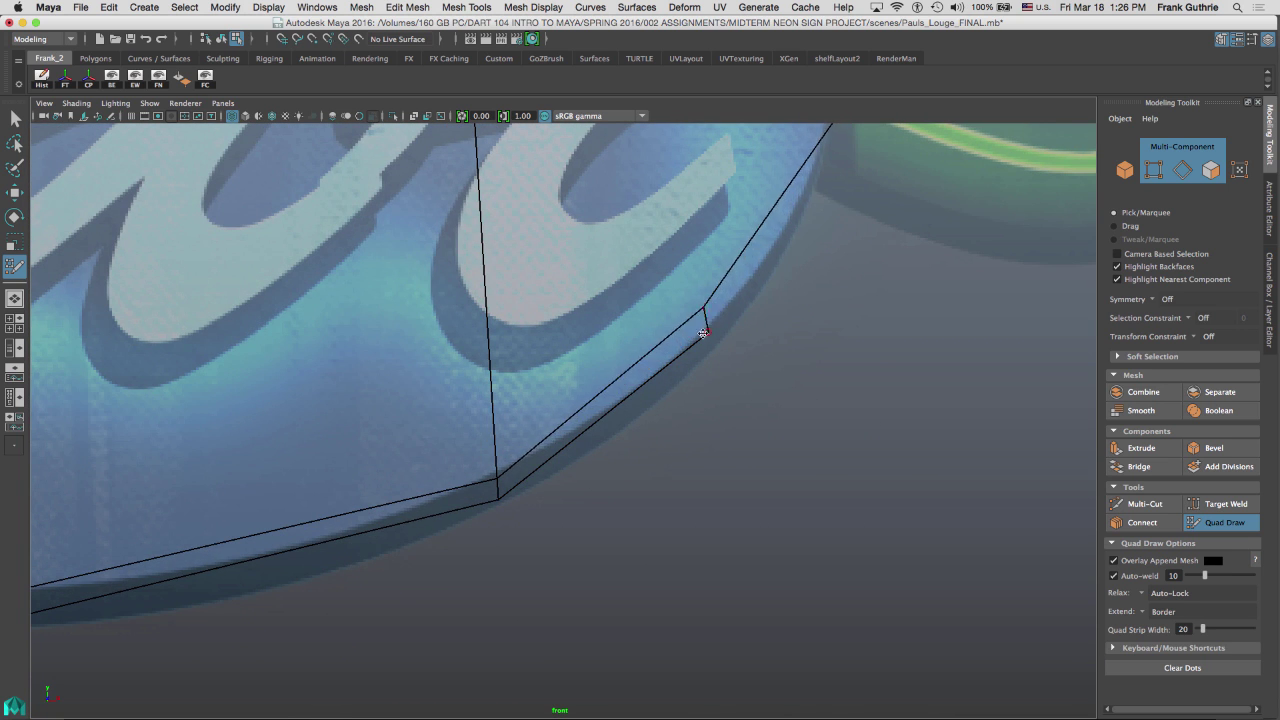
left_click_drag(700, 333, 1013, 385)
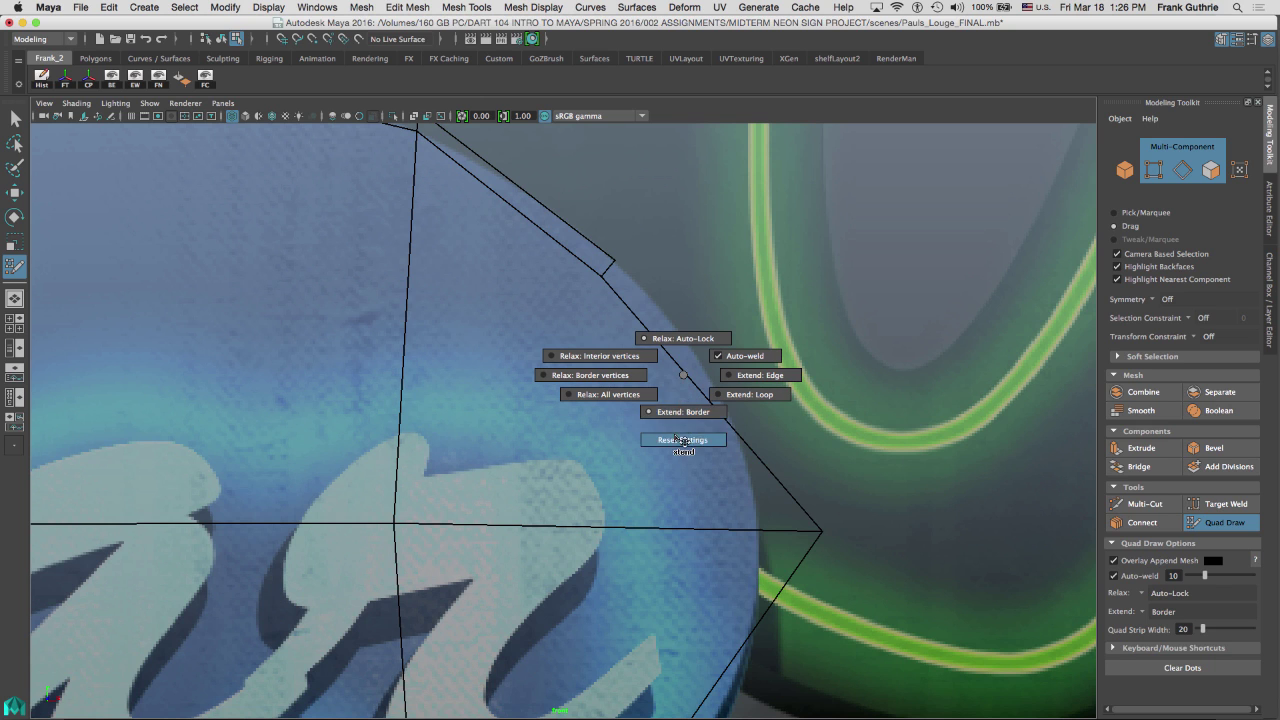
Step: Reset Quad Draw options, extend the upper-right edge strip, and weld its corner at left
left_click(759, 375)
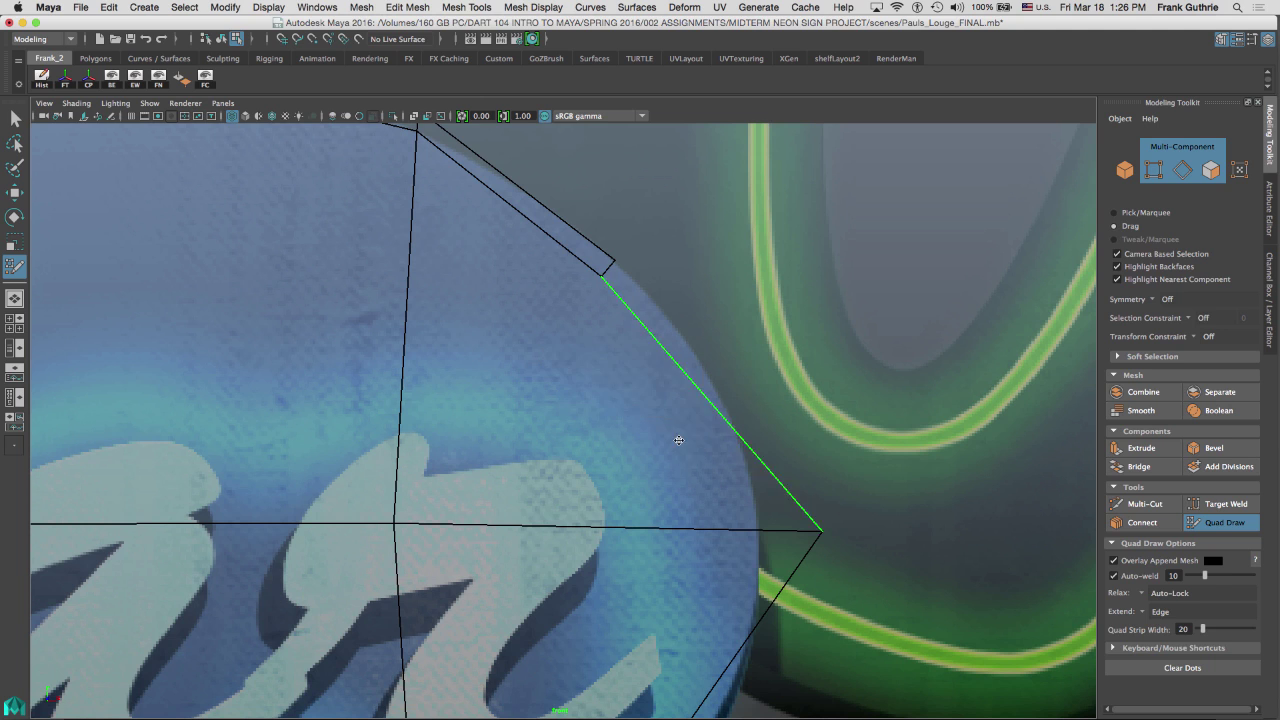
left_click(715, 410)
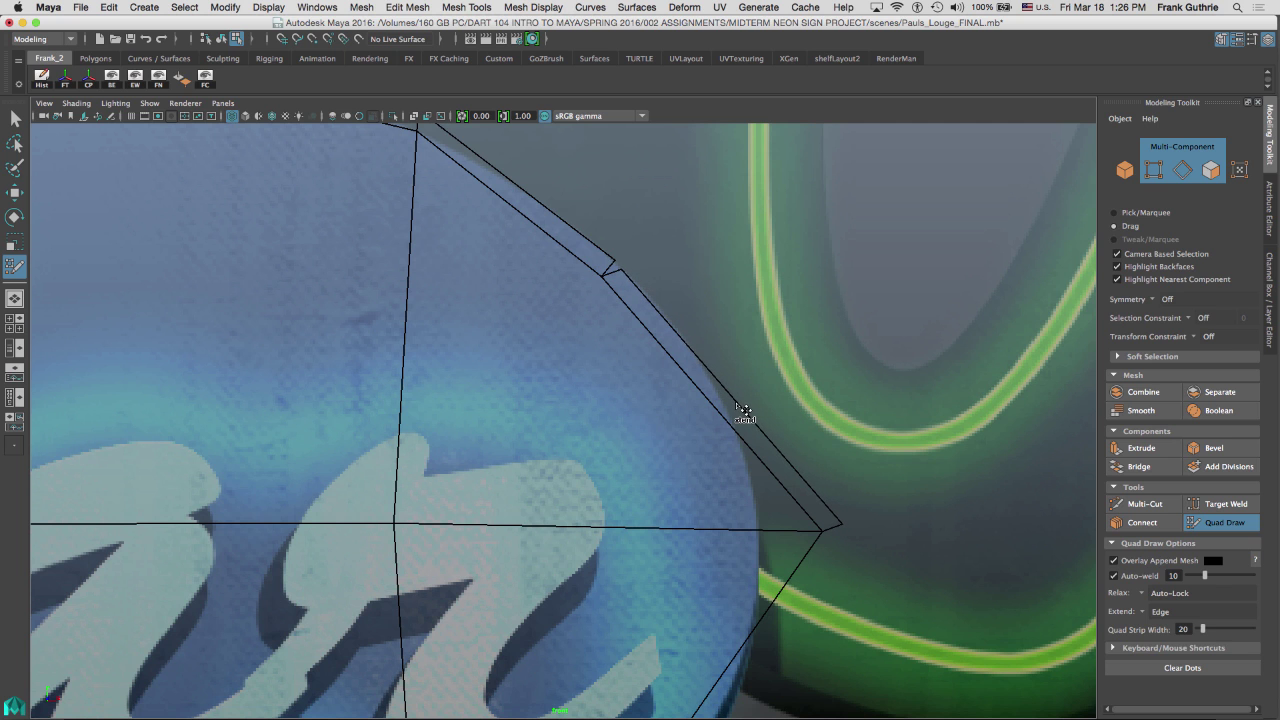
mouse_move(730, 398)
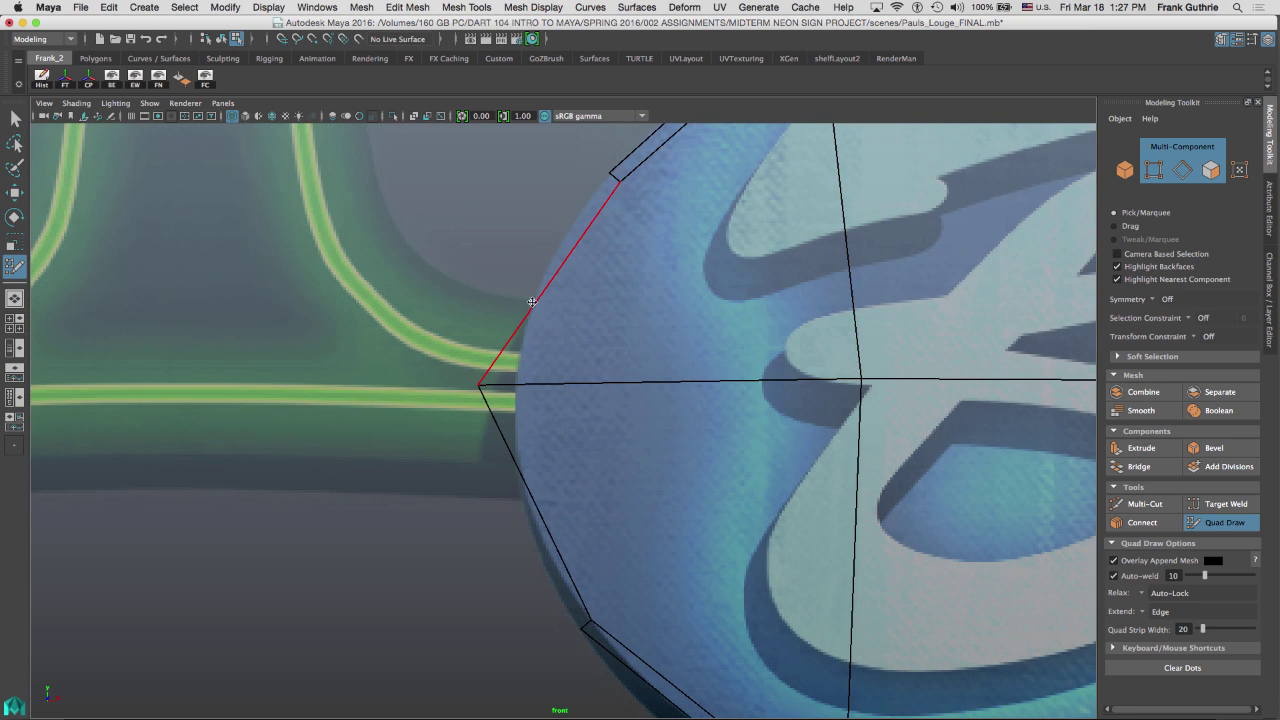
mouse_move(544, 308)
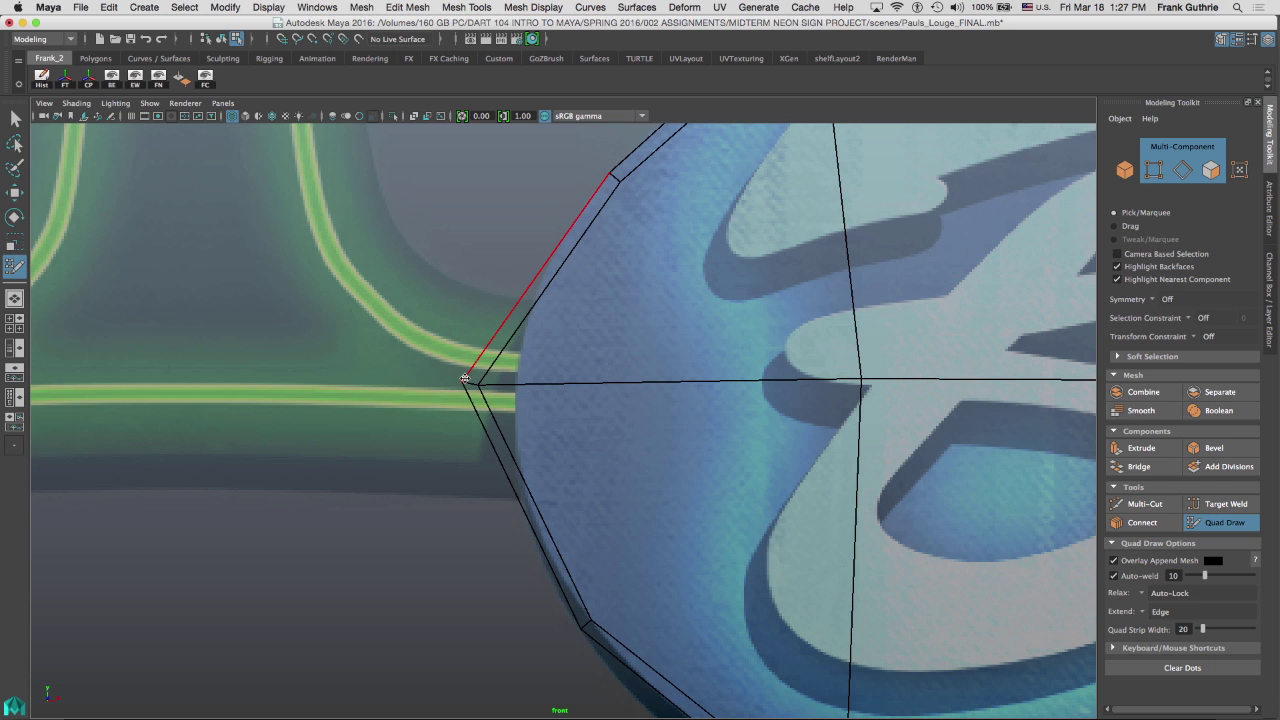
left_click(505, 390)
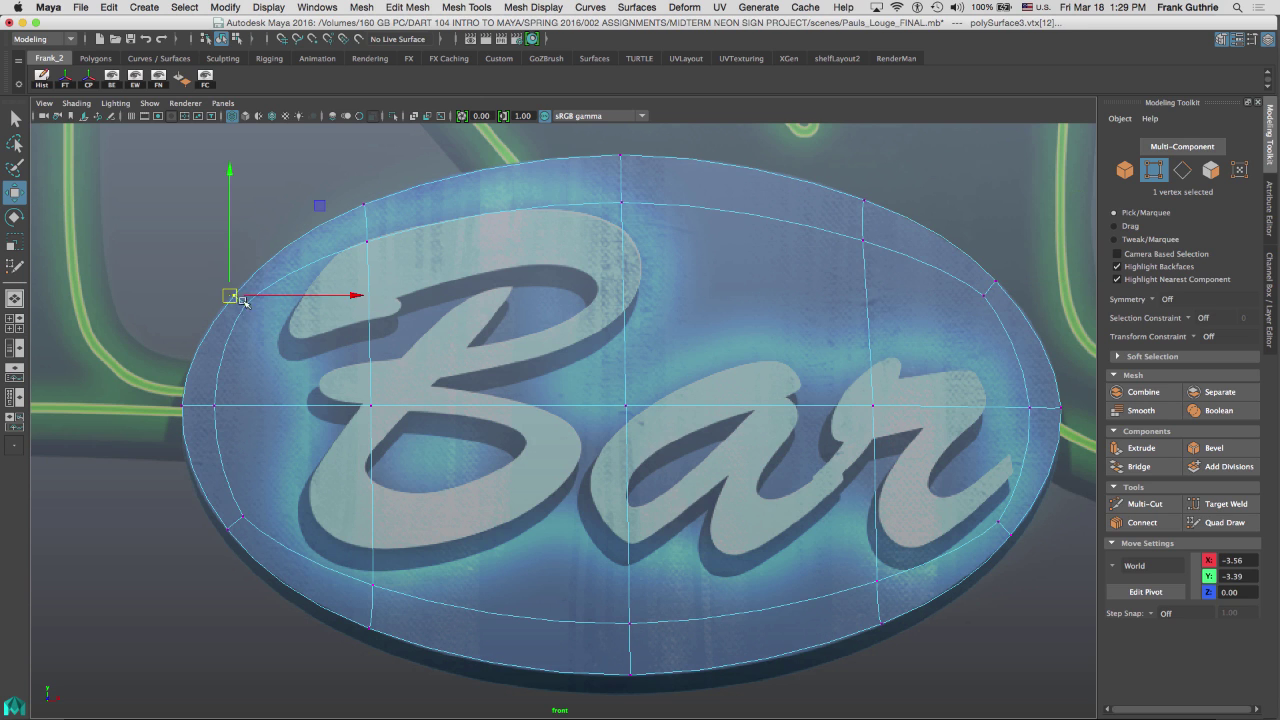
Step: Extrude the 12 border edges twice and drag out the rim to add thickness
left_click(620, 205)
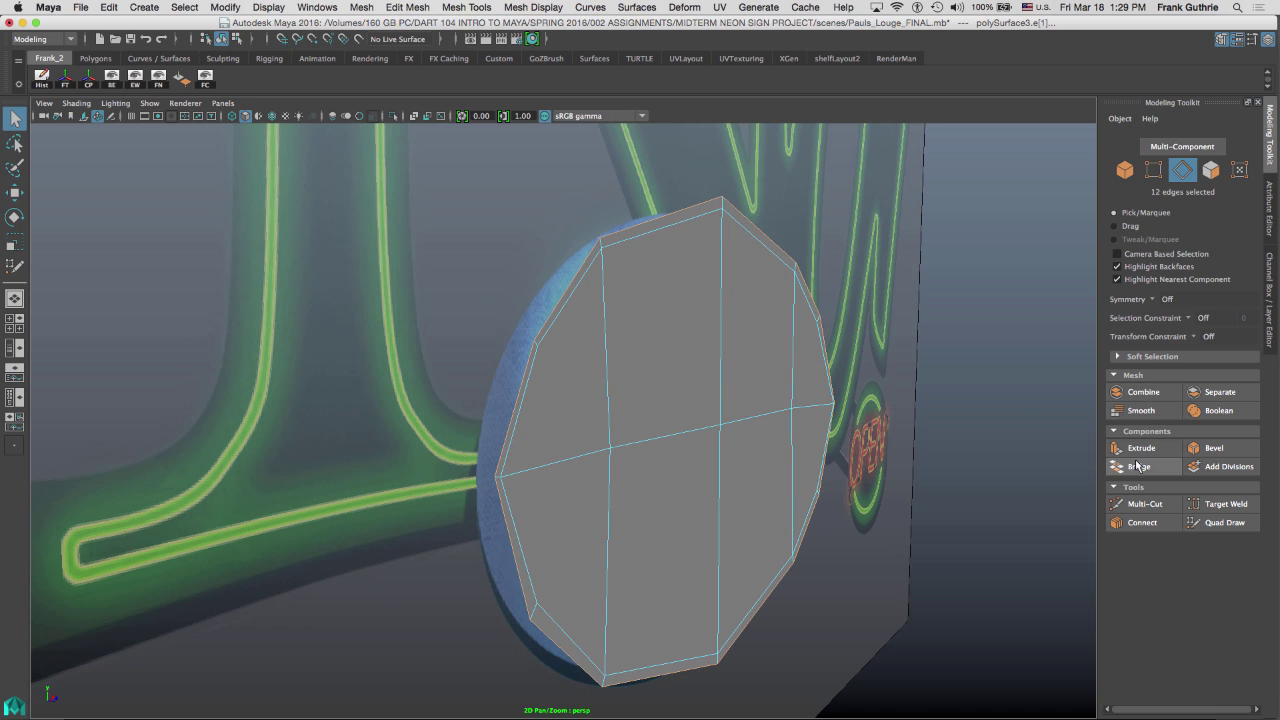
left_click(1141, 447)
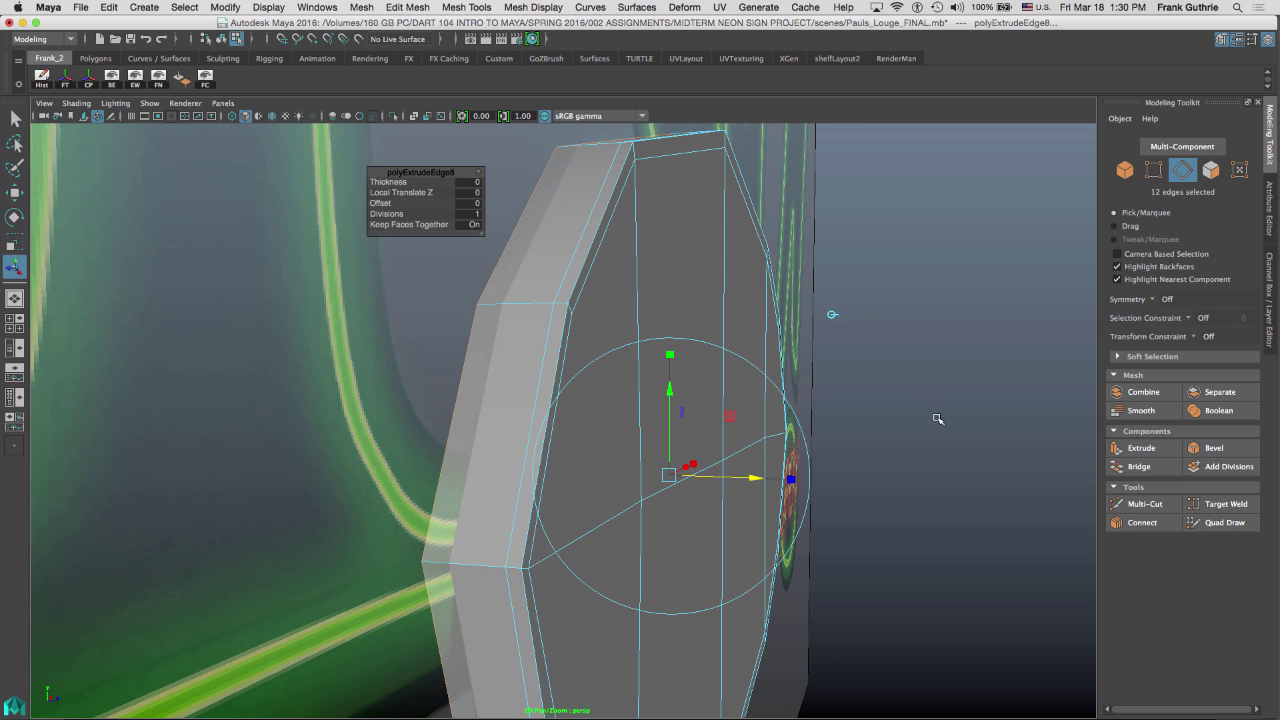
left_click(1141, 447)
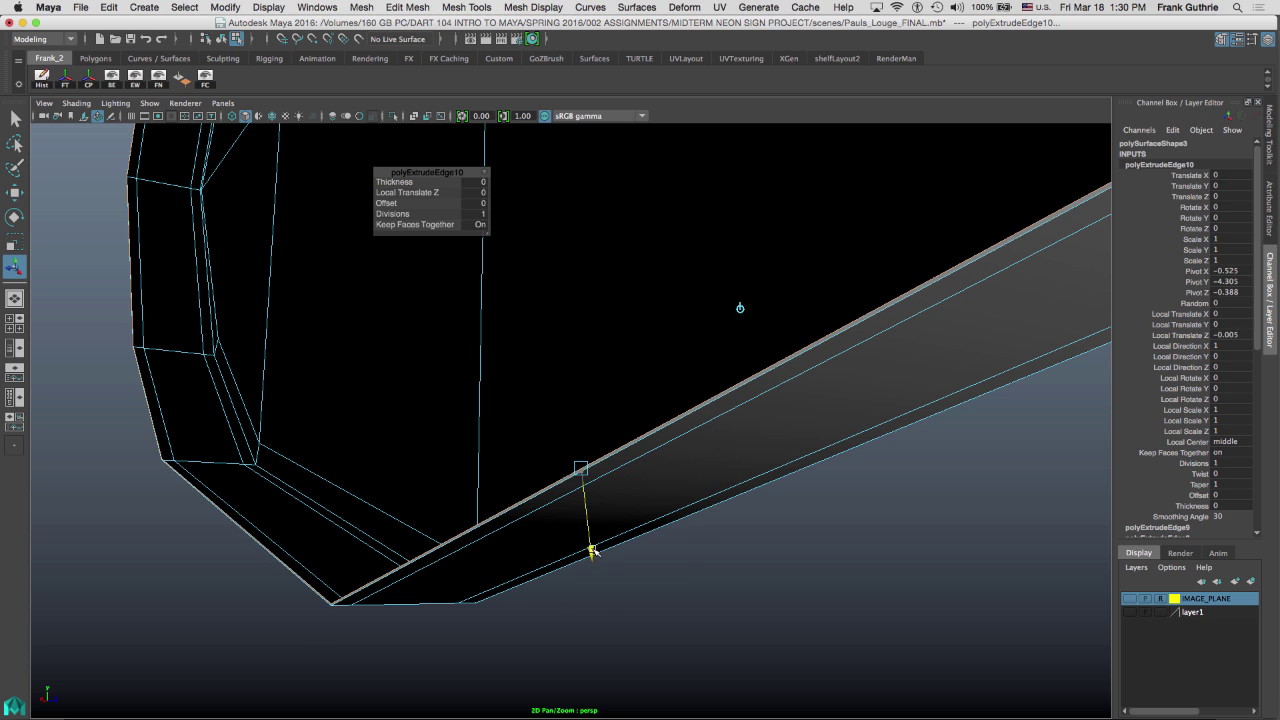
left_click_drag(591, 550, 591, 527)
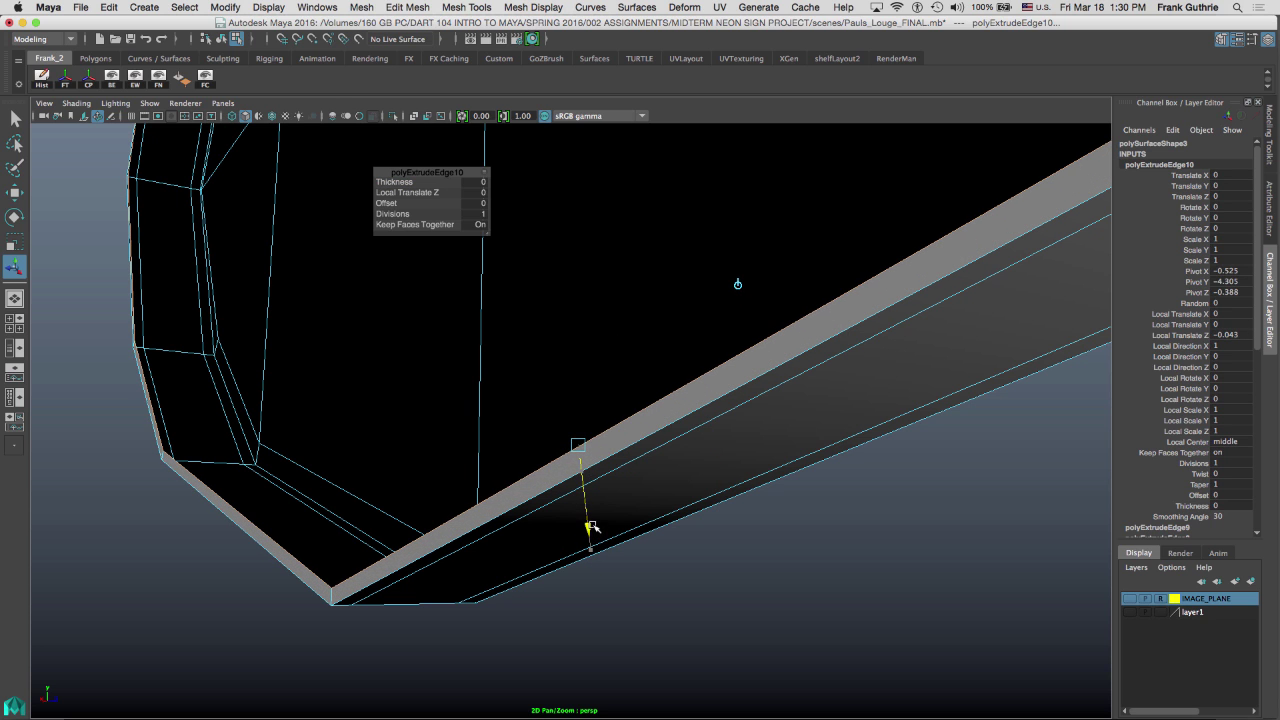
right_click(787, 335)
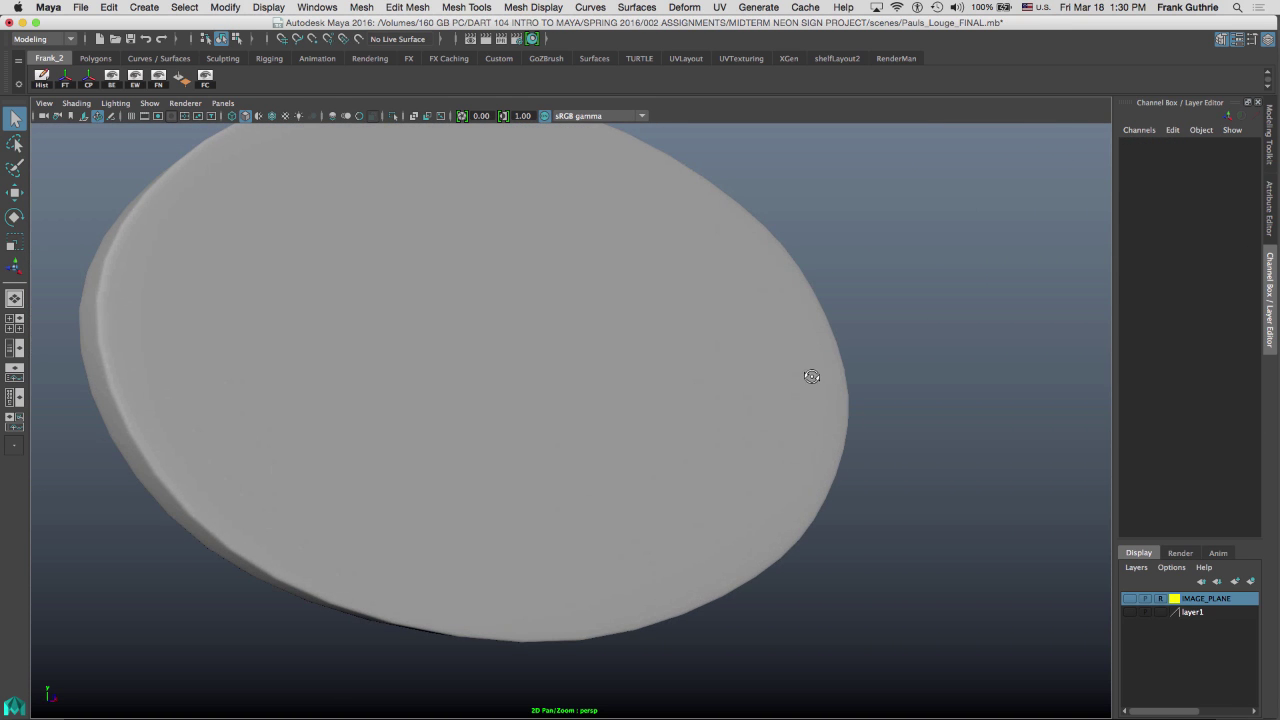
left_click_drag(811, 376, 826, 357)
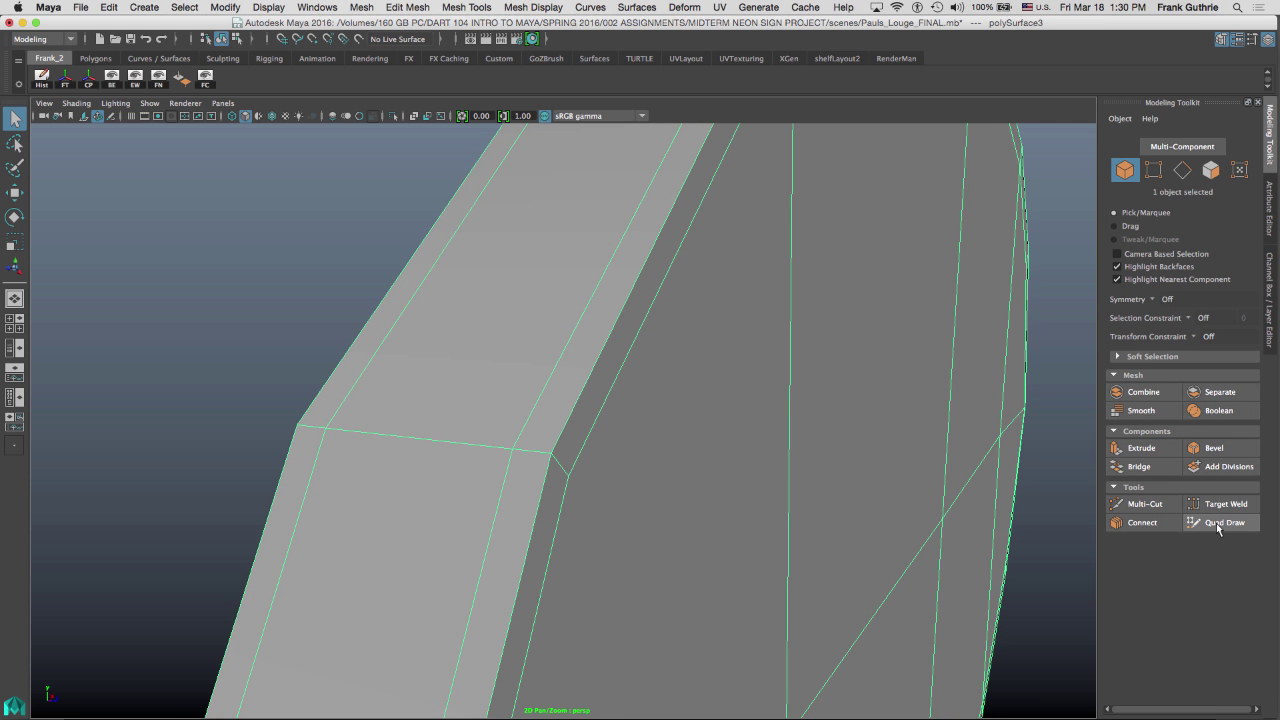
left_click(1224, 522)
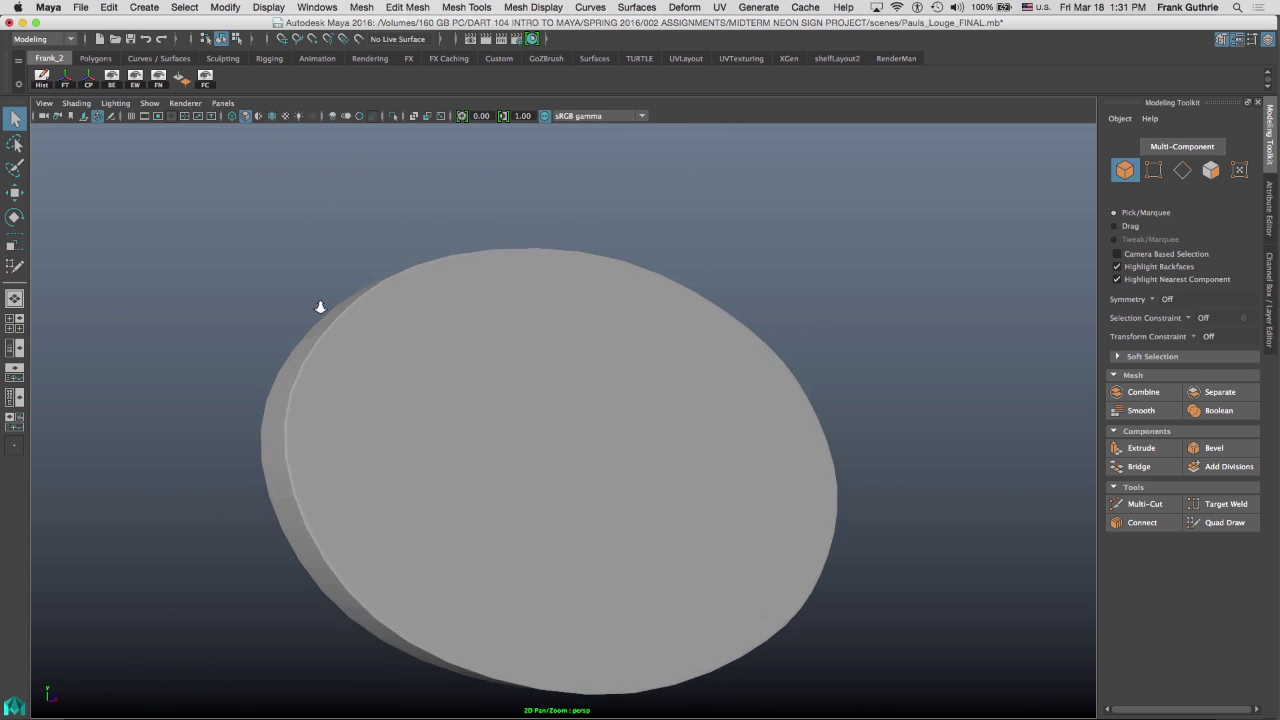
left_click_drag(320, 307, 593, 307)
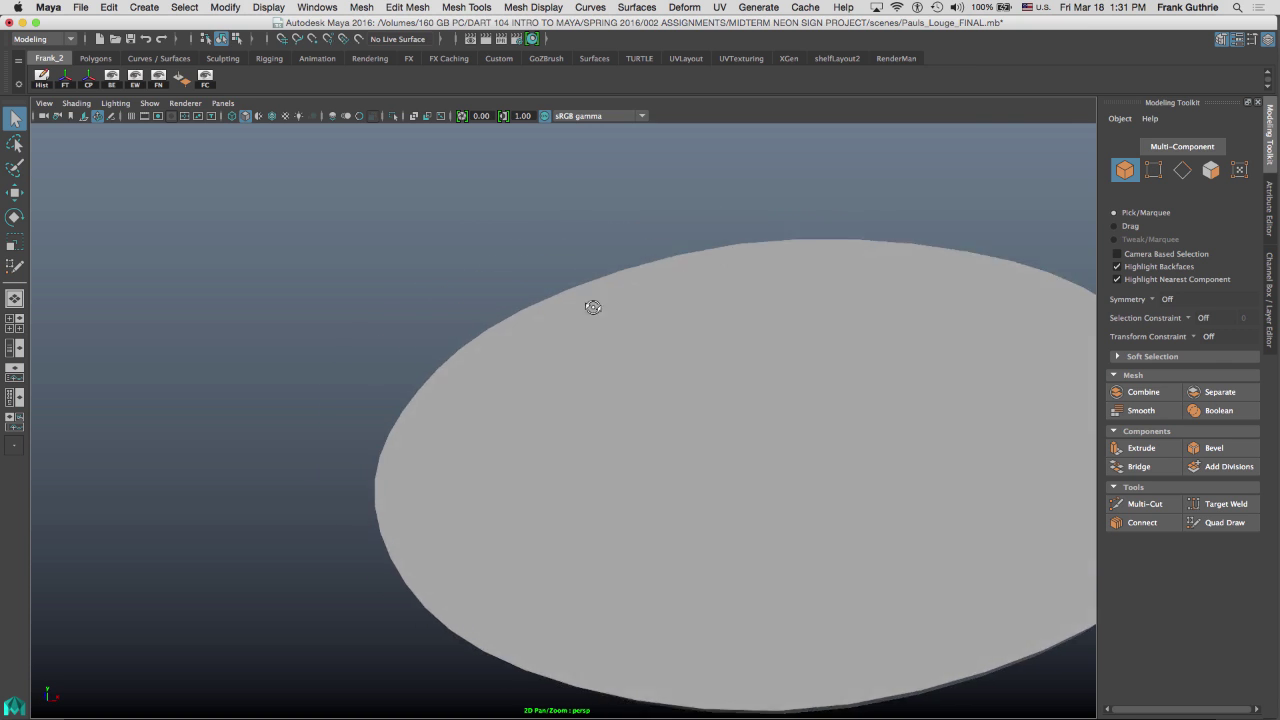
left_click_drag(593, 307, 668, 351)
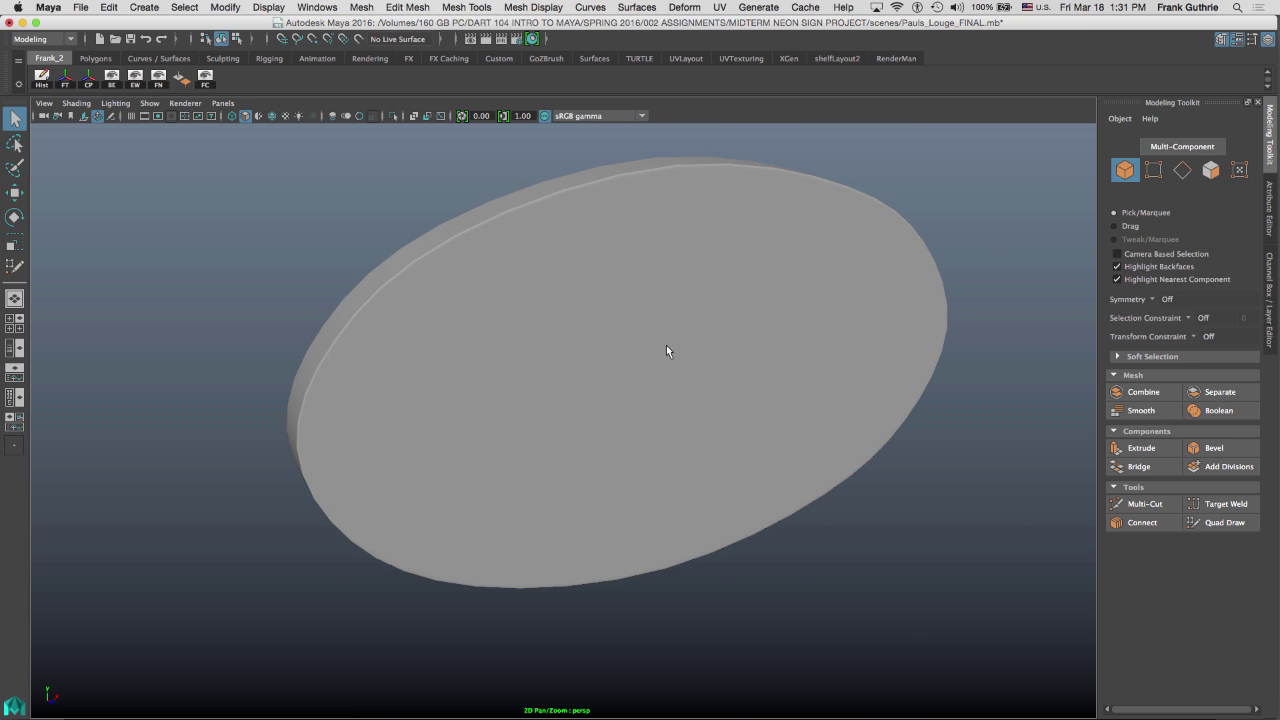
left_click(575, 294)
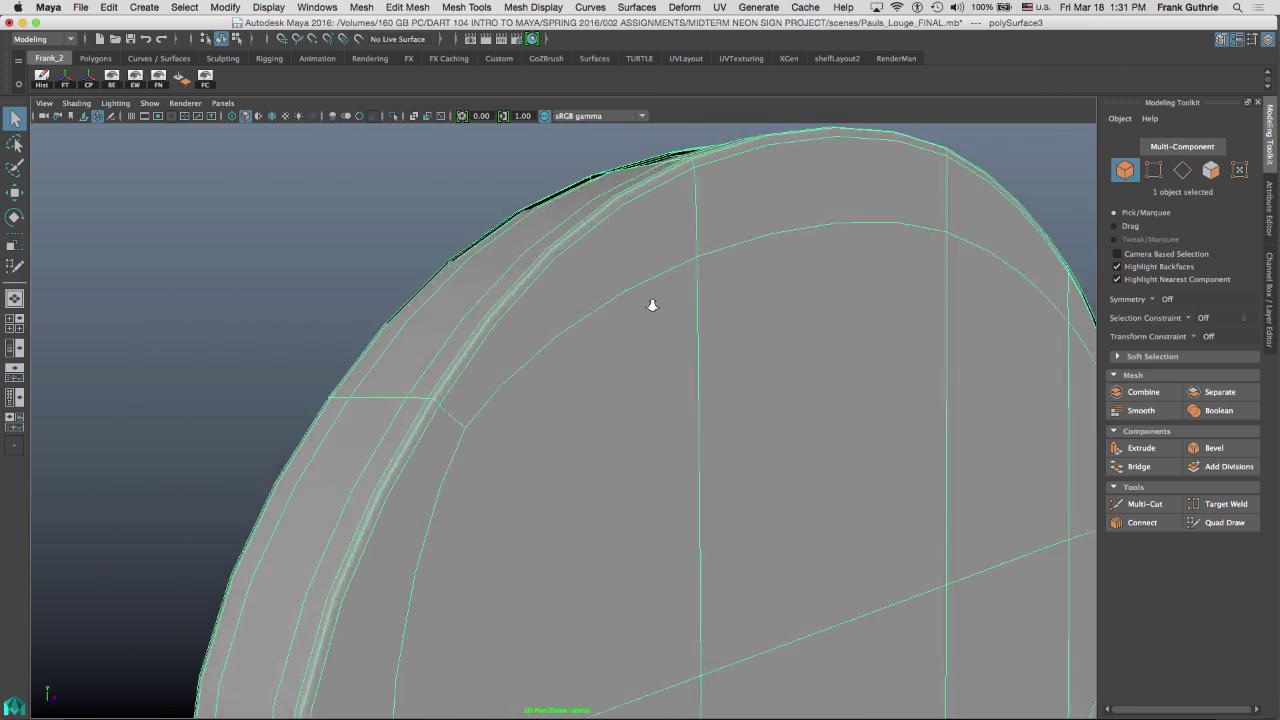
left_click_drag(650, 300, 648, 262)
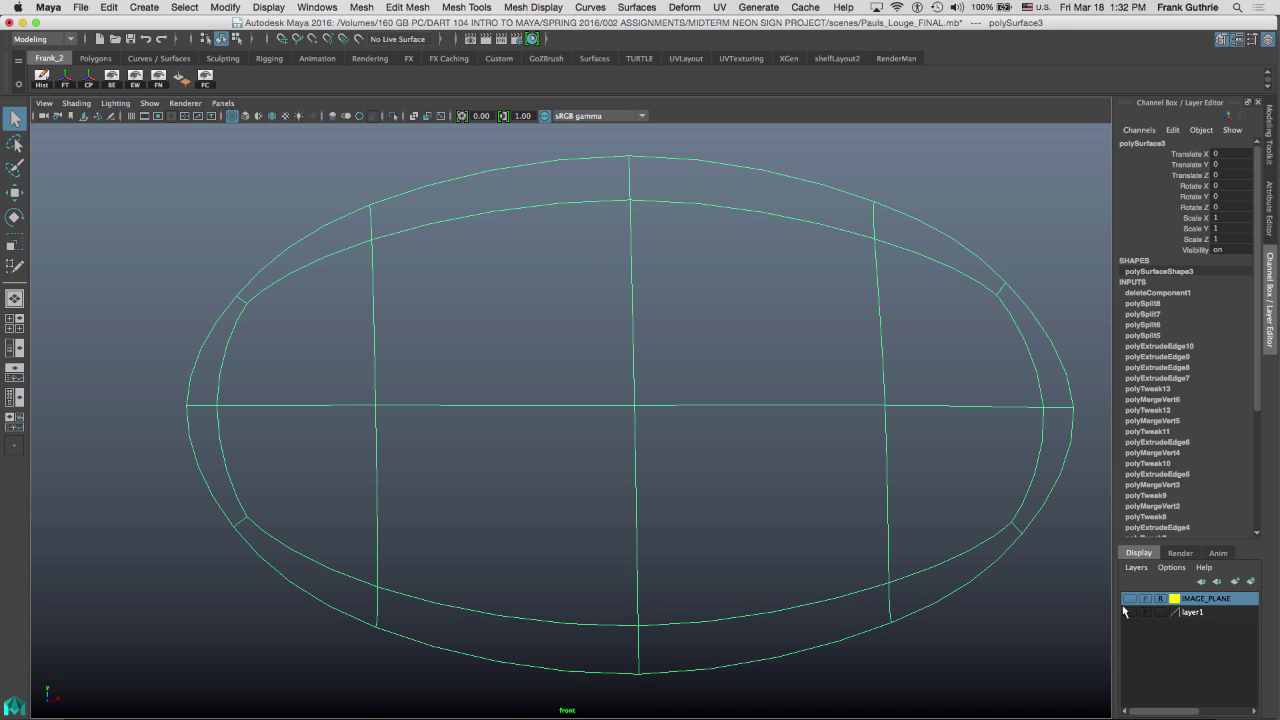
left_click(1129, 598)
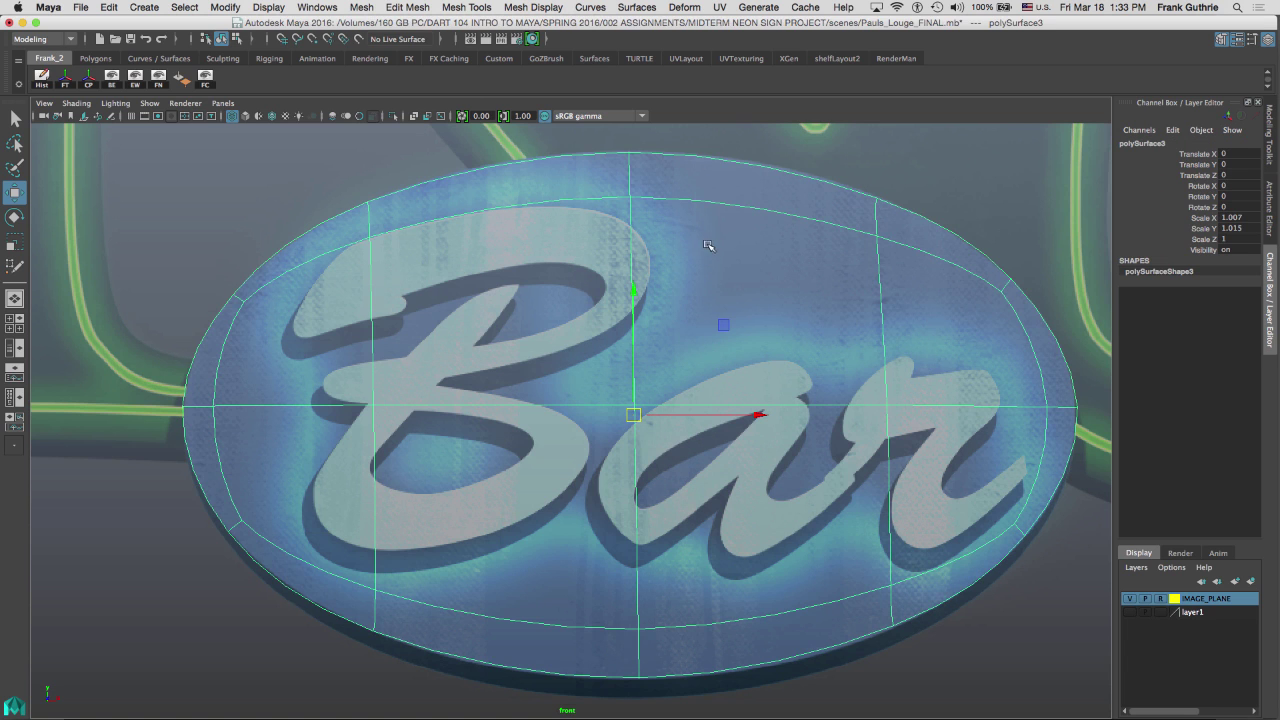
mouse_move(628, 198)
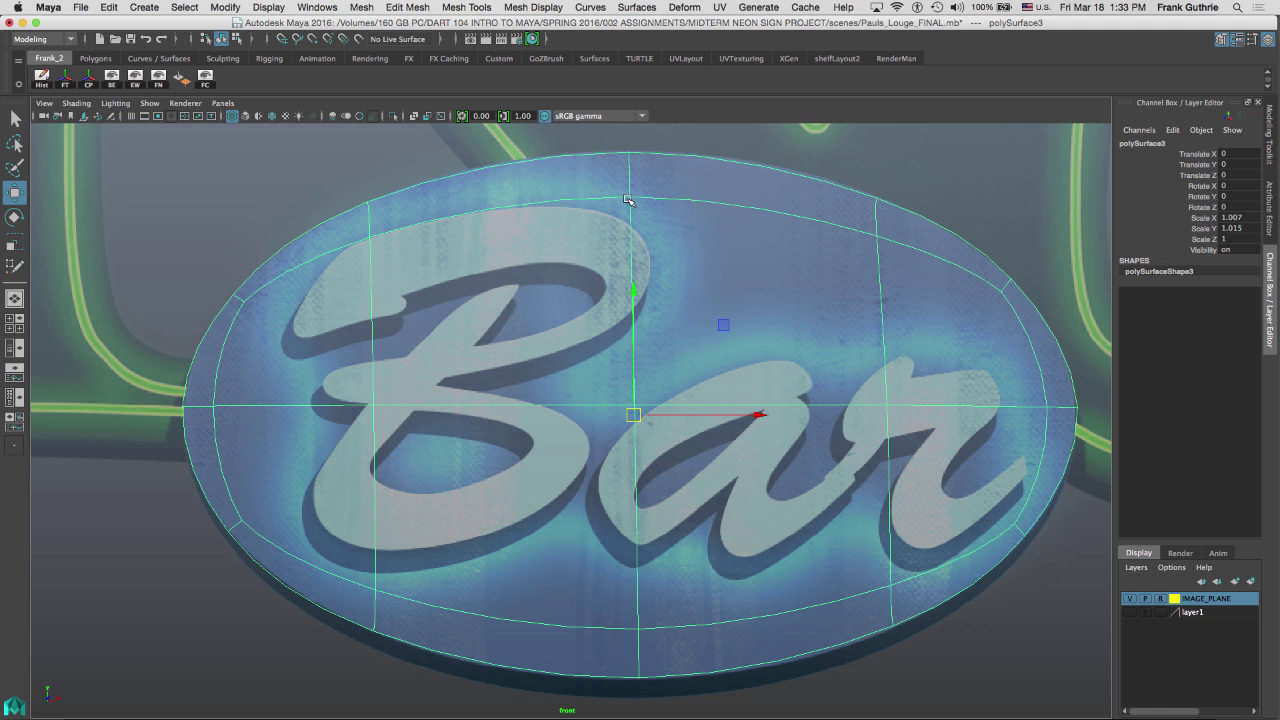
mouse_move(932, 303)
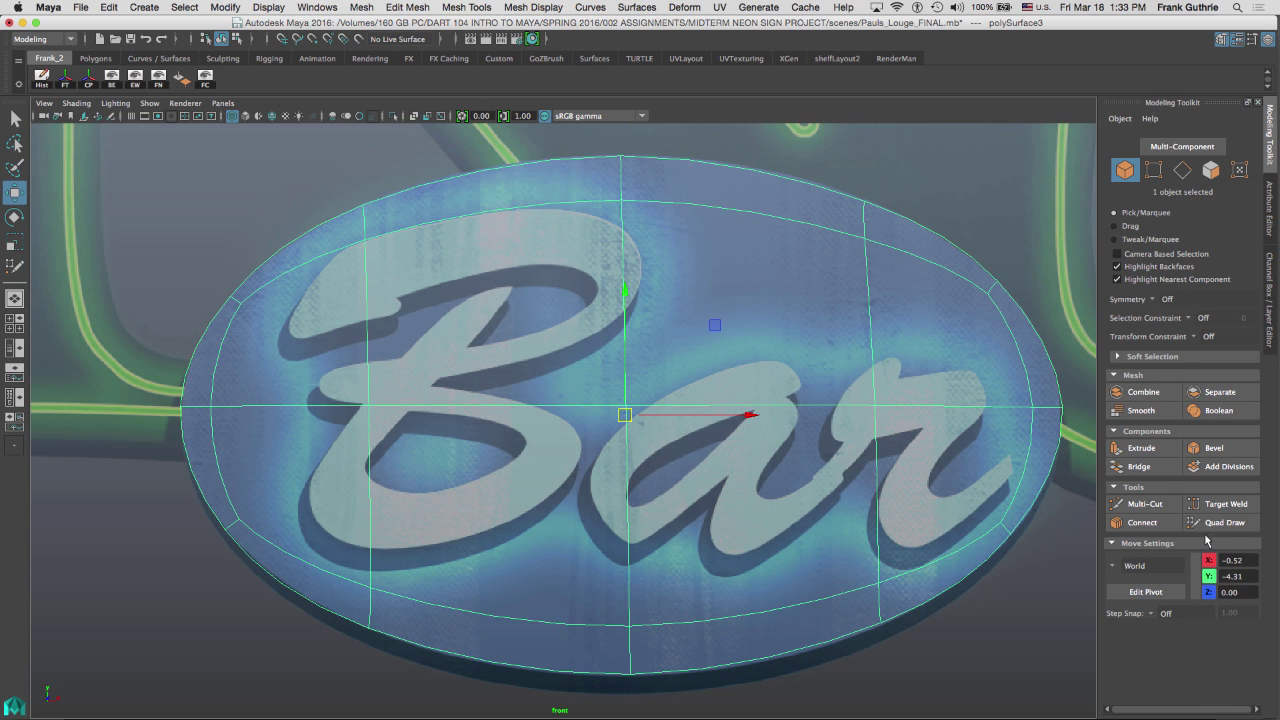
left_click(1224, 522)
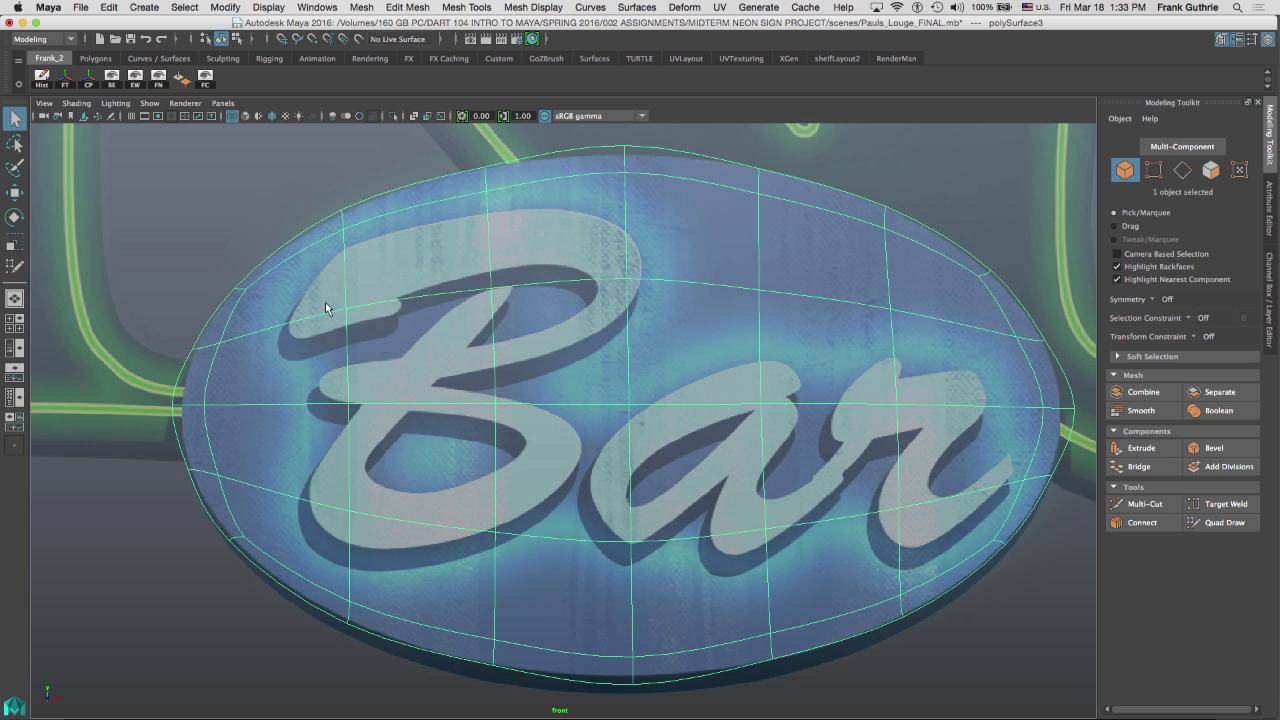
mouse_move(335, 305)
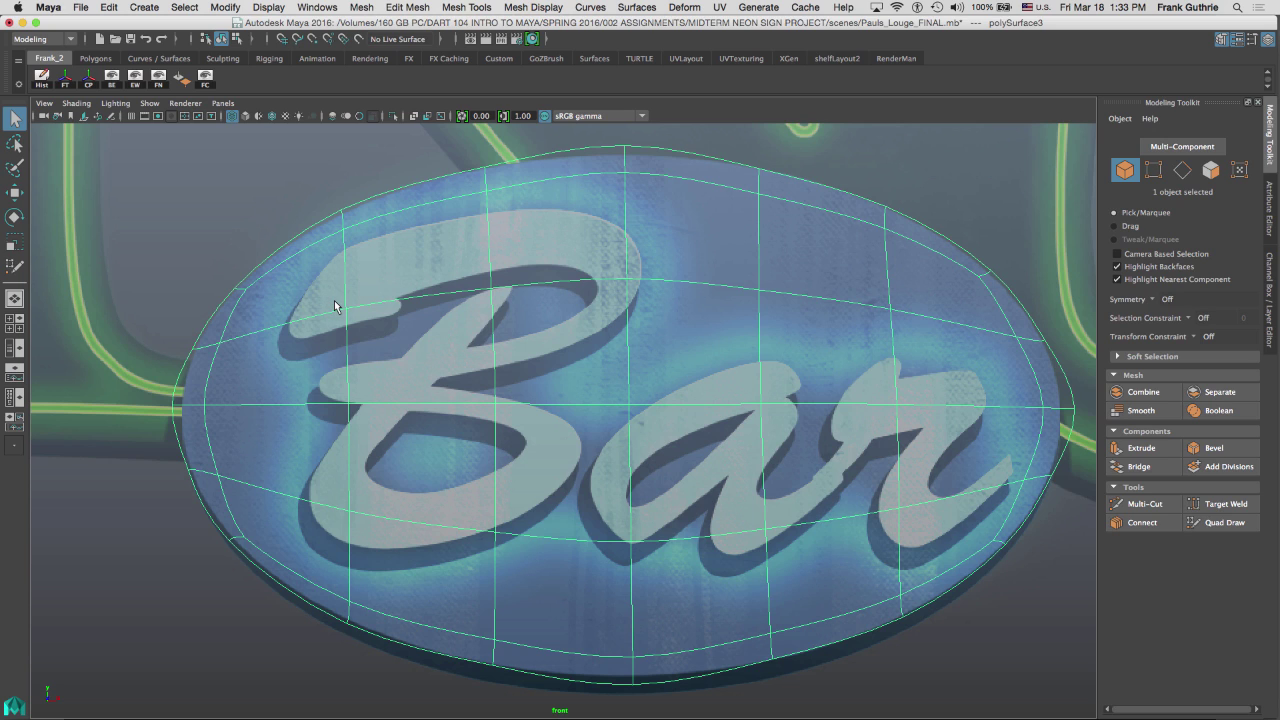
mouse_move(339, 302)
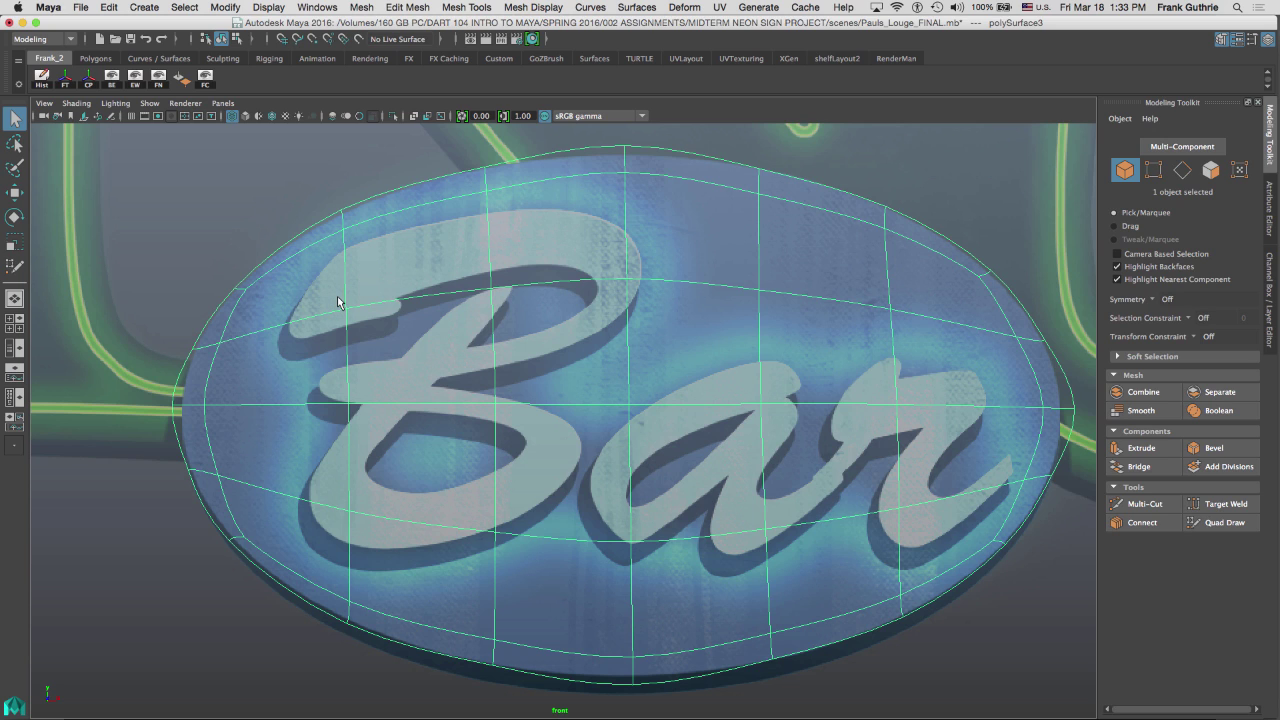
mouse_move(632, 190)
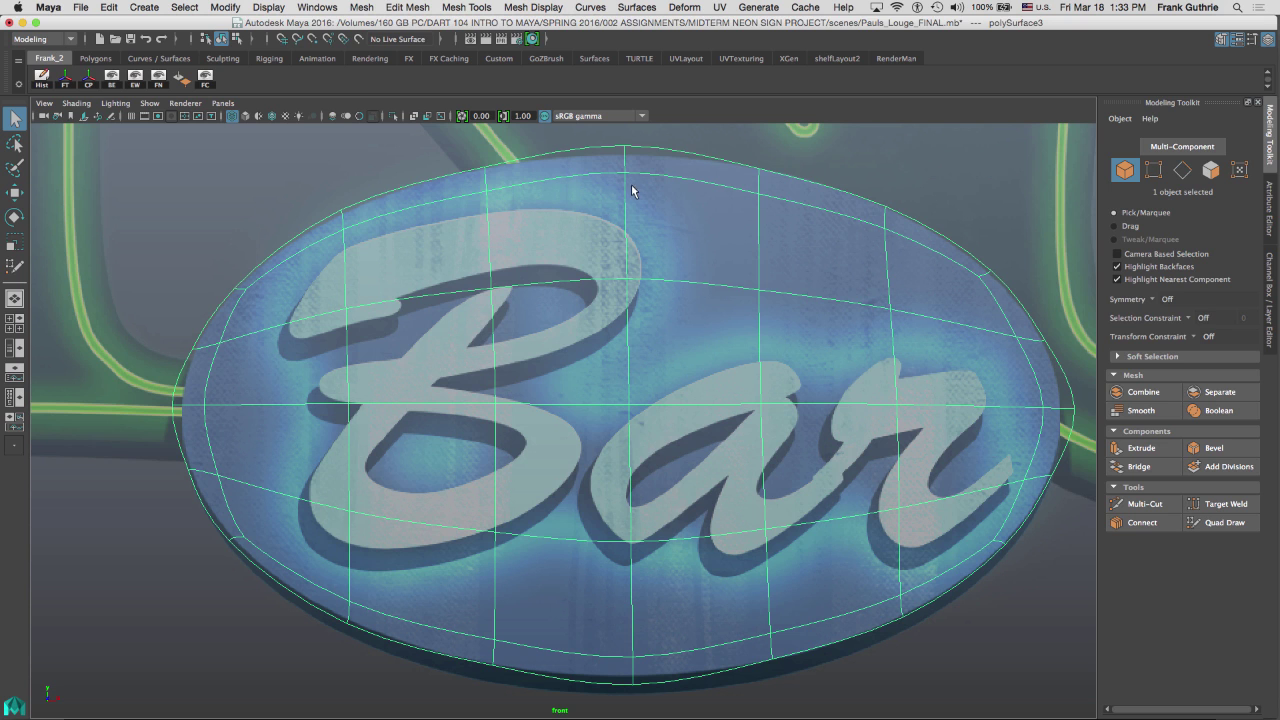
Step: Select pairs of rim vertices and move them to hug the reference oval outline
left_click(1153, 169)
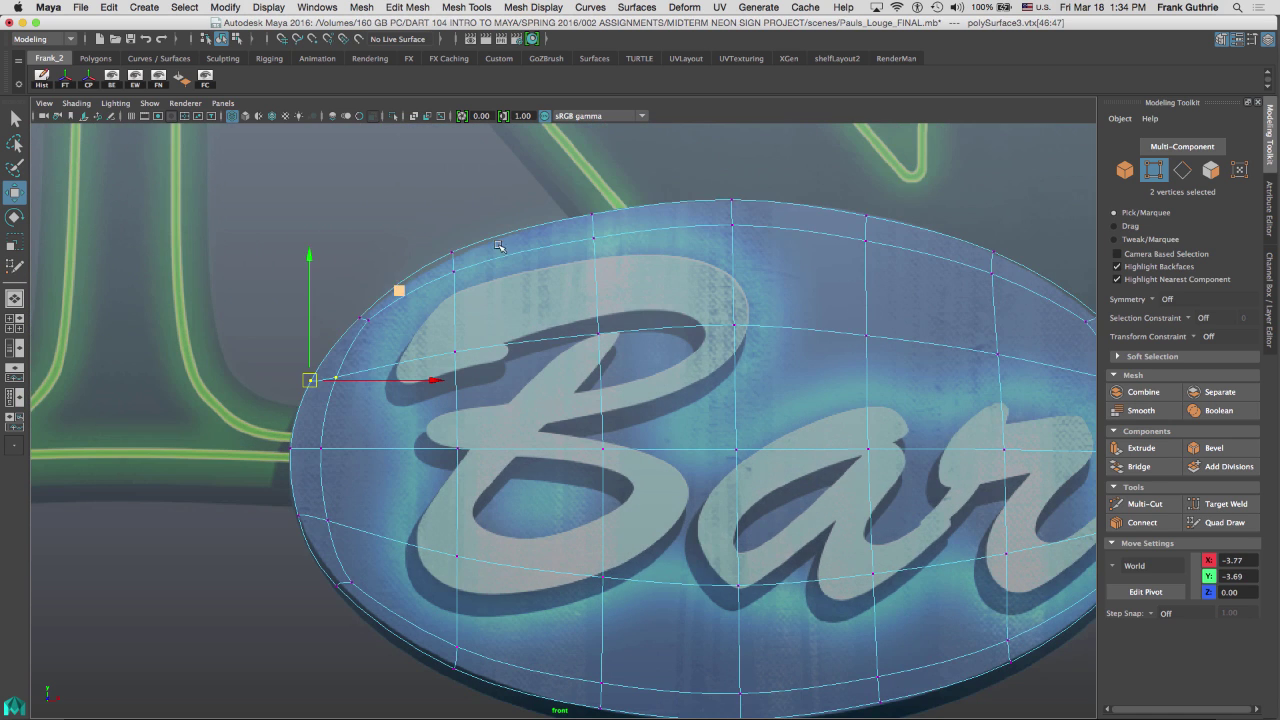
left_click(365, 325)
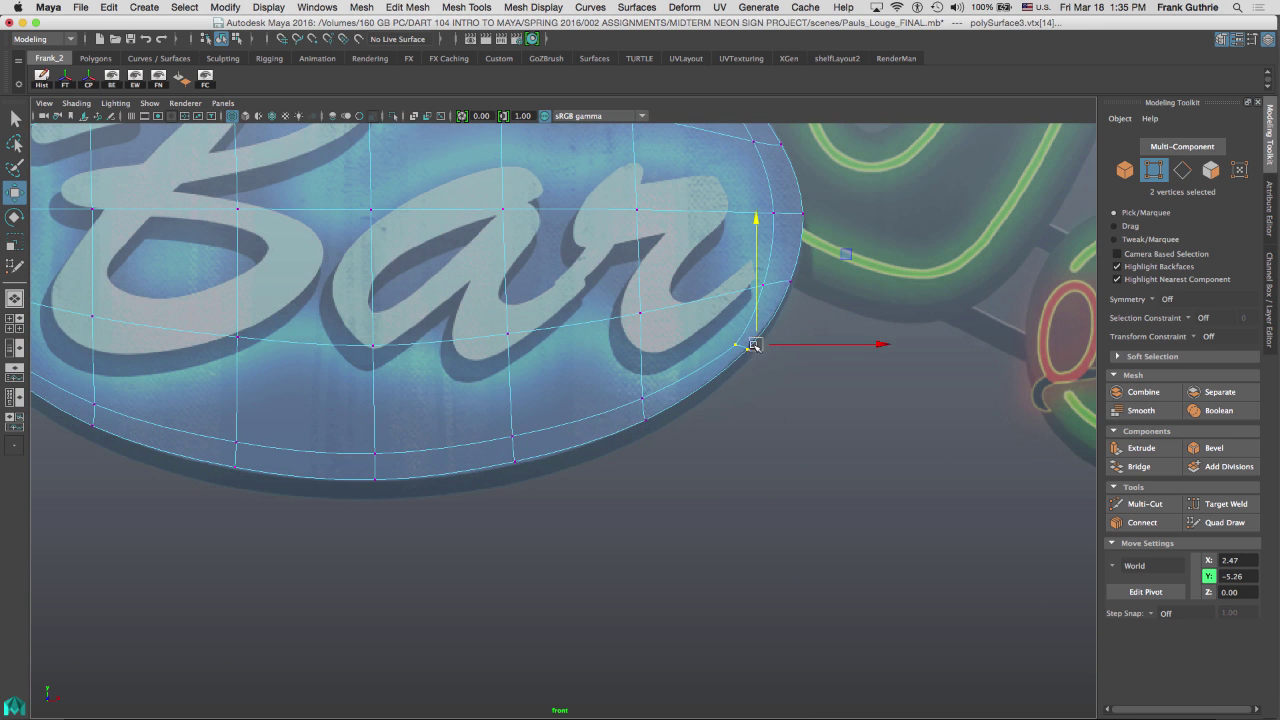
left_click_drag(755, 345, 733, 360)
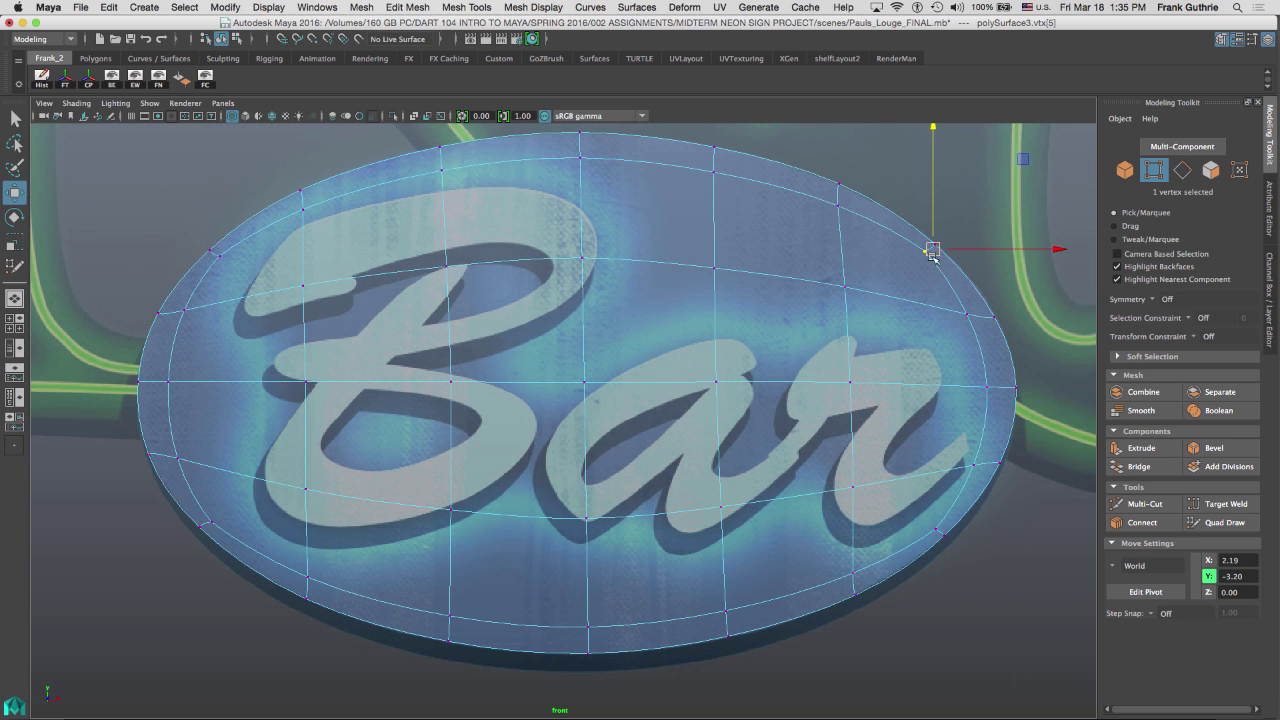
left_click_drag(932, 250, 940, 530)
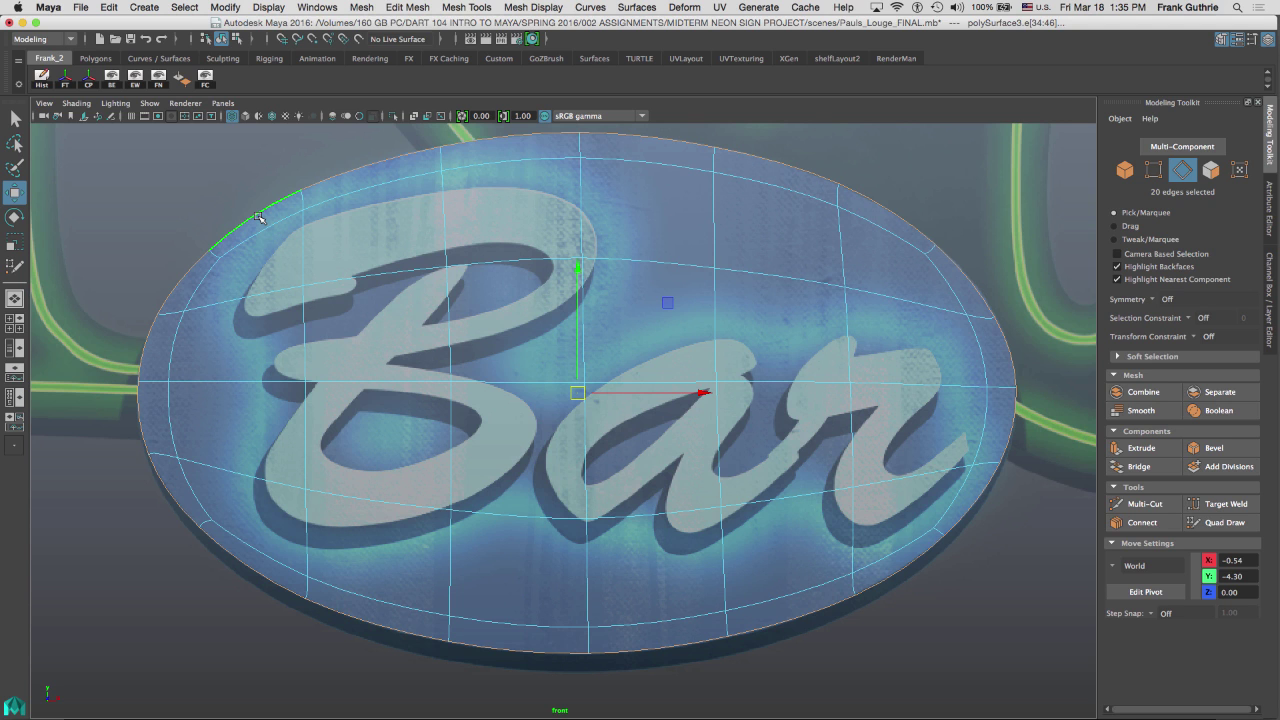
left_click(184, 7)
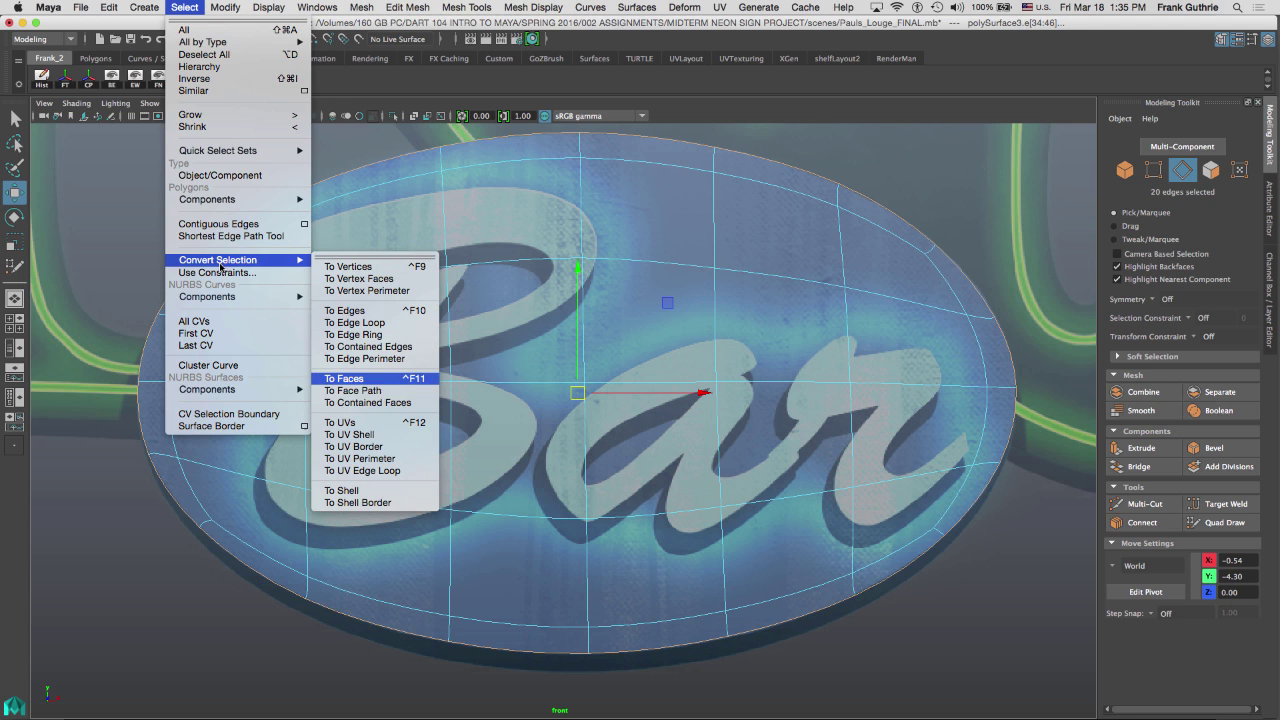
left_click(345, 378)
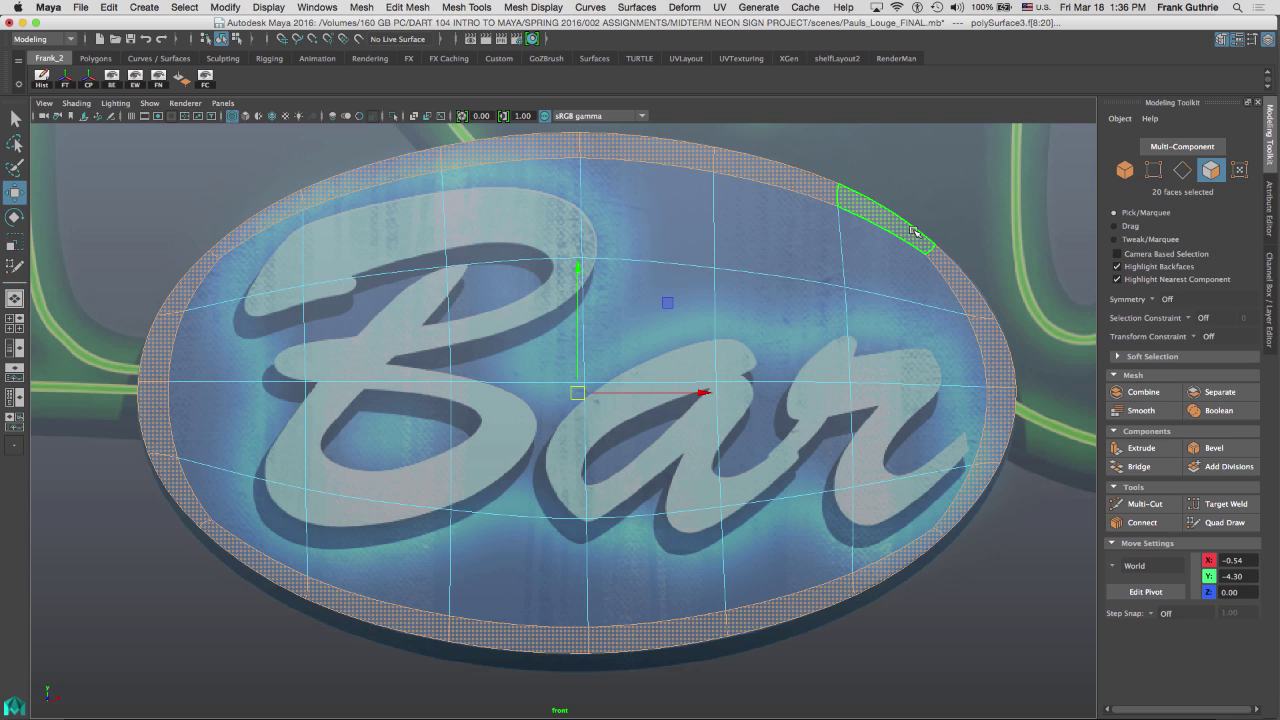
mouse_move(913, 237)
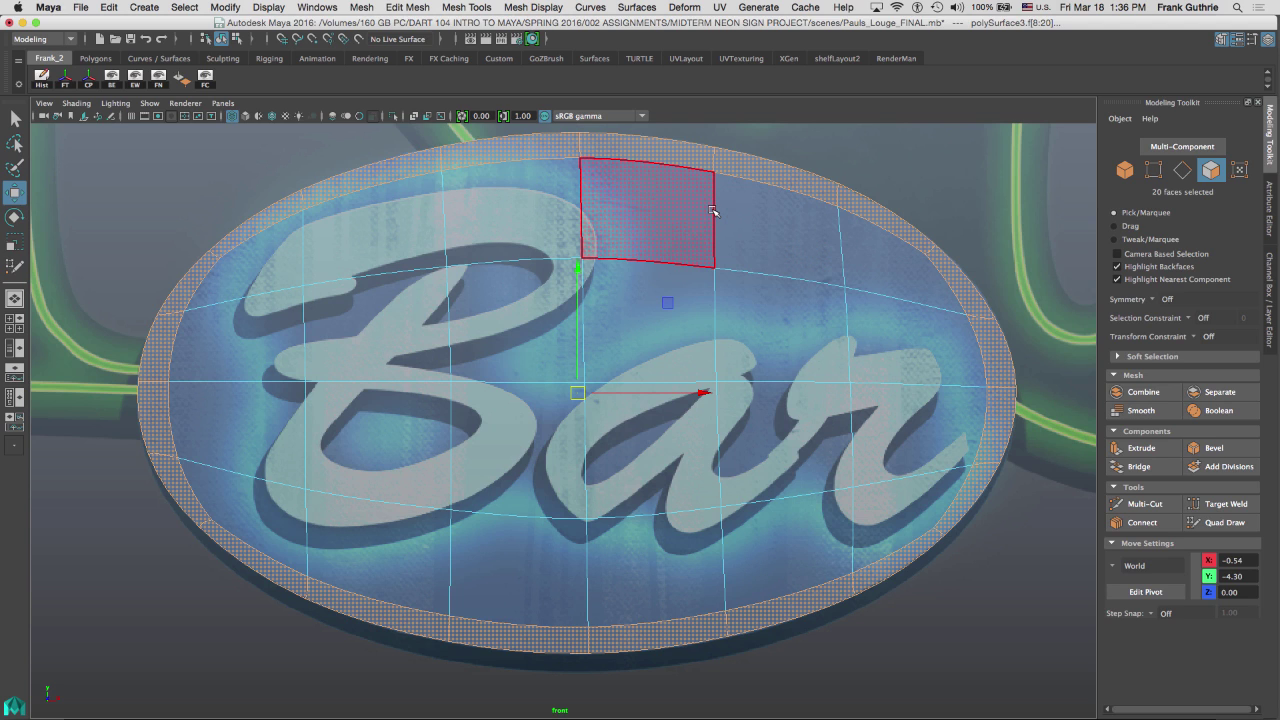
right_click(712, 210)
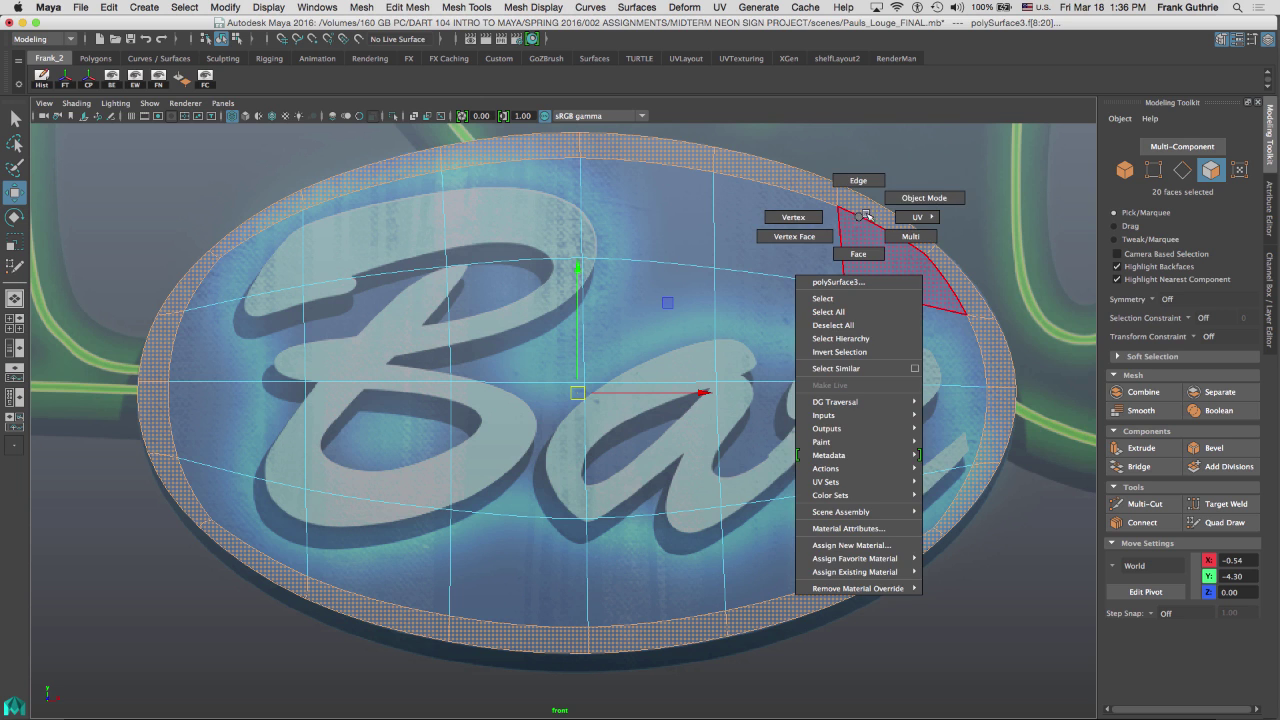
left_click(924, 197)
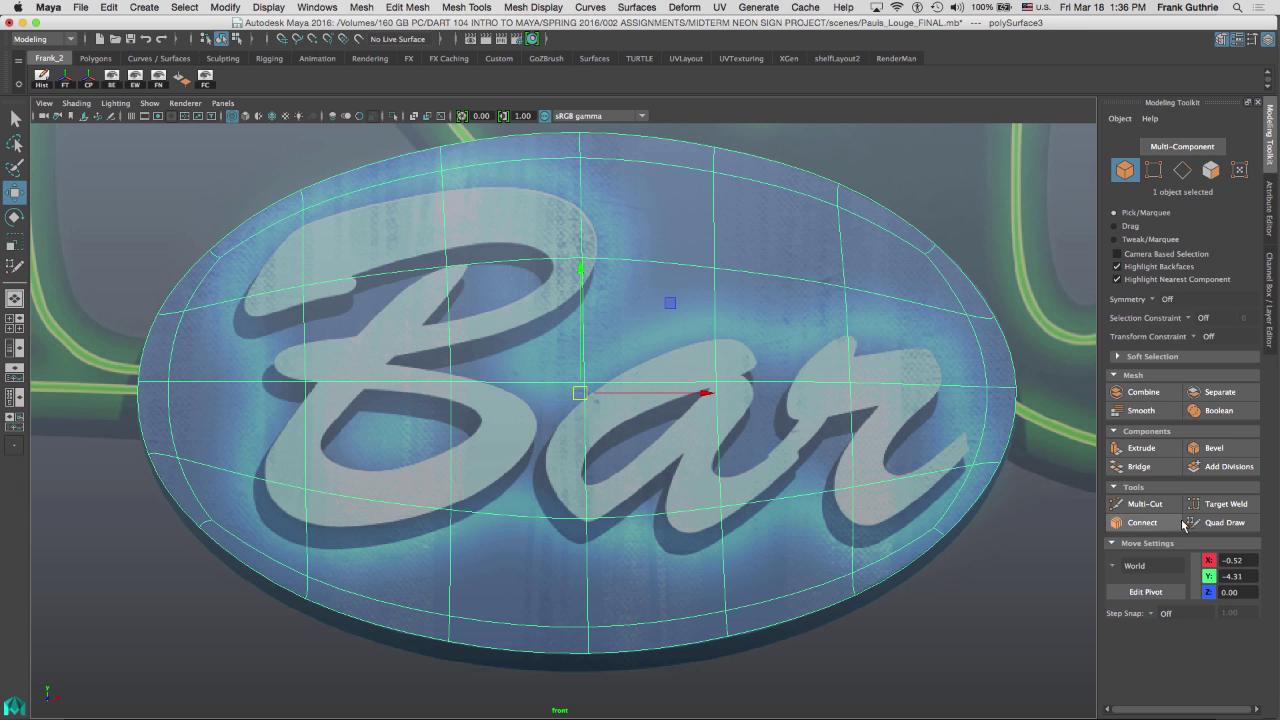
left_click(1225, 522)
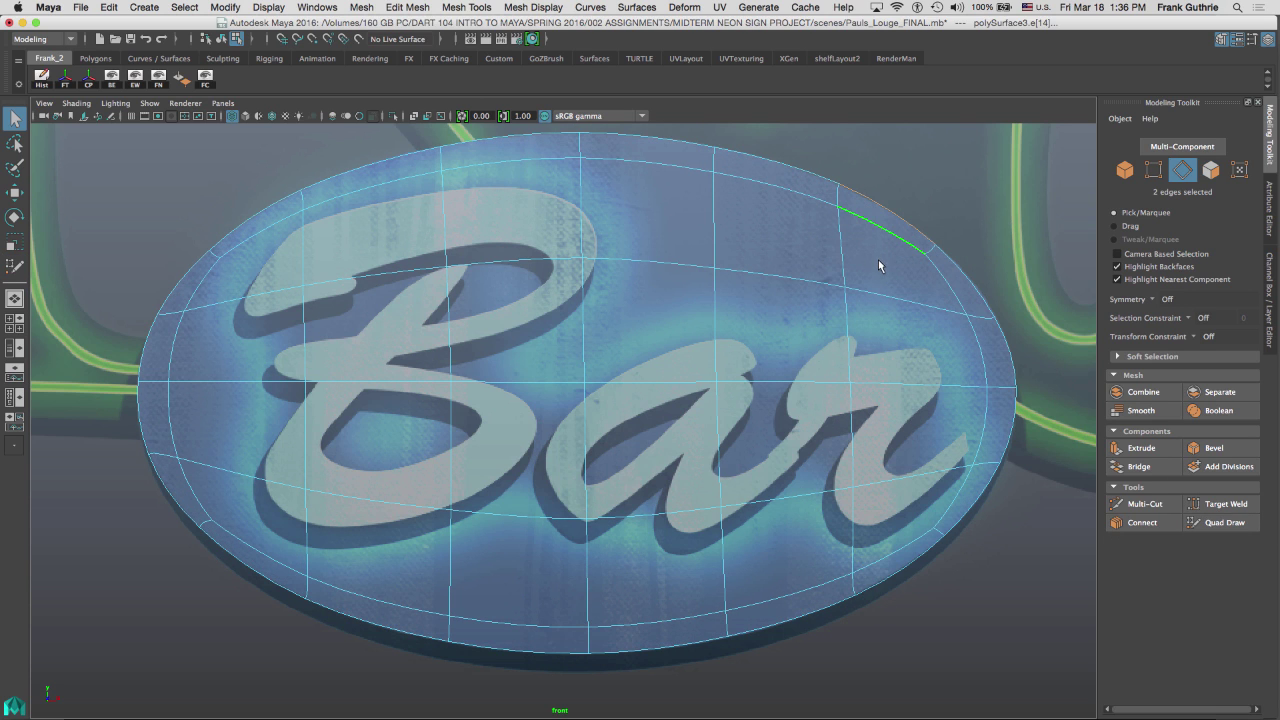
Step: Insert an edge loop just inside the sign's outer rim with the Insert Edge Loop Tool
right_click(877, 267)
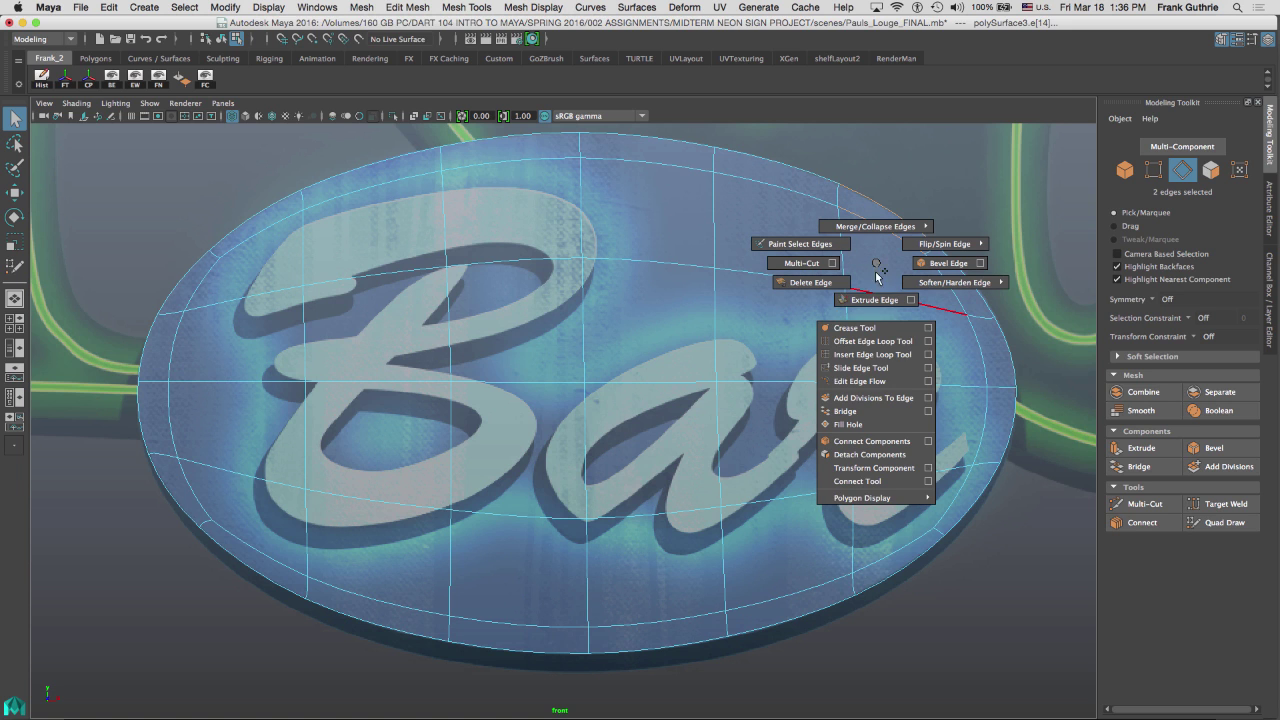
mouse_move(872, 354)
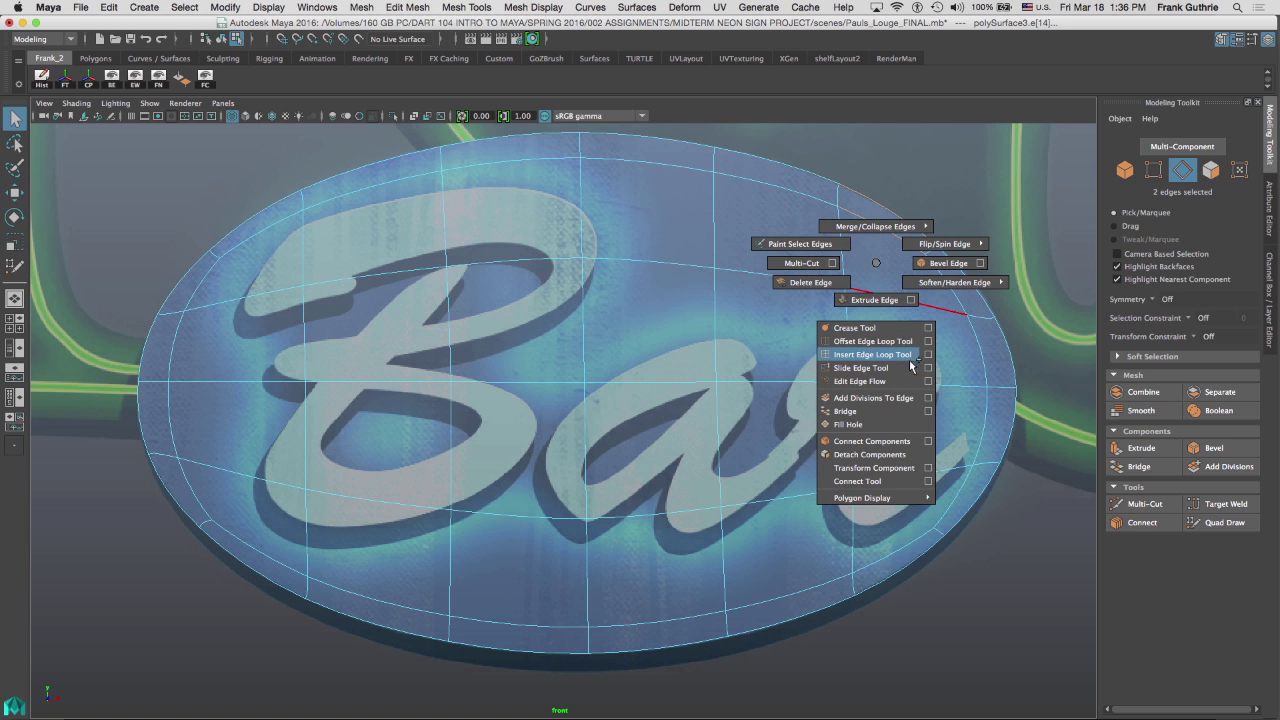
left_click(872, 354)
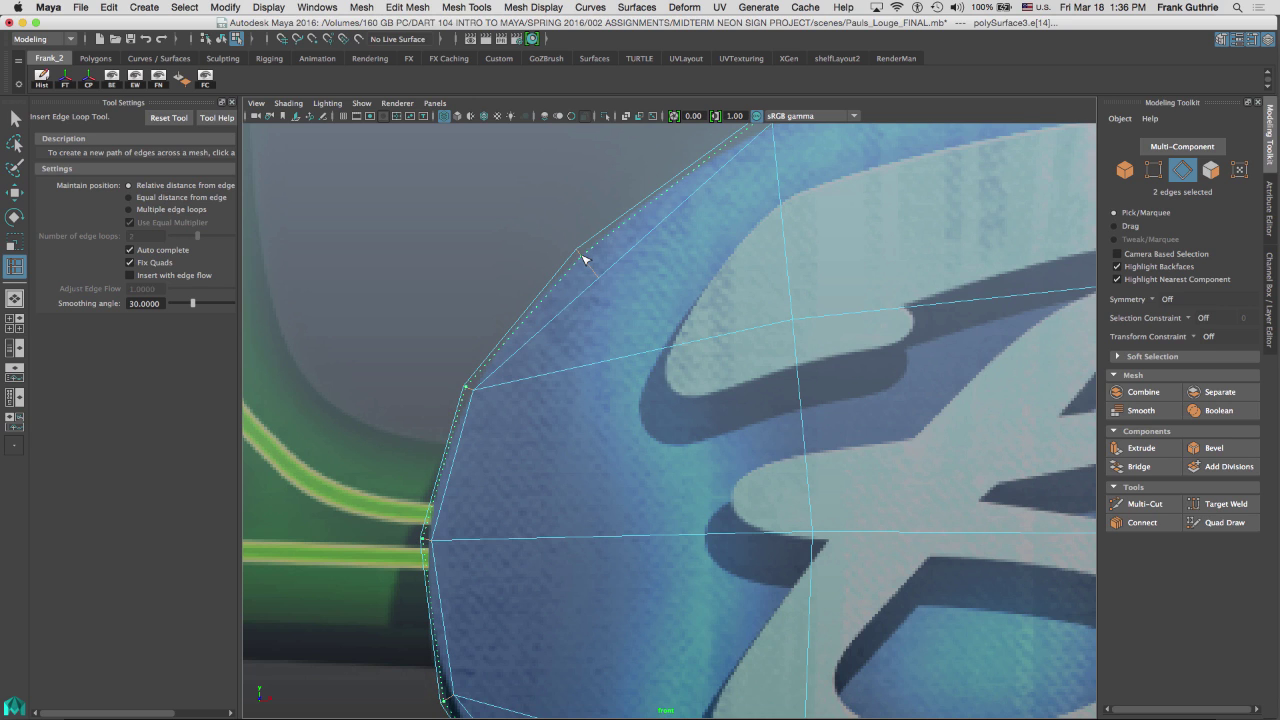
left_click(583, 258)
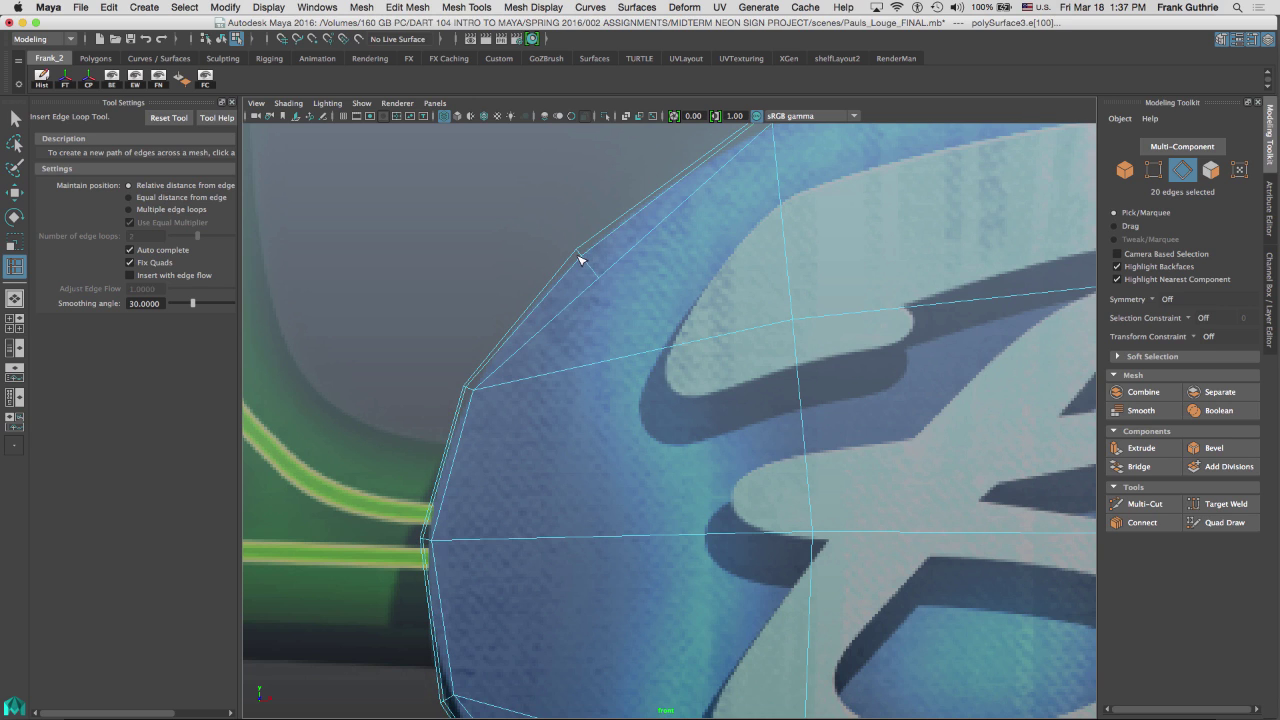
mouse_move(570, 270)
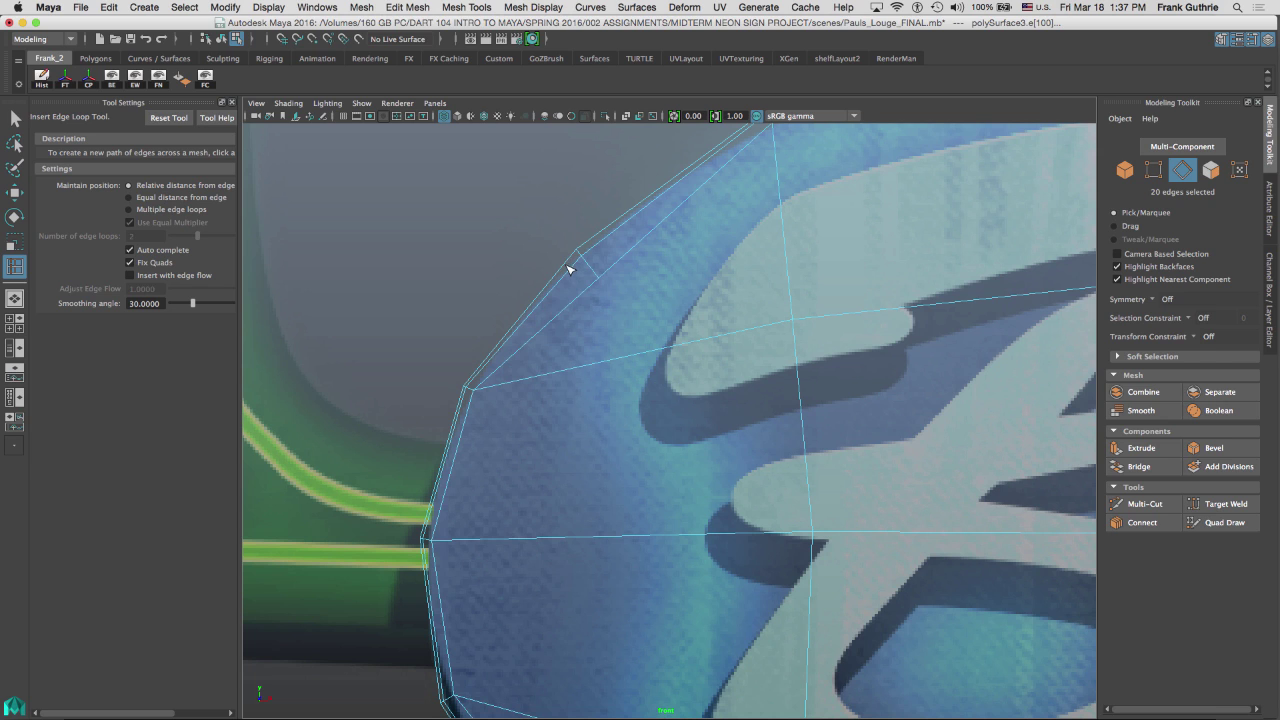
mouse_move(572, 272)
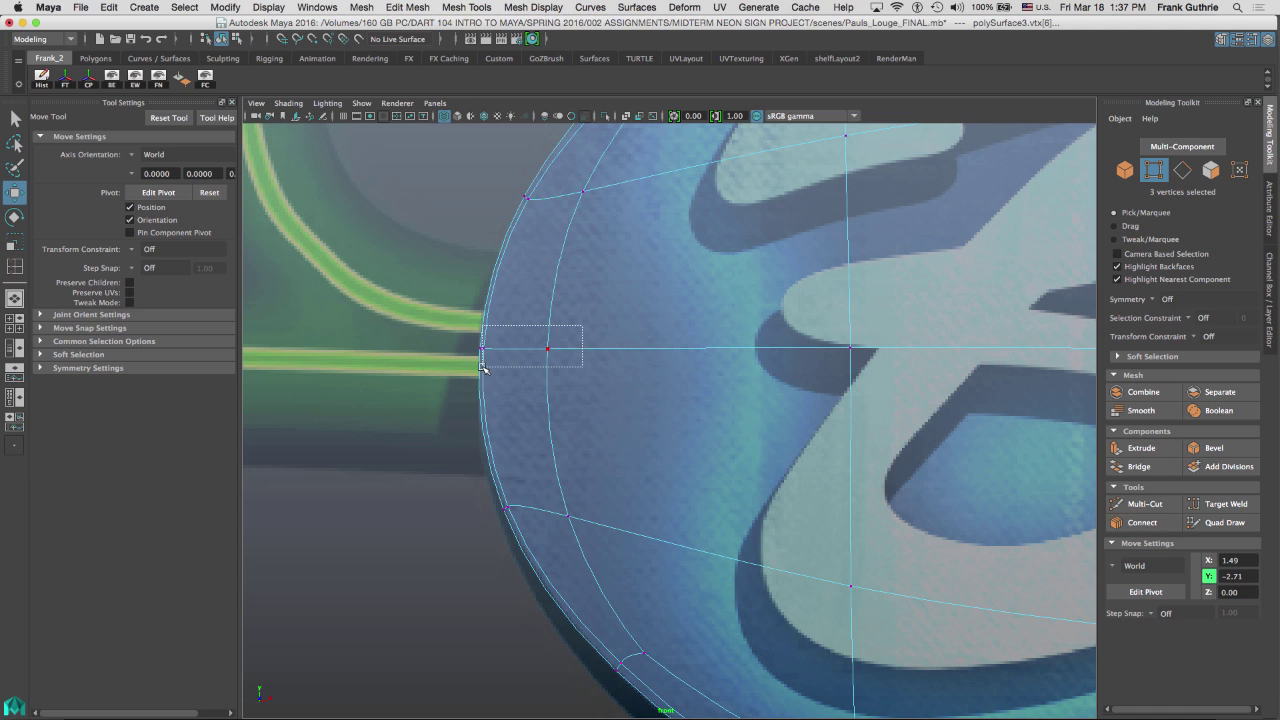
Step: Select vertices along the new rim loop to even out the border width
left_click(583, 192)
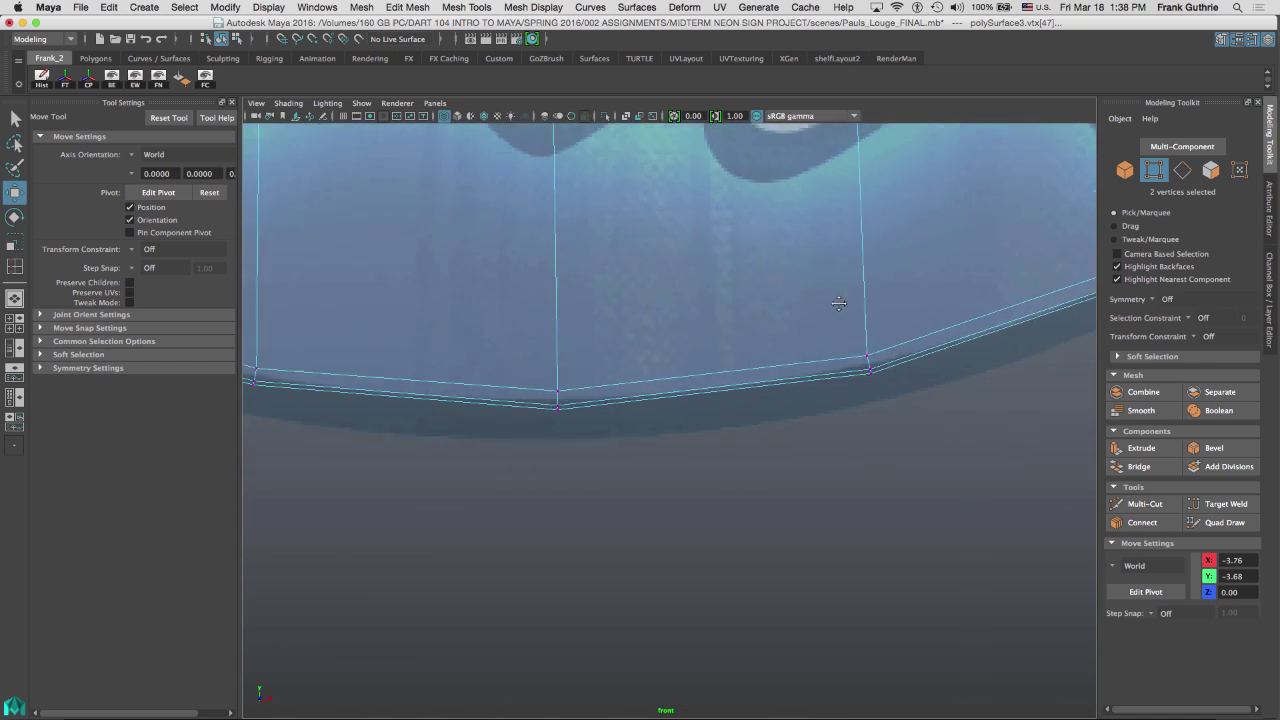
right_click(672, 305)
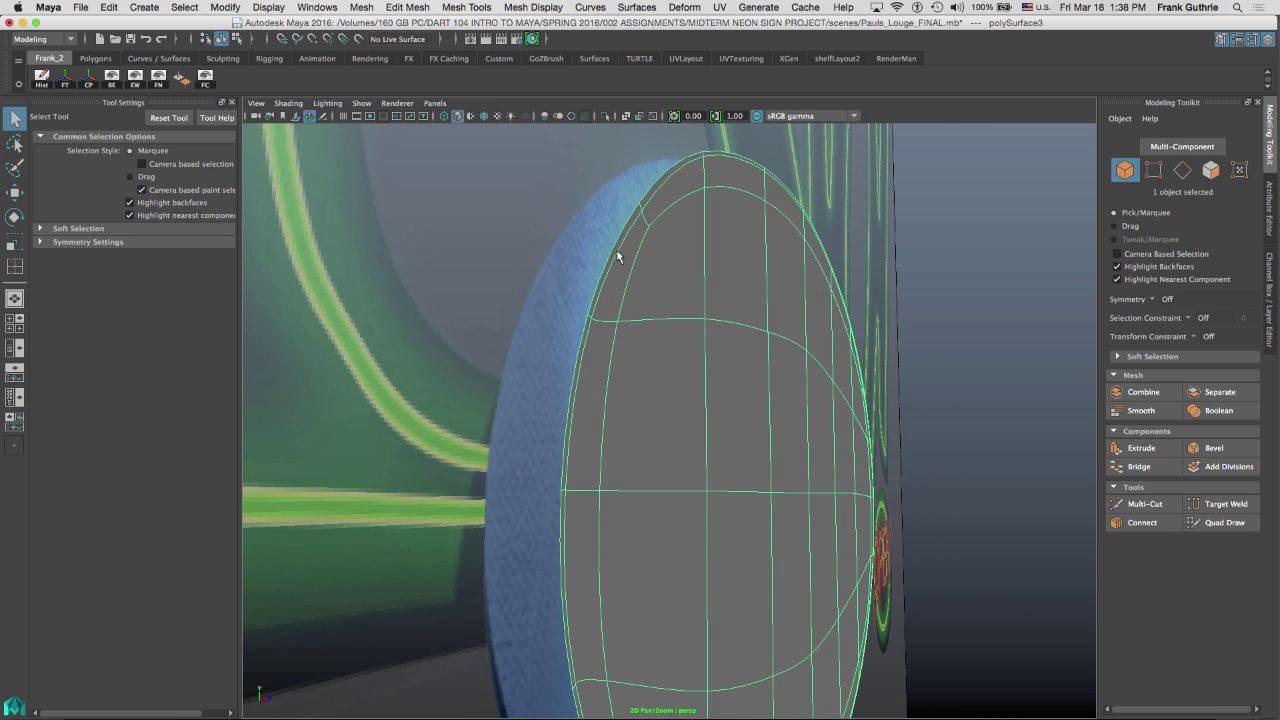
Step: Select the sign's 20-edge outer border loop and apply Extrude Edge
left_click(620, 230)
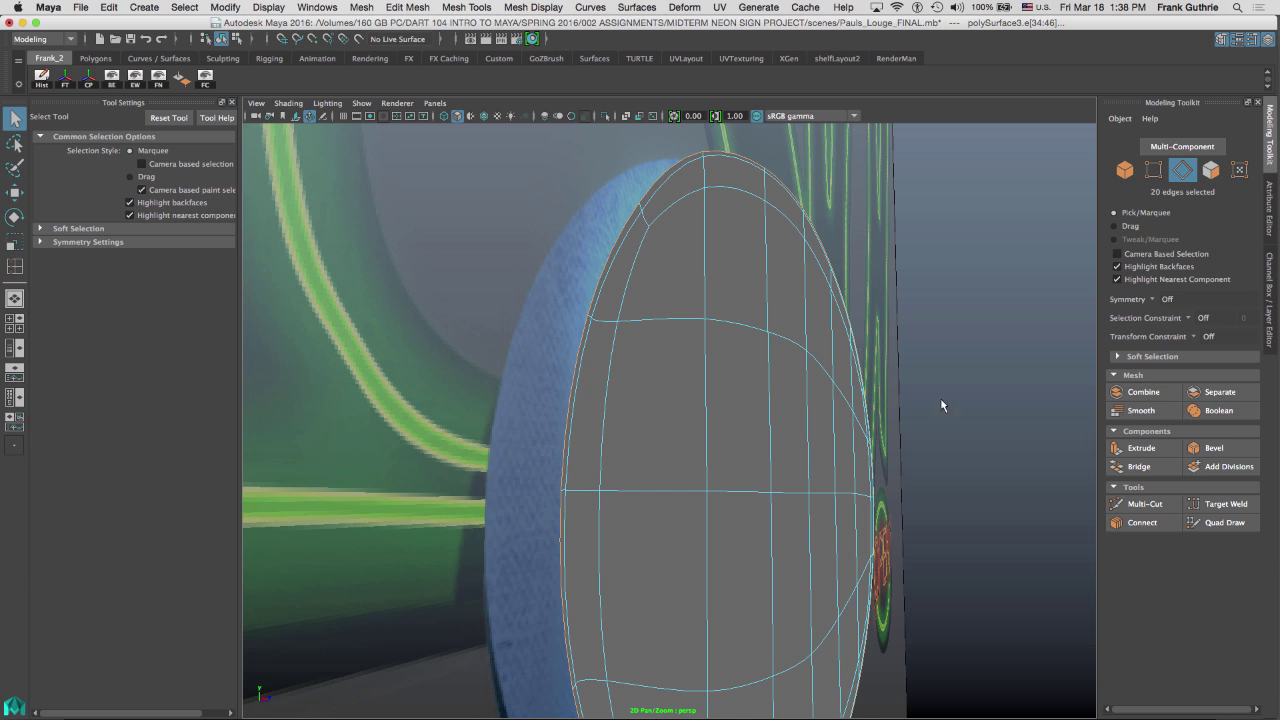
mouse_move(880, 355)
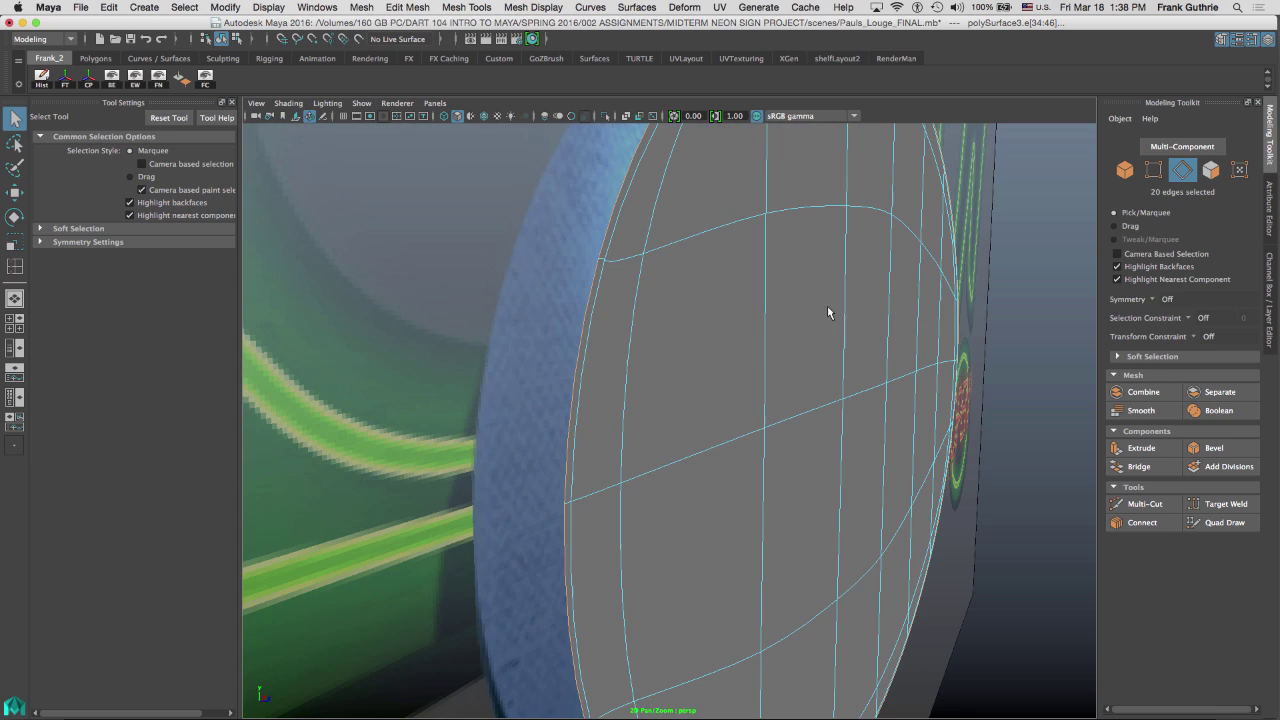
left_click(1141, 447)
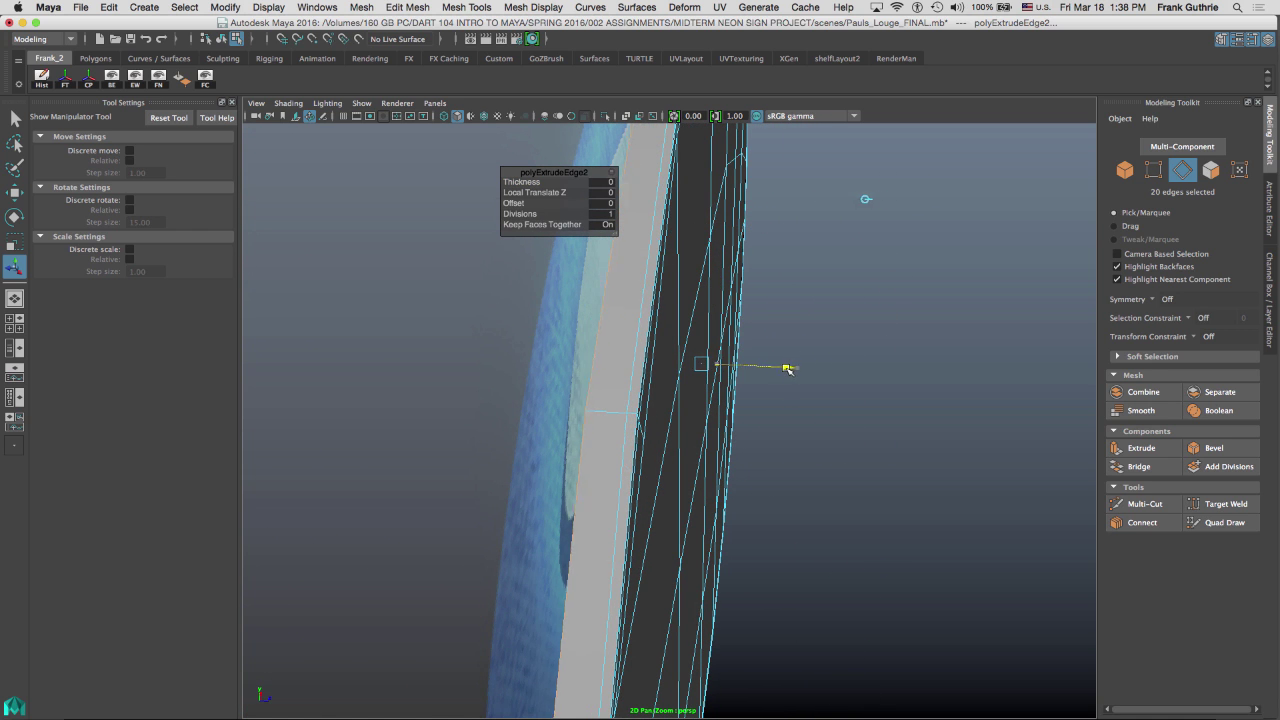
Step: Pull the border extrusions back and inward to build a stepped, thick rim
left_click_drag(790, 368, 770, 371)
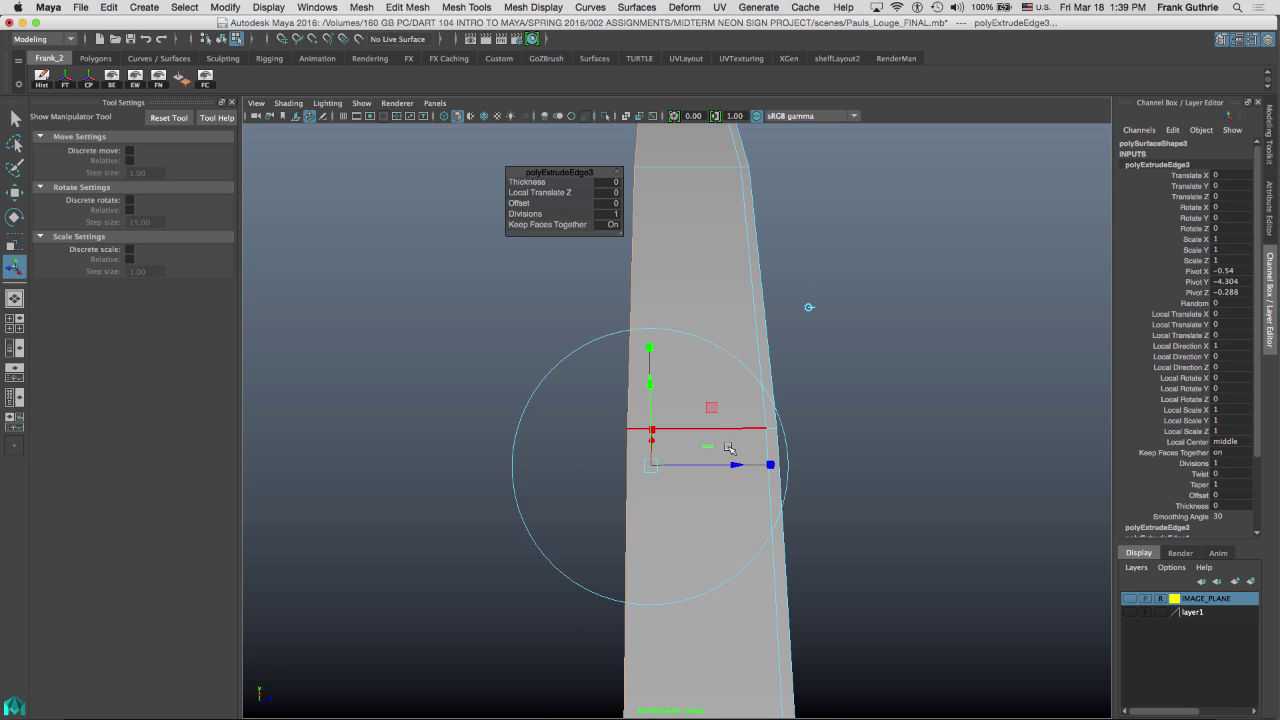
left_click_drag(737, 464, 730, 466)
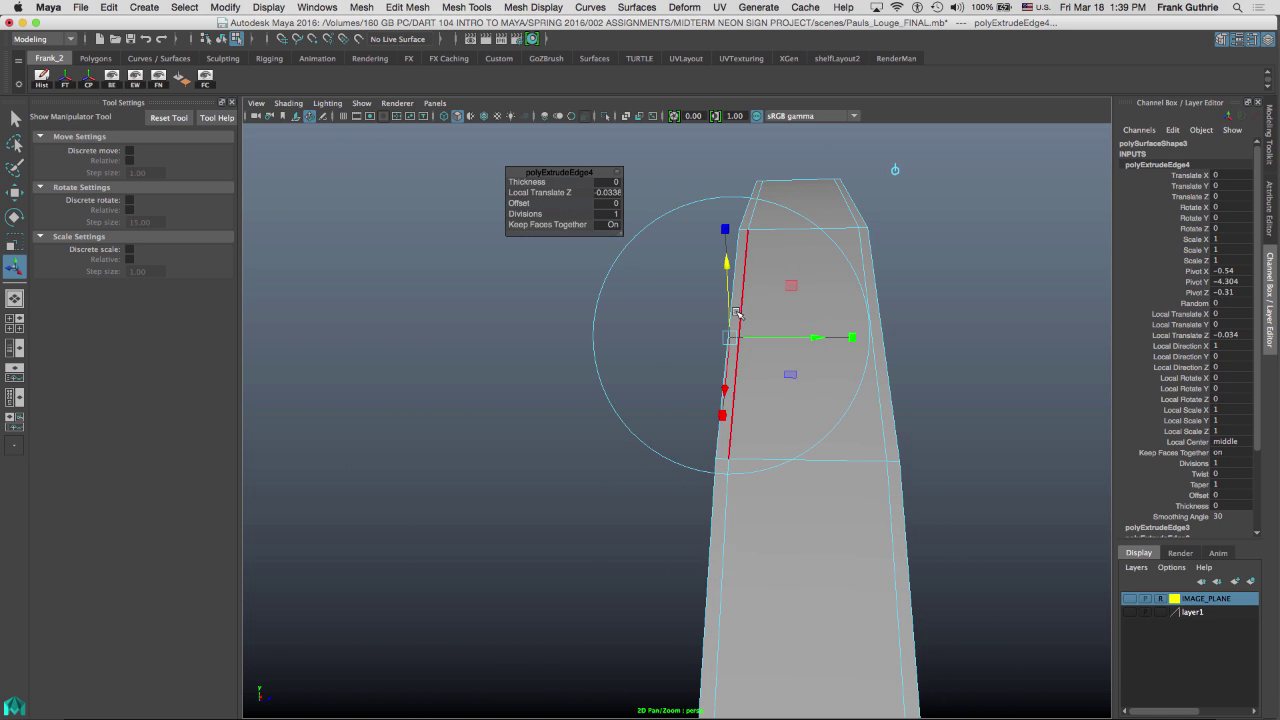
right_click(817, 317)
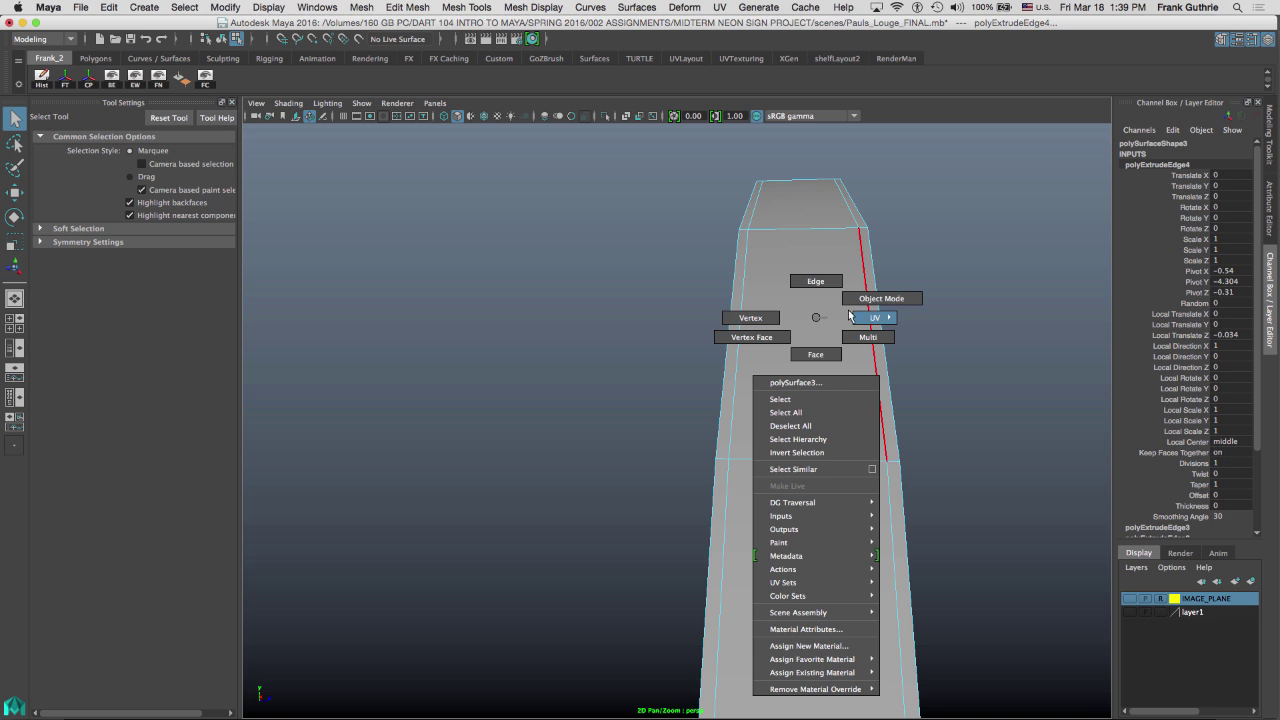